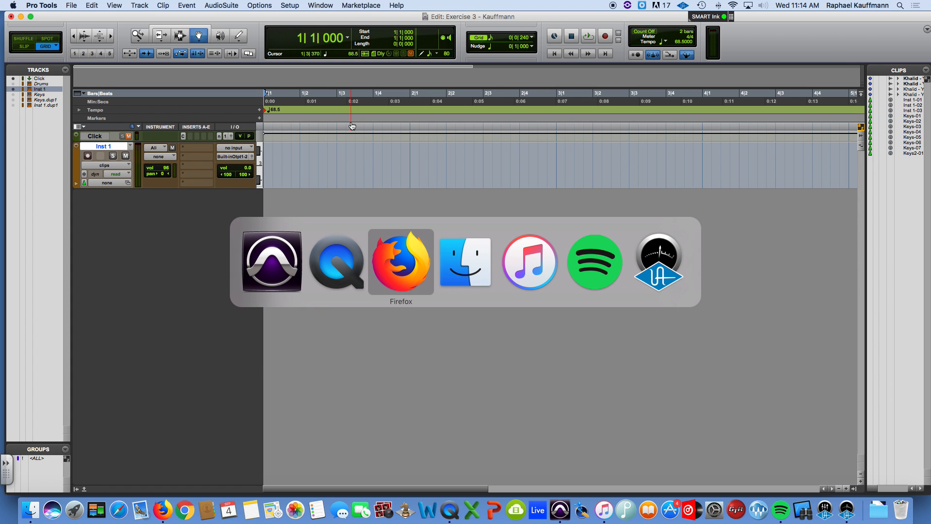
- Switch to Firefox and scroll through the Exercise 3 chord worksheet in Google Classroom
left_click(400, 261)
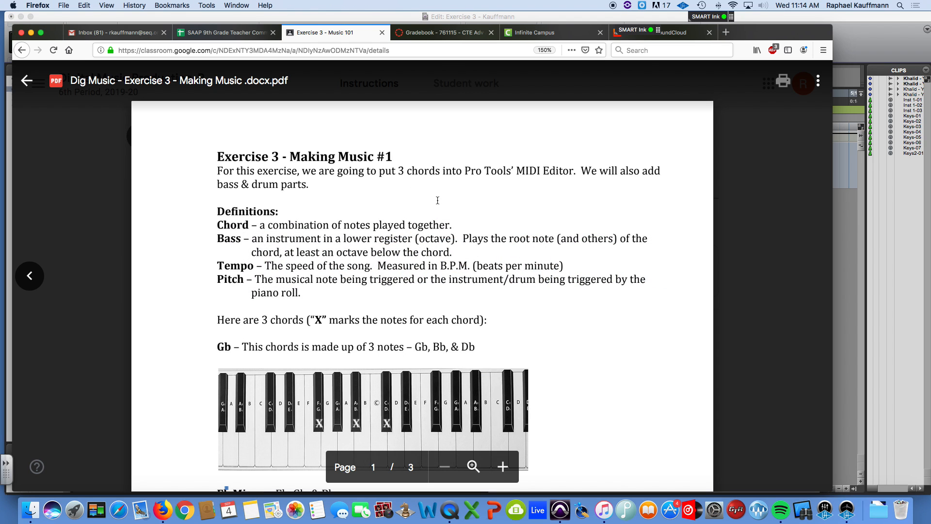
scroll("down", 3)
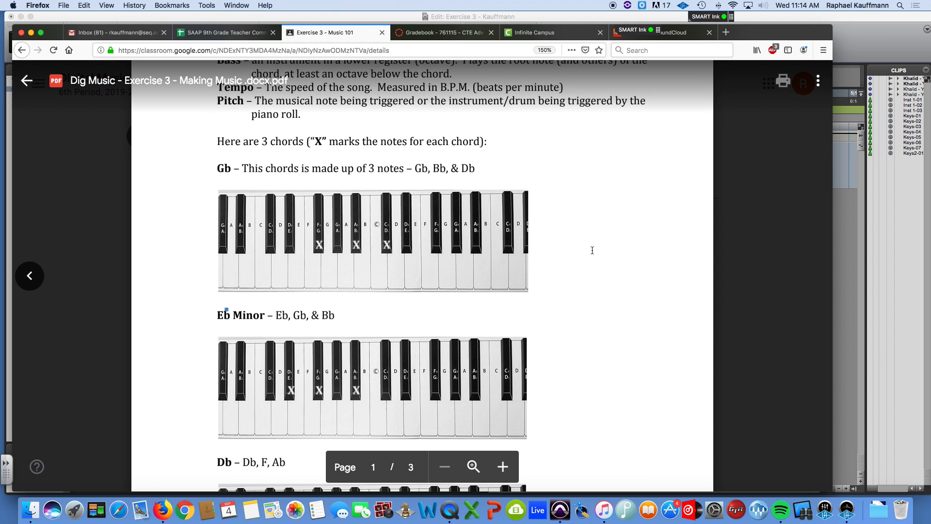
scroll("up", 3)
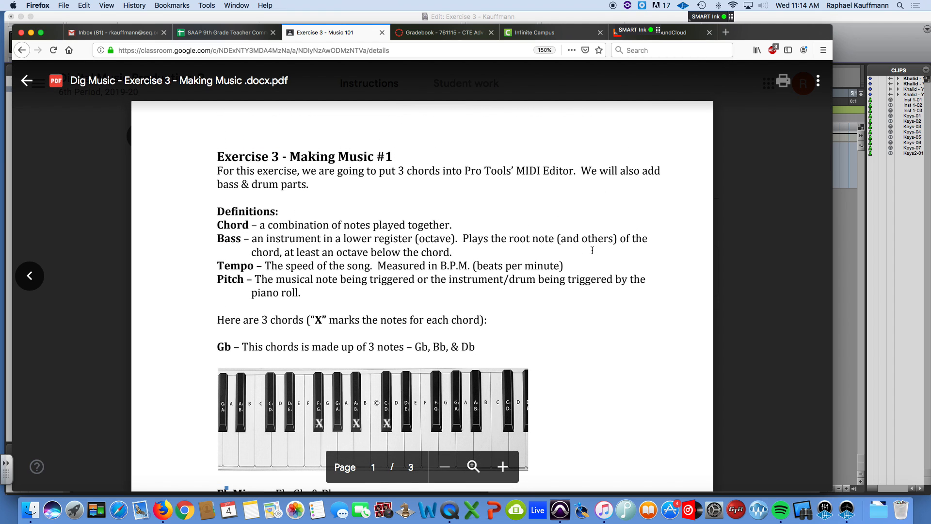
left_click(26, 80)
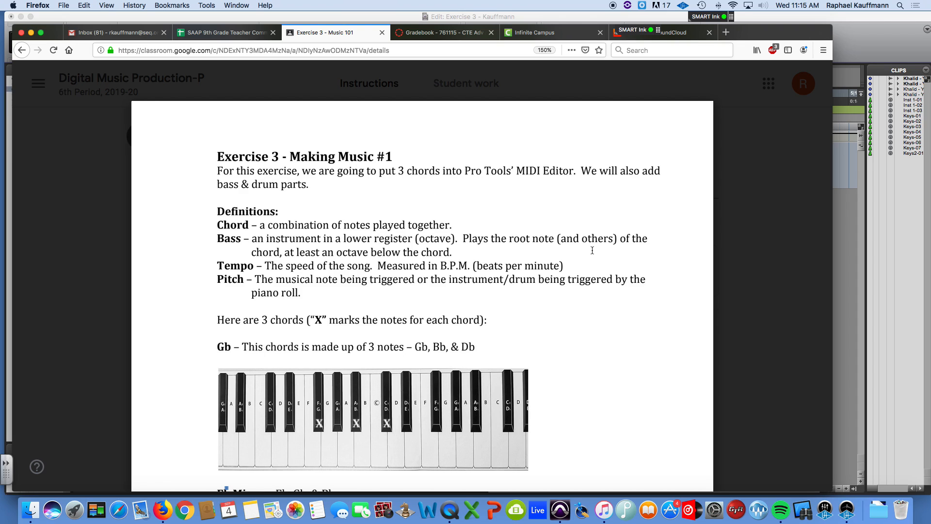
scroll("down", 3)
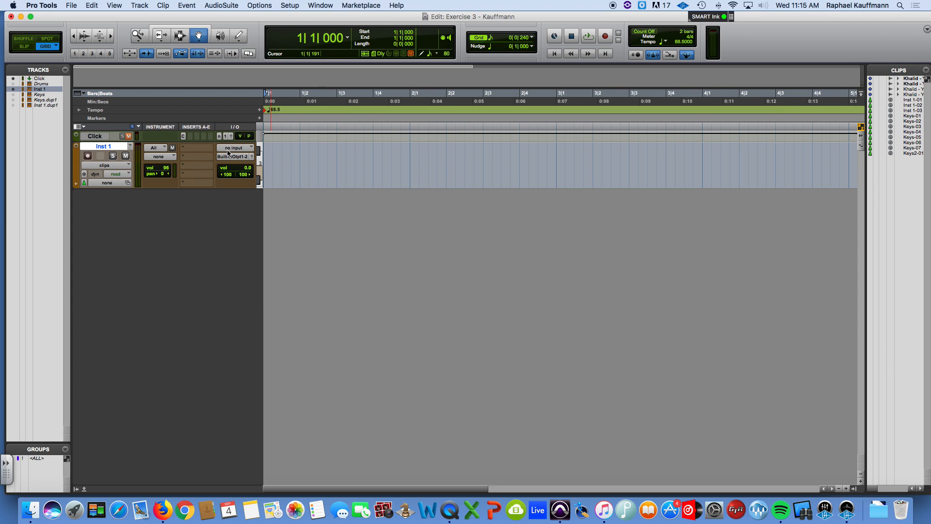
- Rename Inst 1 to Drums3 after the duplicate-name alert rejects the first drums name
left_click(236, 147)
type("C")
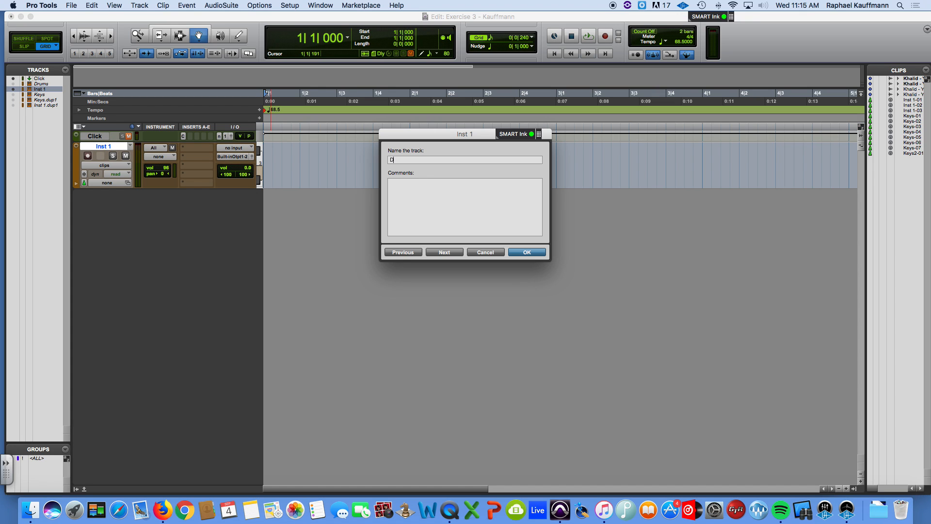
left_click(525, 252)
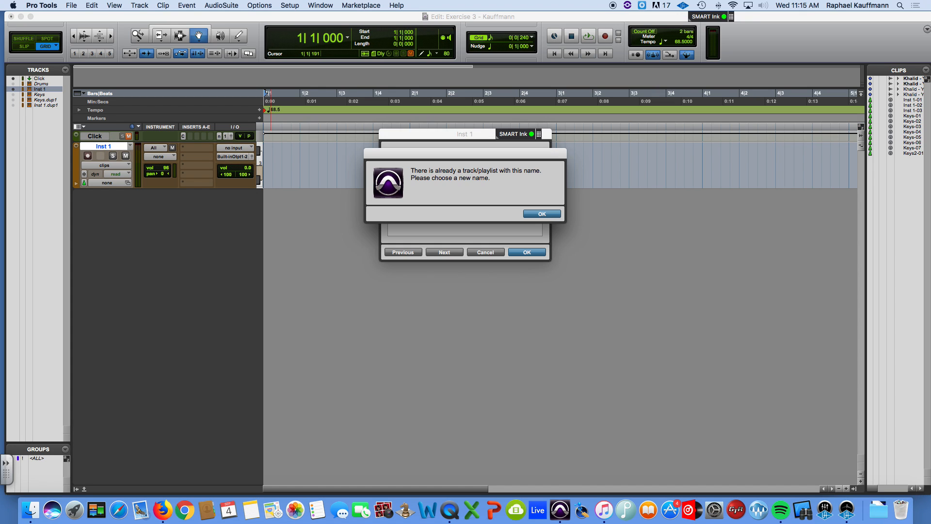
left_click(541, 214)
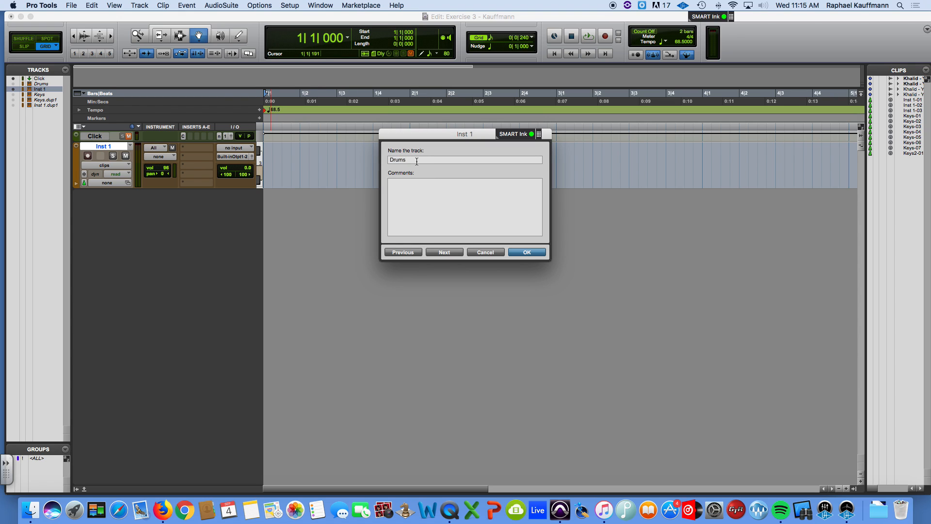
left_click(526, 252)
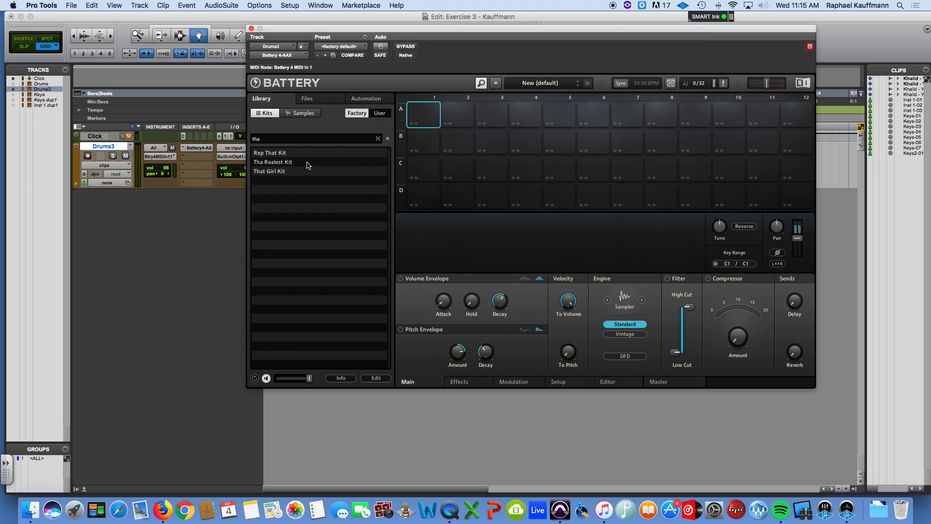
- Load Tha Realest Kit in Battery 4, audition its kick, snare and closed hi-hat, then close the plug-in
left_click(273, 163)
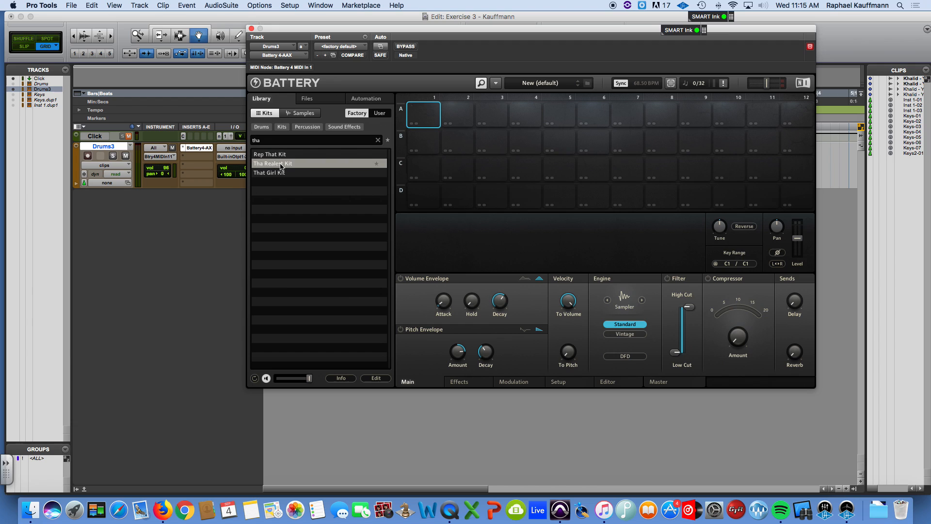
mouse_move(288, 166)
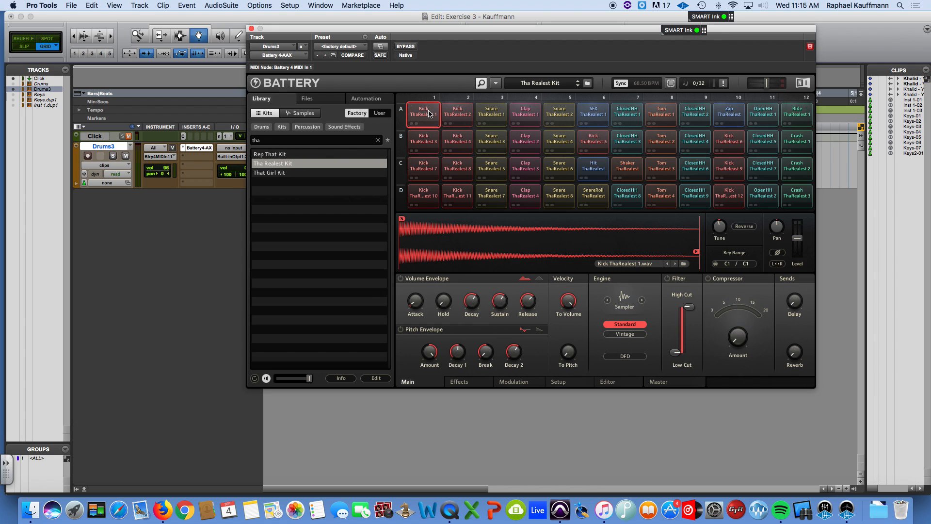
left_click(423, 114)
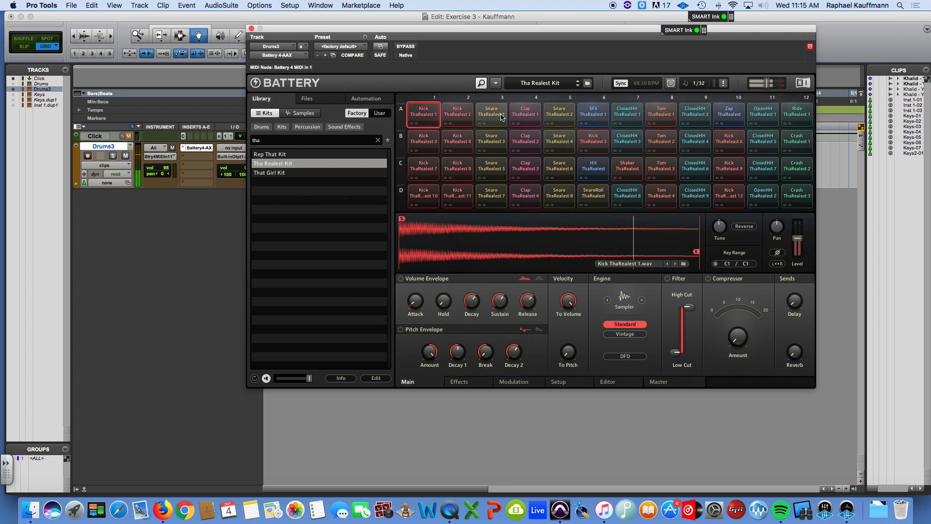
left_click(491, 111)
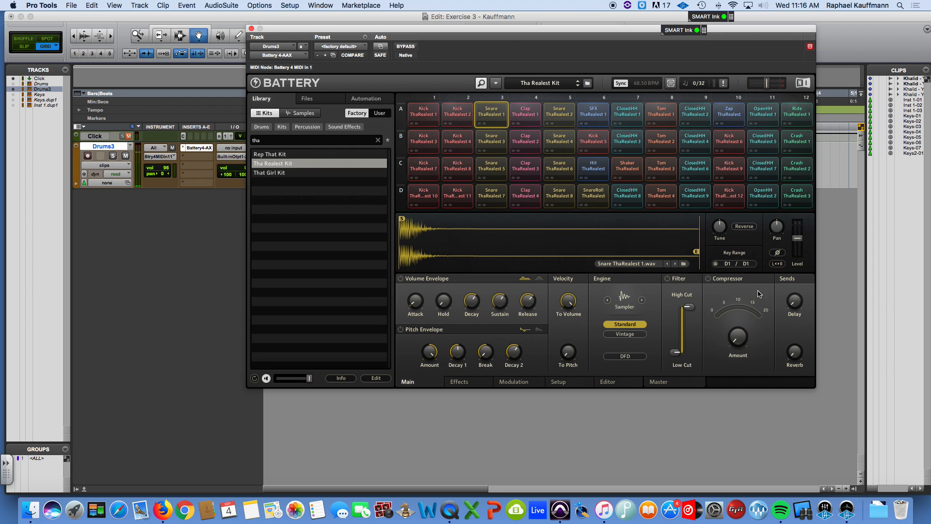
left_click(695, 114)
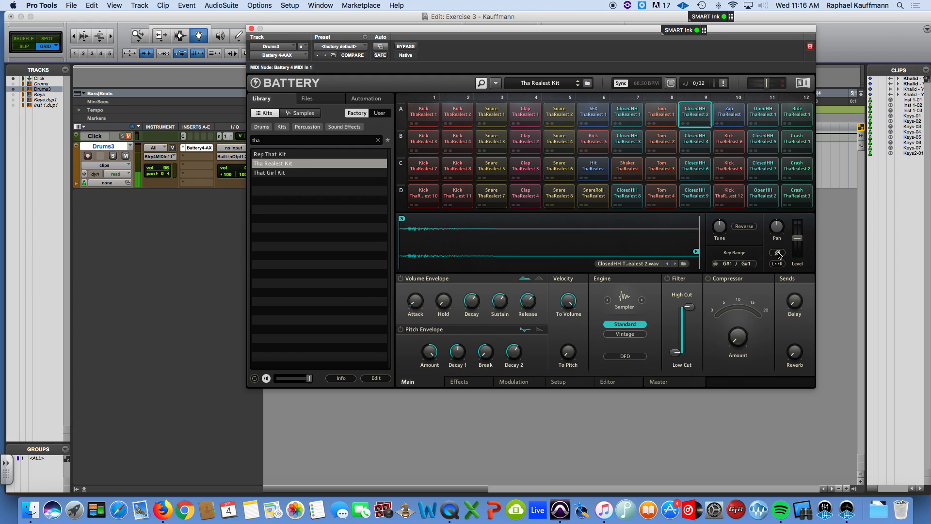
left_click(777, 252)
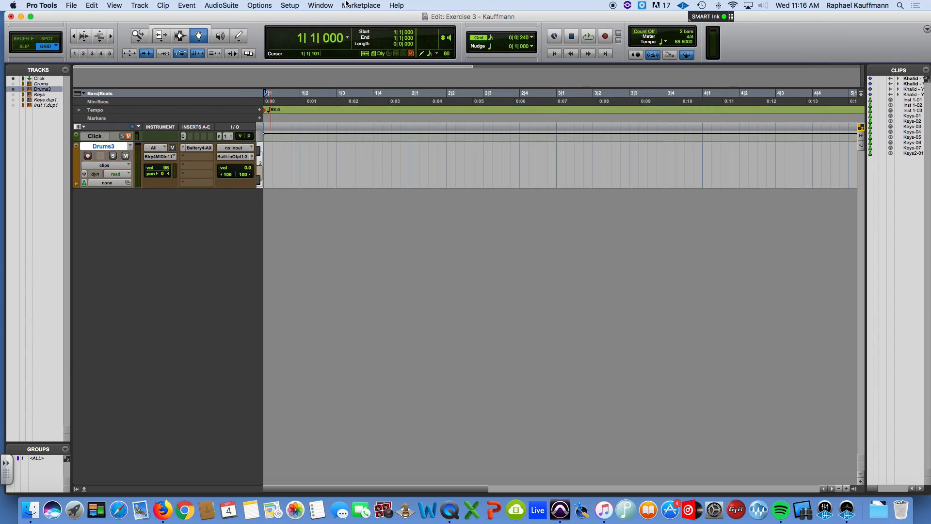
- Show the Drums3 track in the MIDI Editor via the Window menu
left_click(321, 6)
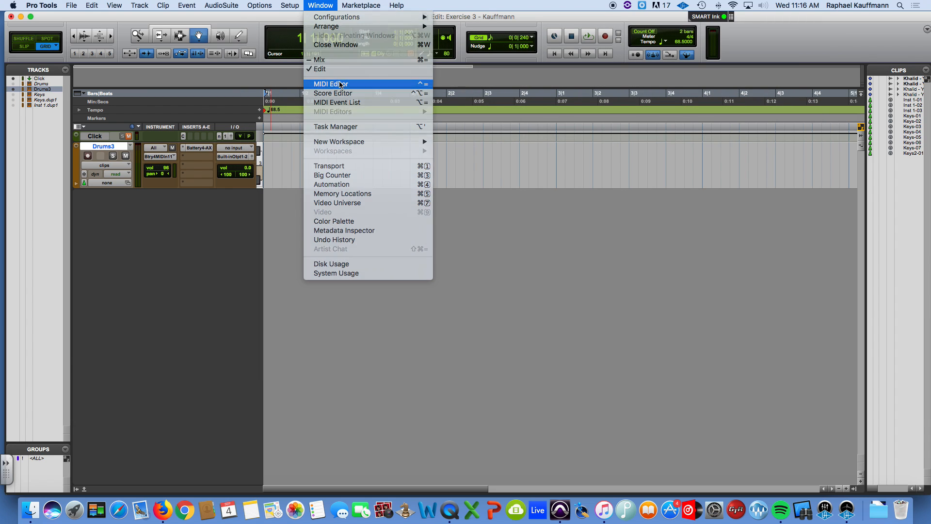
left_click(329, 83)
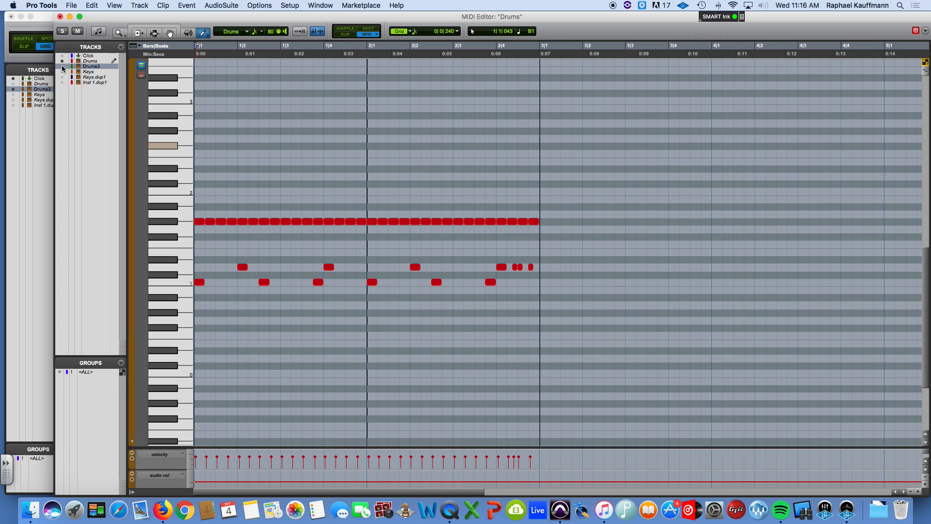
left_click(90, 66)
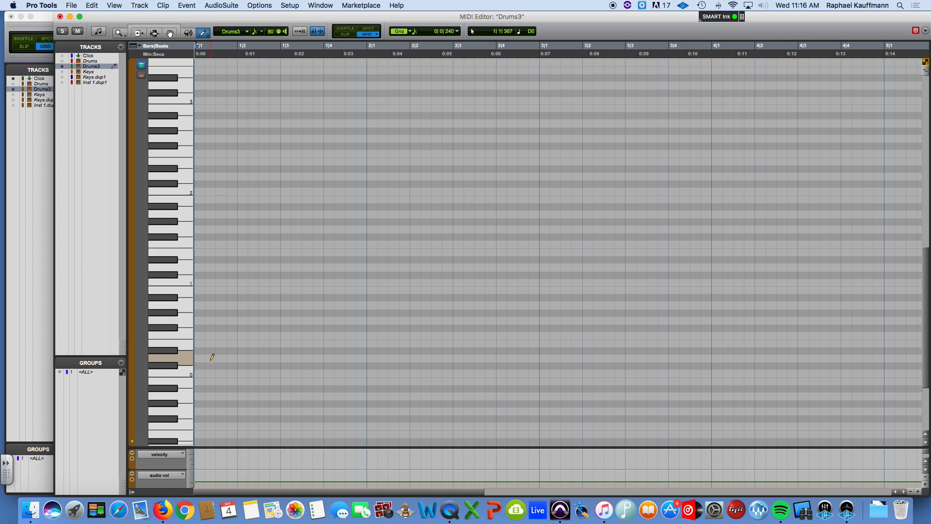
- Pencil in kick and further drum notes at the start of bar 1 on Drums3
left_click(200, 282)
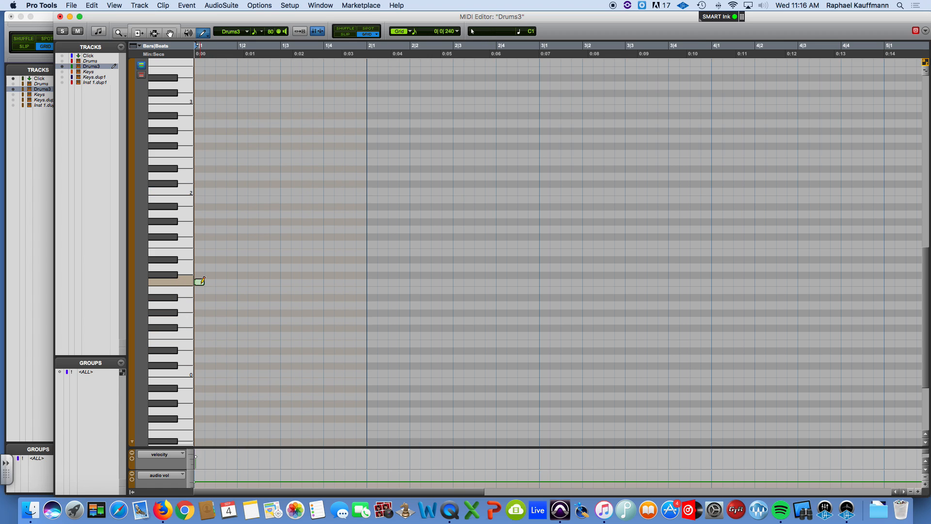
left_click(199, 282)
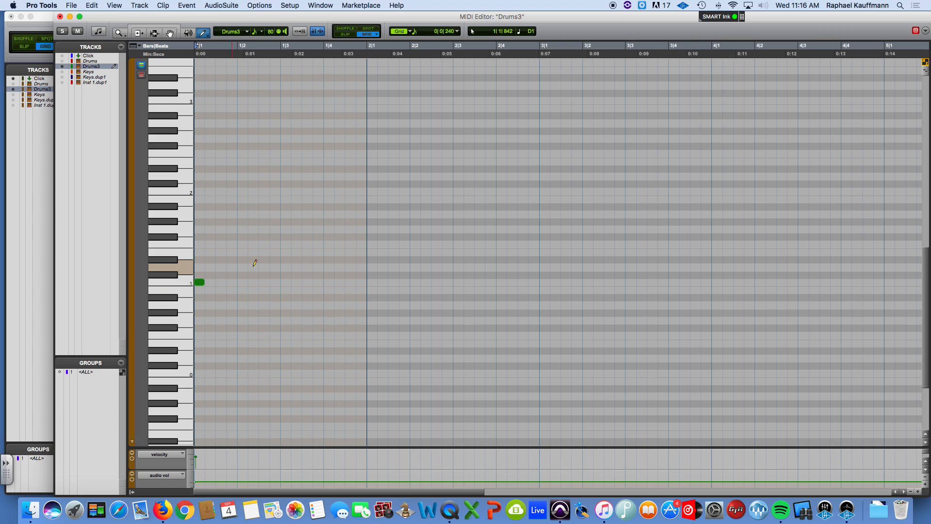
left_click(329, 267)
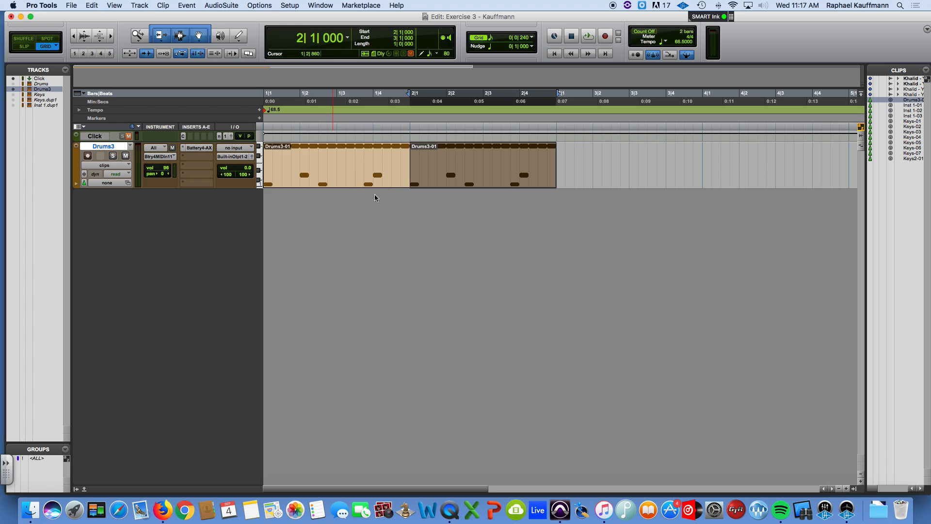
mouse_move(481, 178)
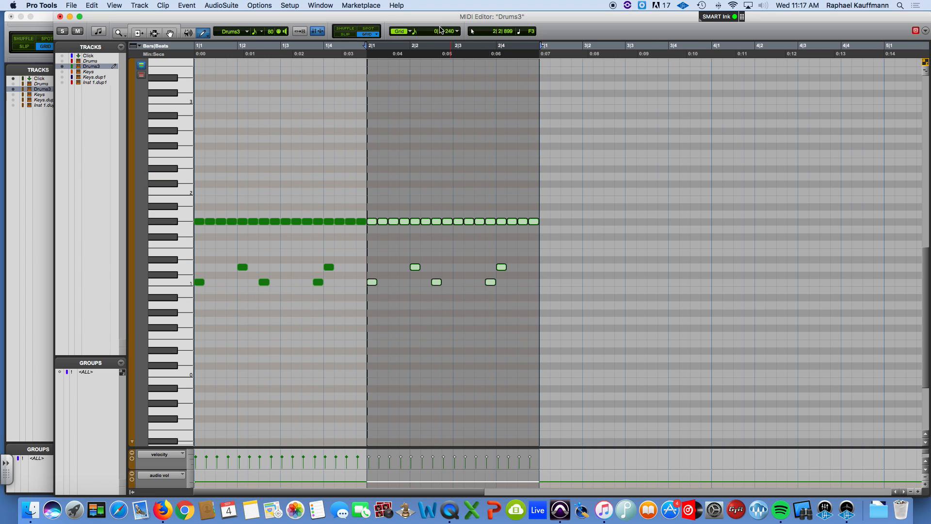
- Bring the Drums3 clips into the MIDI Editor to work on bar 2
left_click(412, 32)
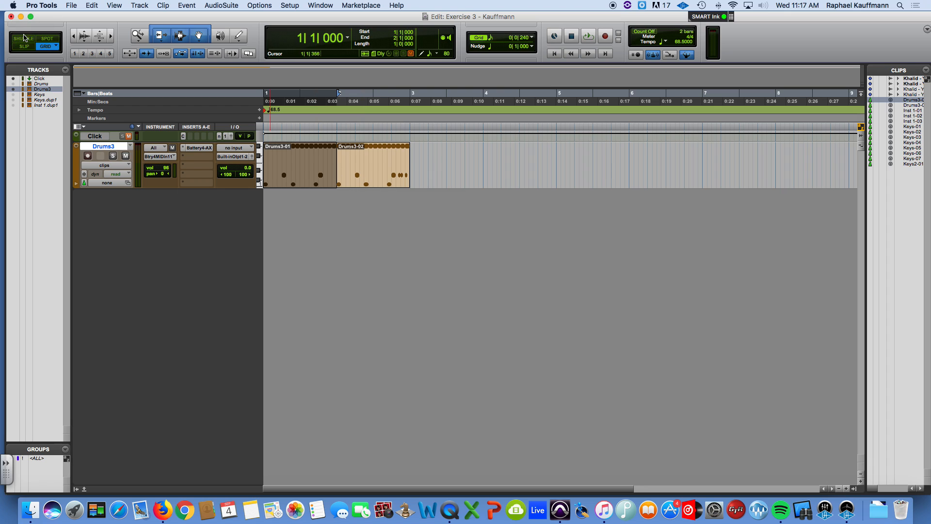
- In Shuffle mode, repeat Drums3-01 and Drums3-02 to extend the beat to four bars, then return to Grid
left_click(23, 38)
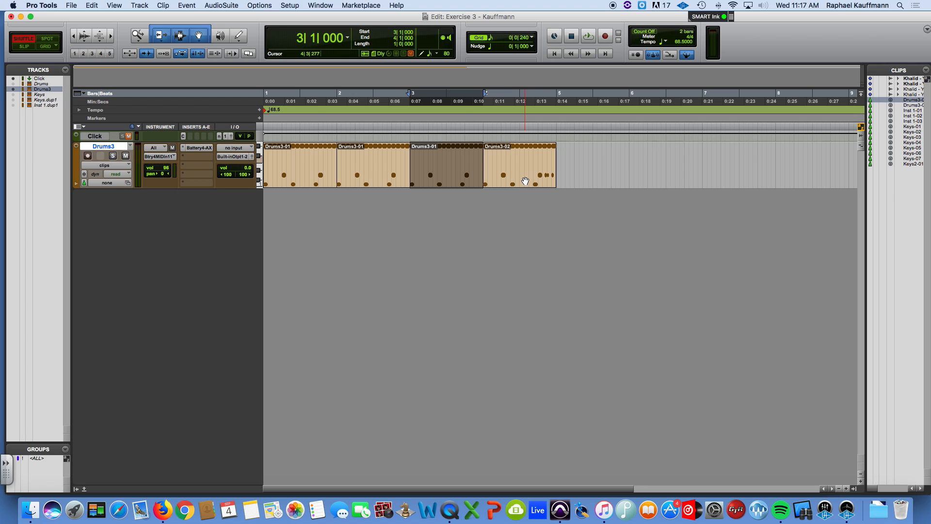
left_click(48, 46)
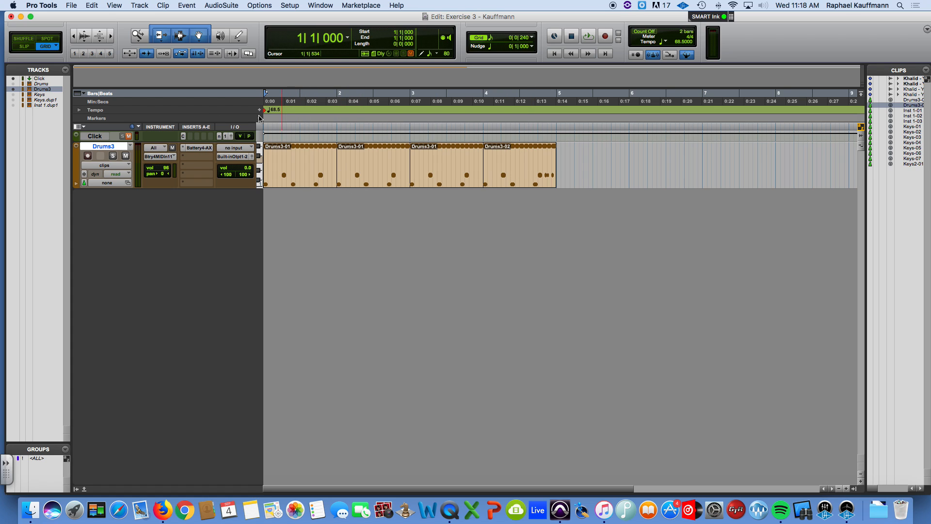
- Create two stereo instrument tracks, Inst 1 and Inst 2, from the New Tracks dialog
left_click(139, 6)
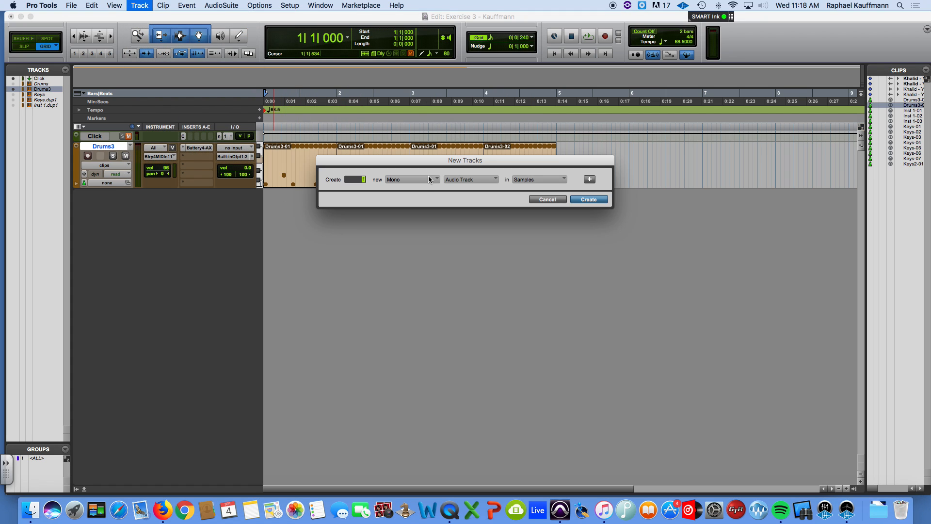
left_click(469, 179)
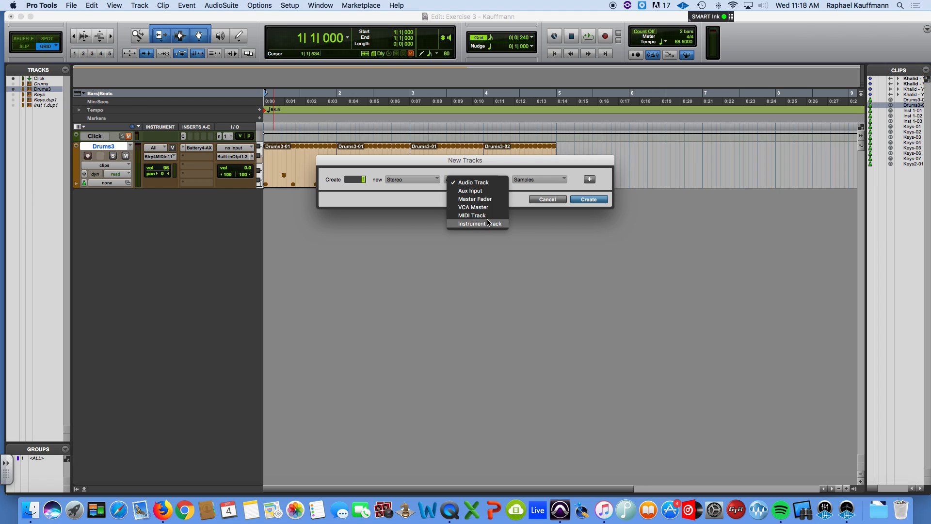
left_click(478, 223)
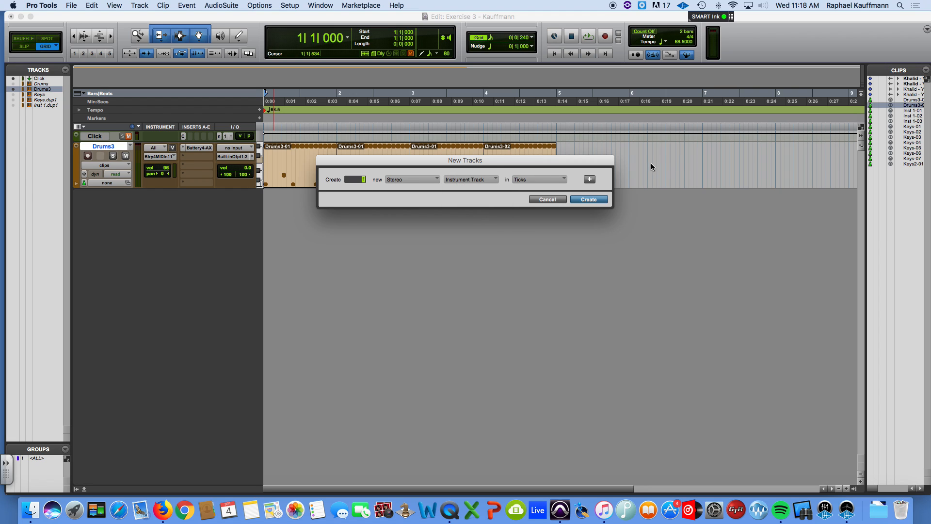
mouse_move(590, 179)
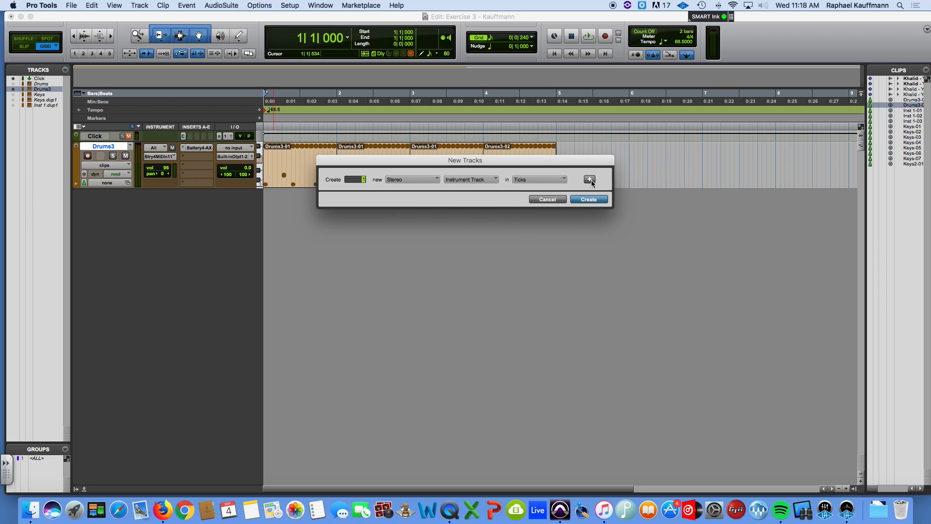
left_click(589, 179)
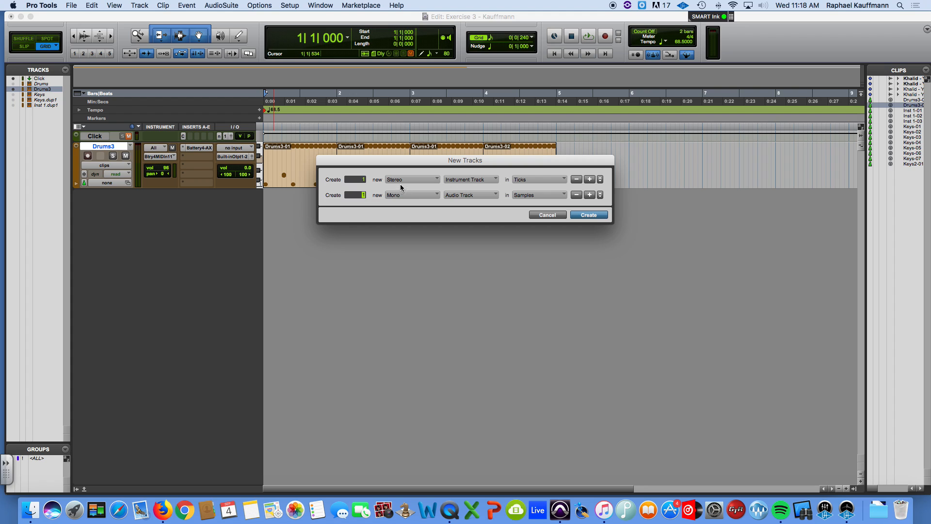
left_click(471, 195)
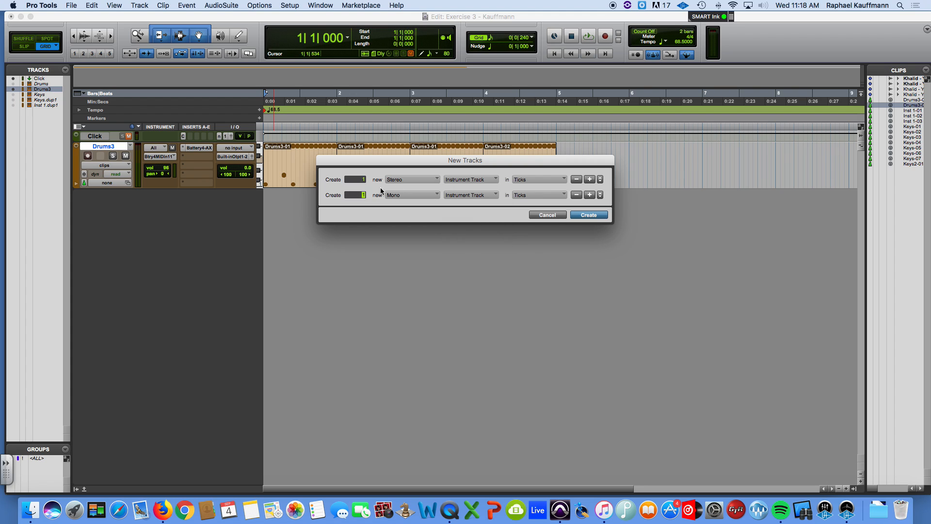
mouse_move(478, 199)
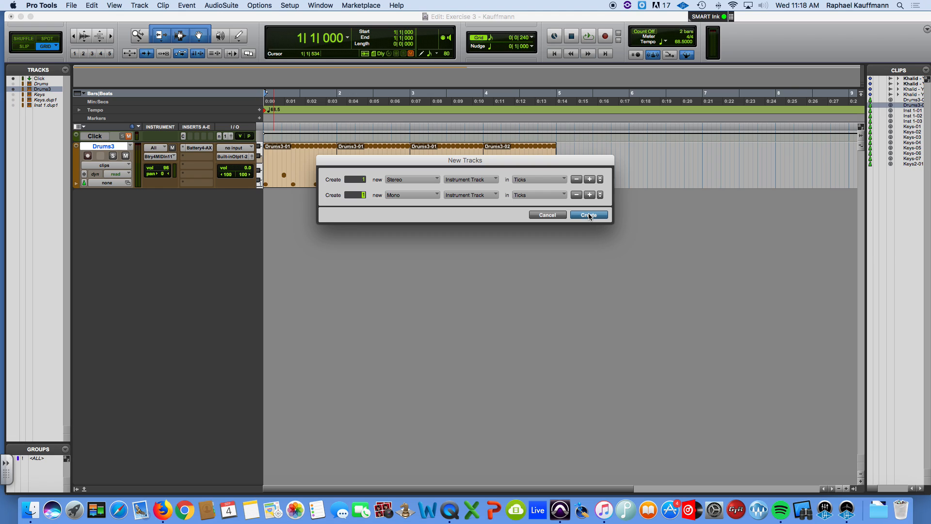
left_click(588, 214)
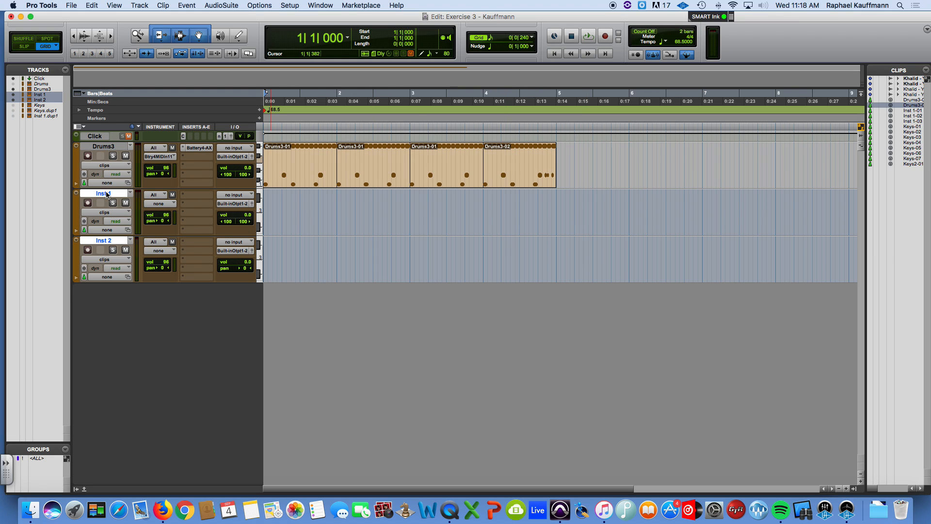
- Name the first new track Keys3 and start entering Bass3 for Inst 2
double_click(104, 193)
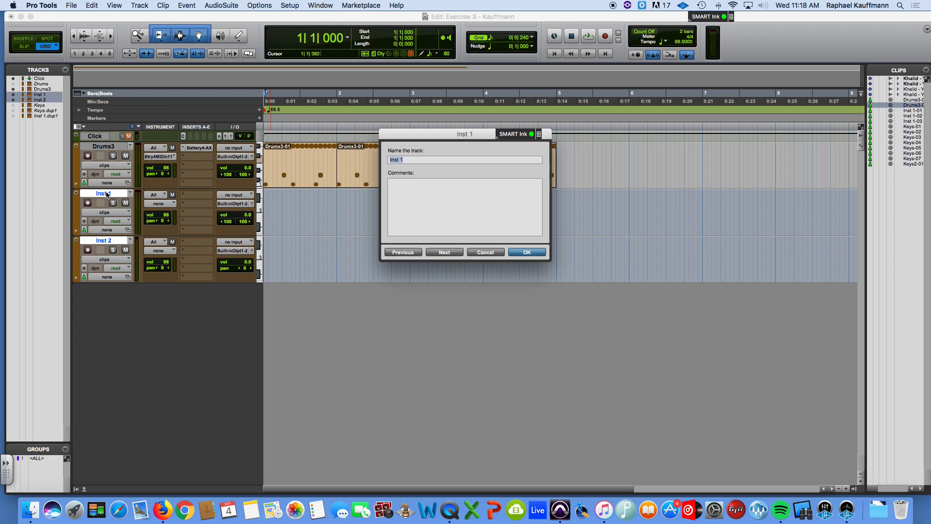
type("Keys3")
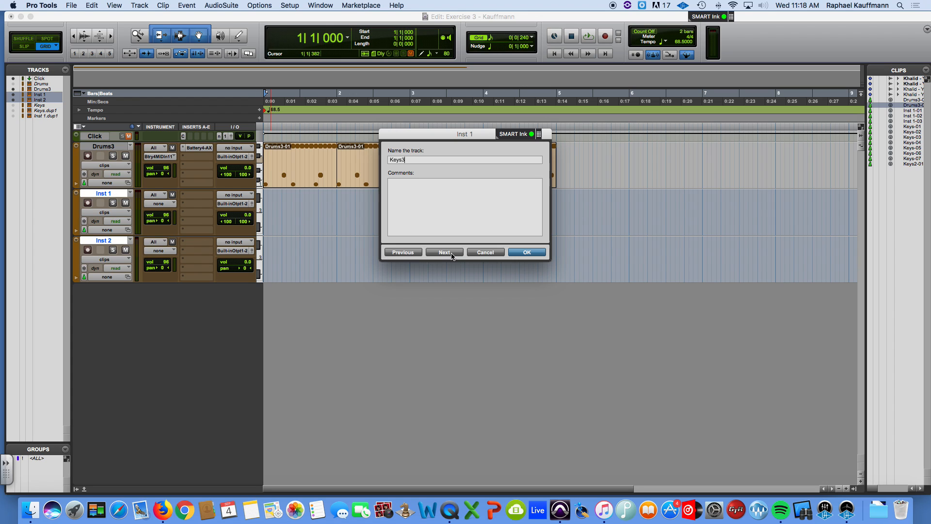
left_click(444, 253)
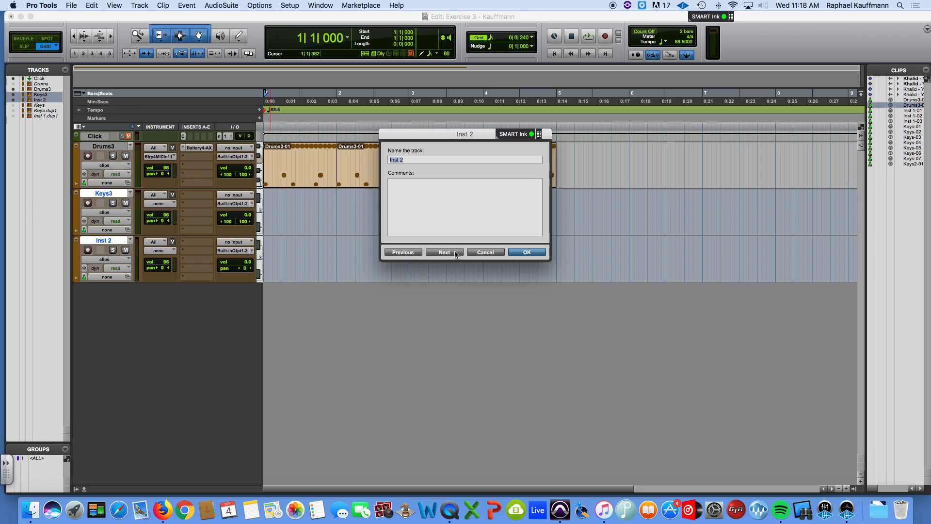
type("Bass3")
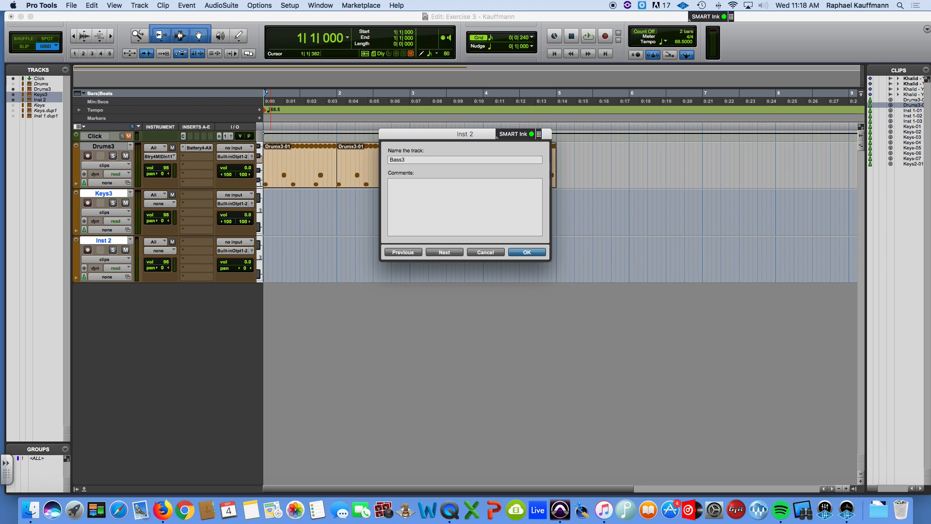
- Confirm Bass3 as the name of the second new instrument track
left_click(525, 252)
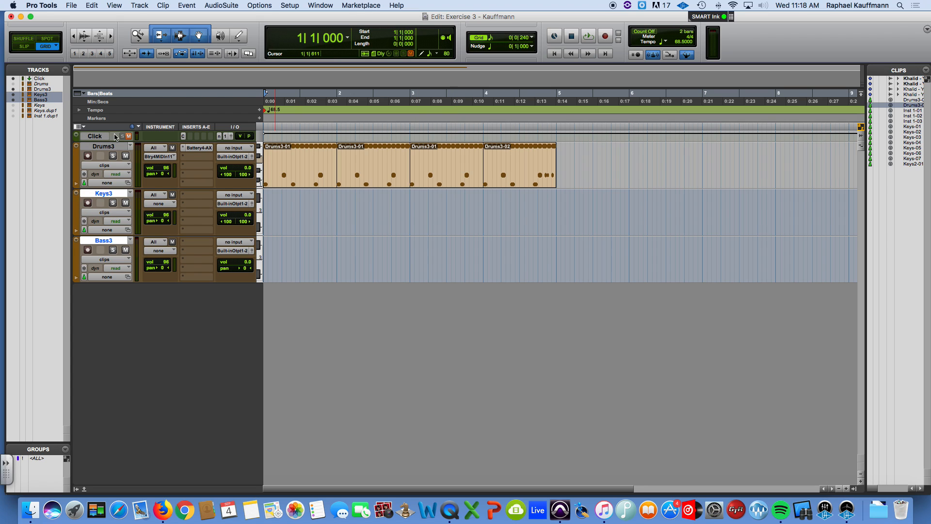
left_click(351, 223)
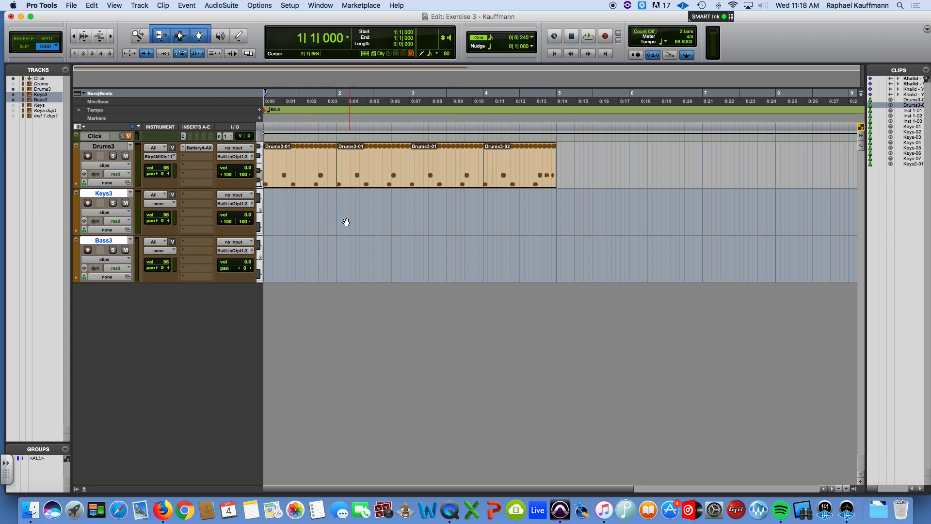
mouse_move(194, 196)
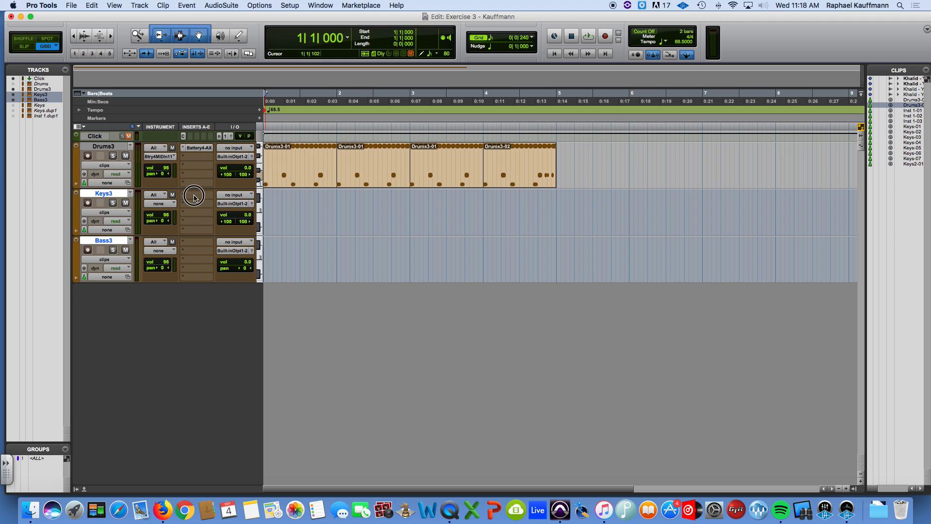
- Load Xpand!2 on Keys3's insert A and choose an electric piano preset from 14 E Pianos + Clav
left_click(193, 197)
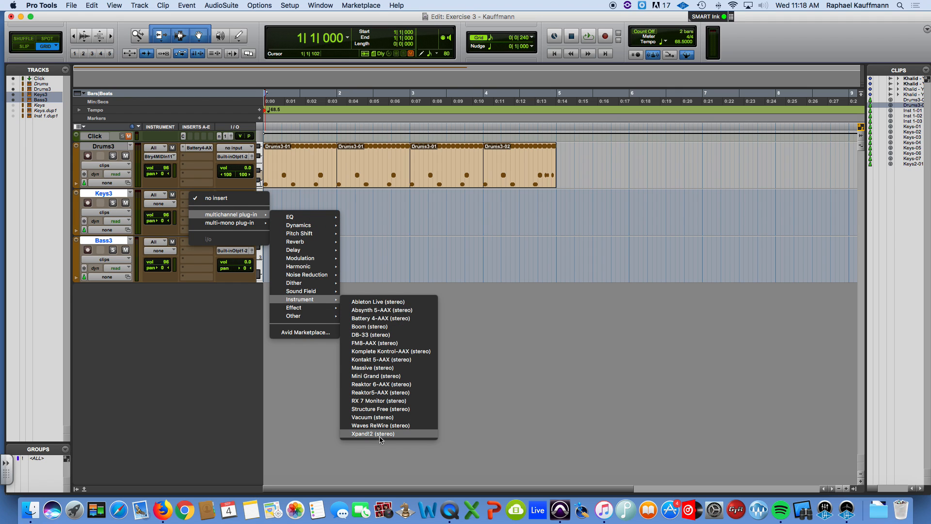
left_click(372, 433)
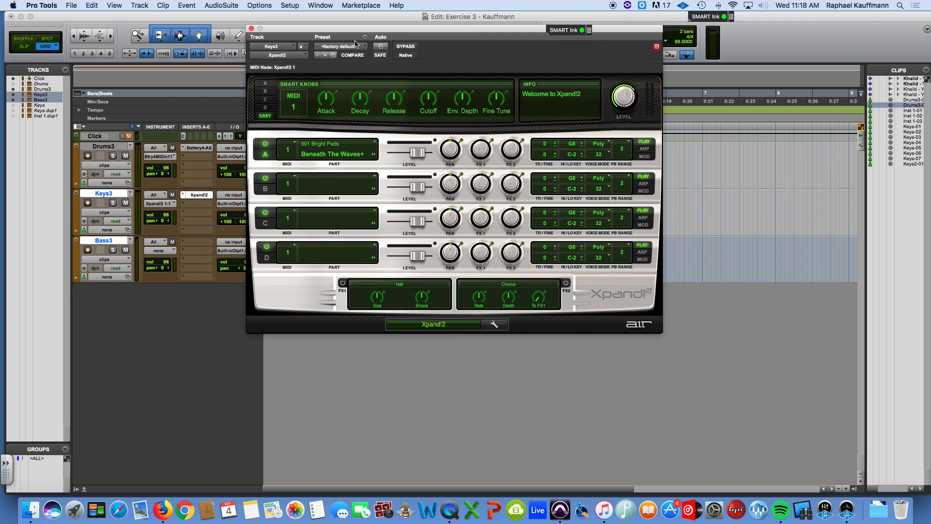
left_click(342, 47)
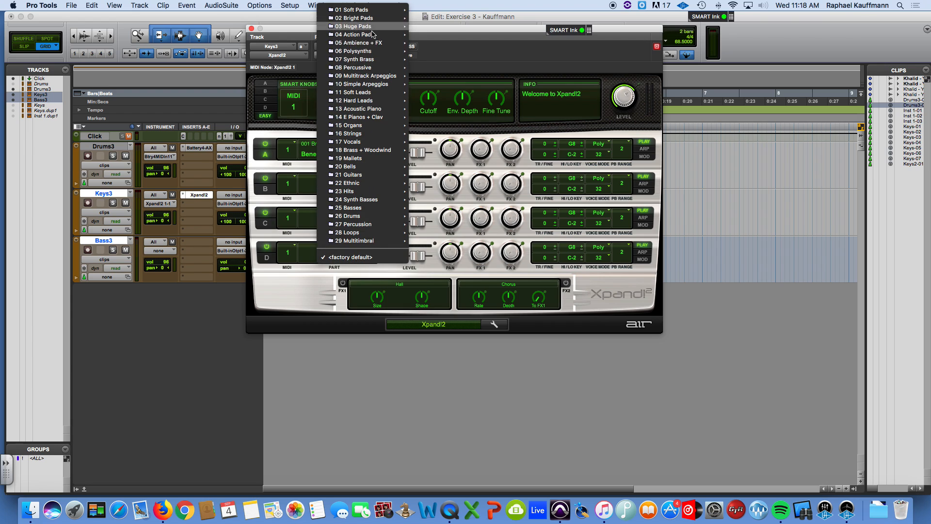
mouse_move(359, 116)
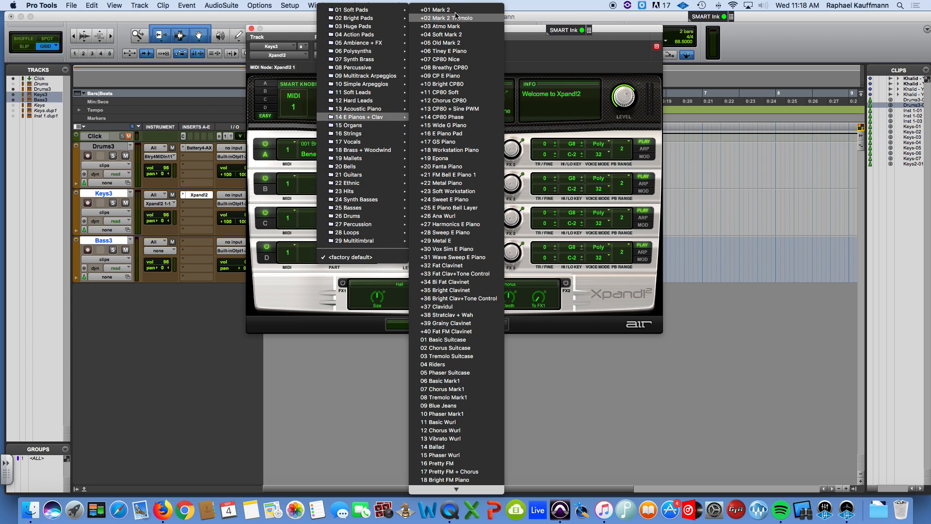
left_click(437, 10)
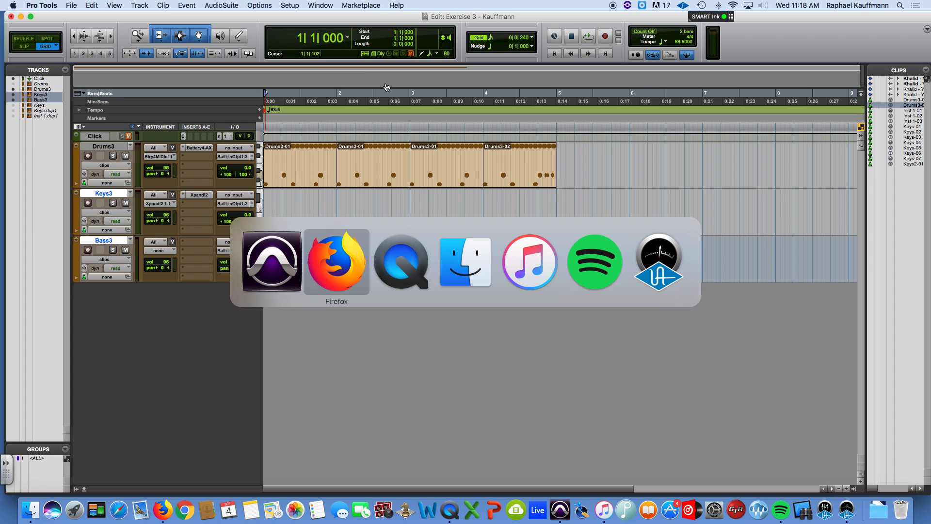
- Review the exercise's chord charts in the Firefox PDF
left_click(336, 261)
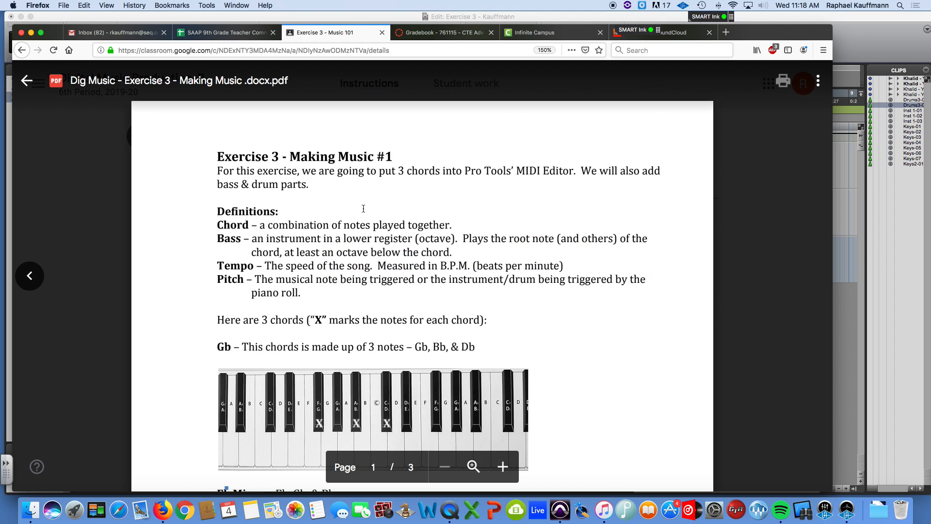
scroll("down", 3)
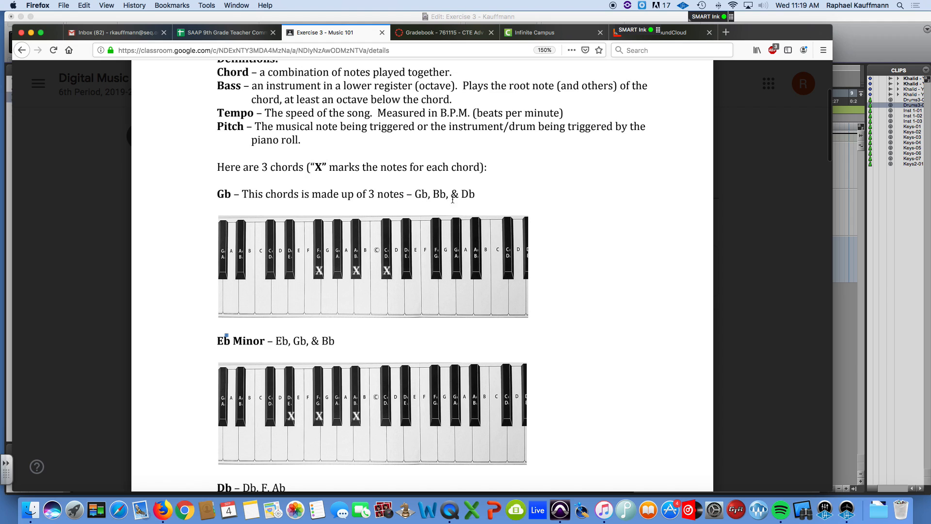
scroll("down", 3)
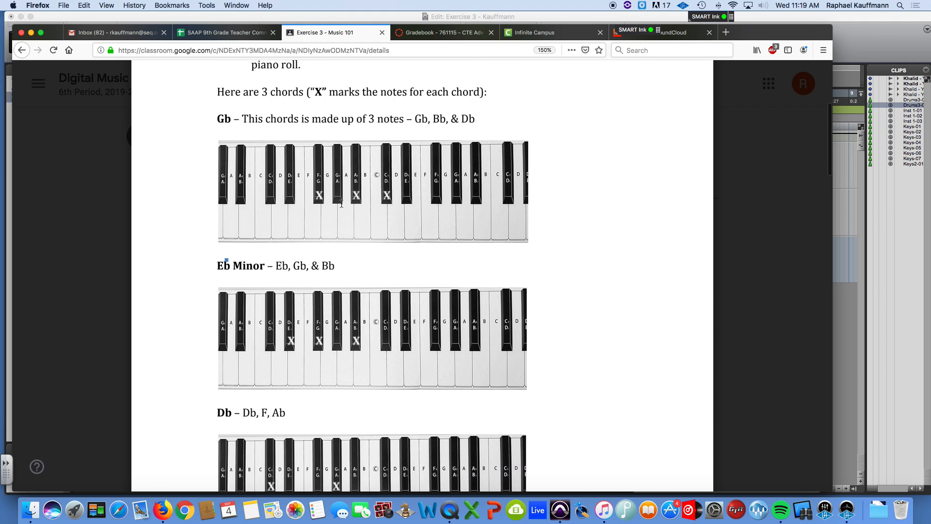
mouse_move(347, 211)
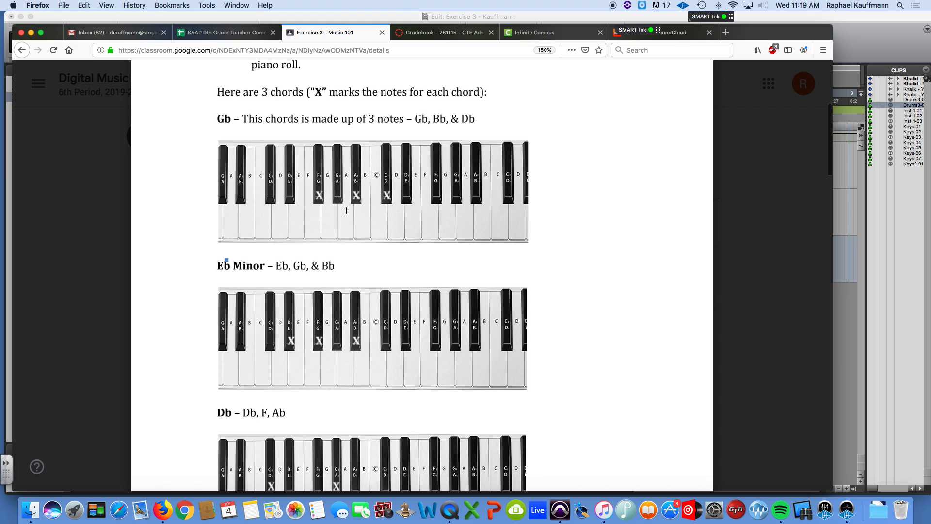
mouse_move(391, 221)
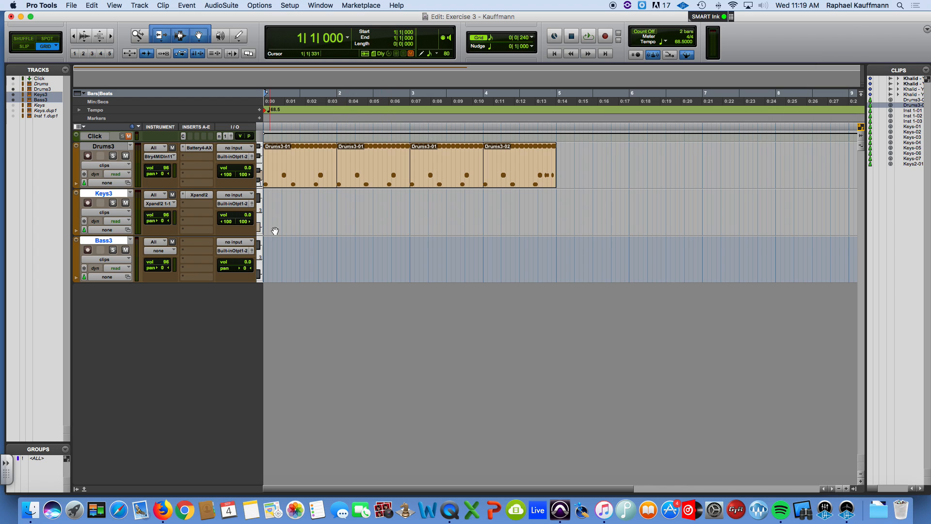
- Bring up the MIDI Editor from the Window menu in Pro Tools
left_click(321, 6)
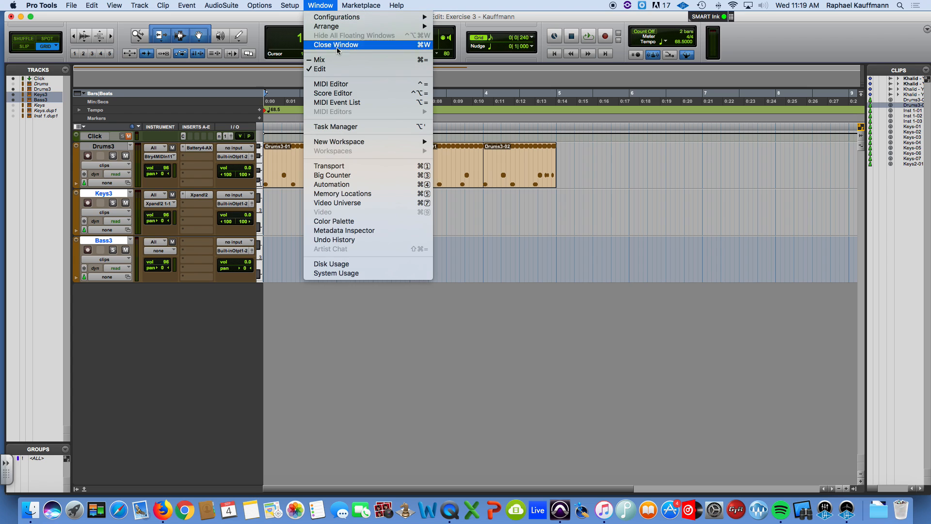
left_click(331, 84)
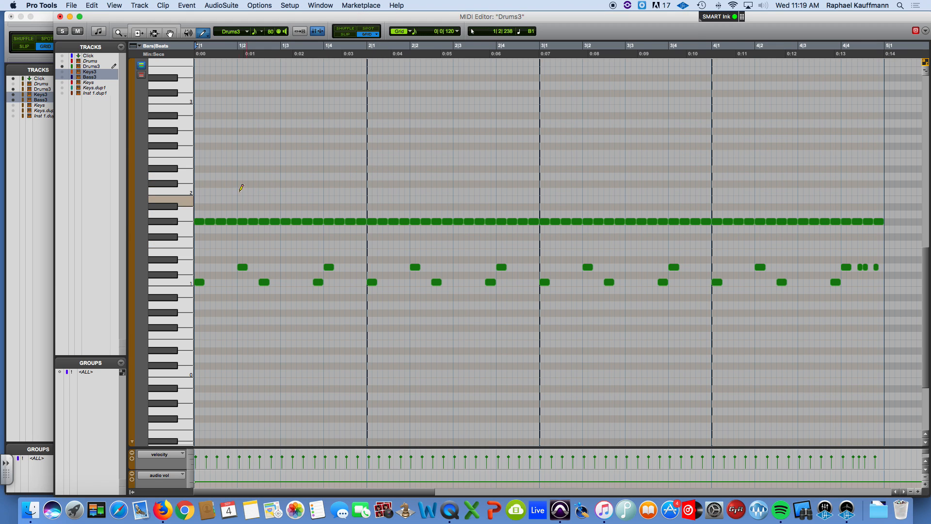
- Draw a Gb chord (F#2, Bb2, C#3) on Keys3 across bars 1 and 2 with the Pencil tool
left_click(62, 66)
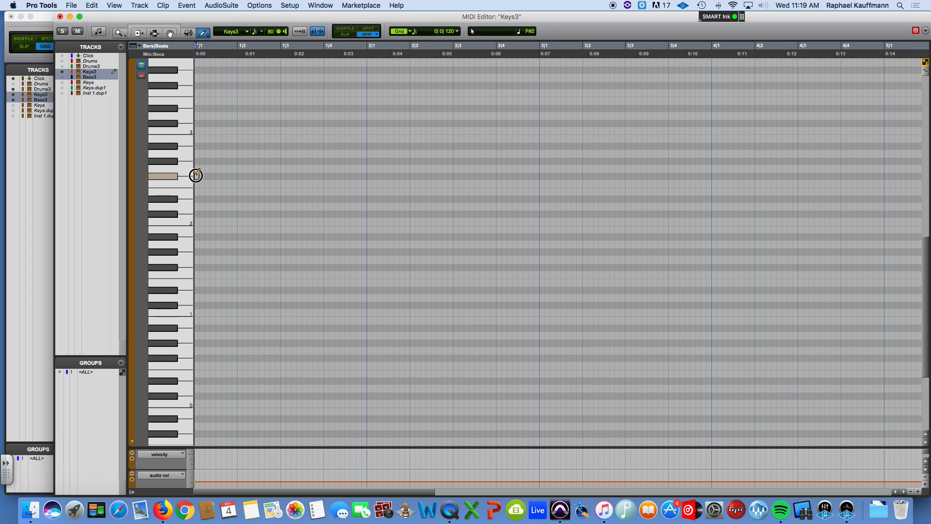
left_click_drag(196, 175, 362, 176)
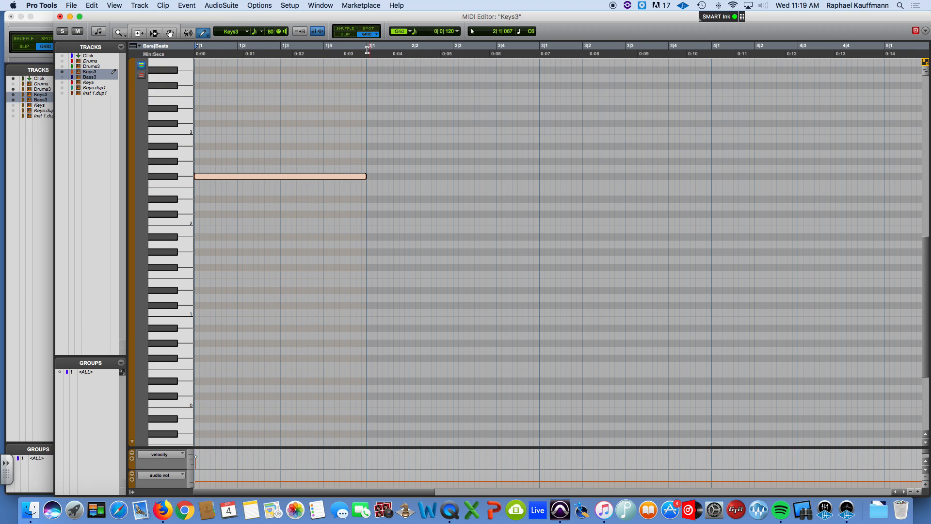
mouse_move(368, 154)
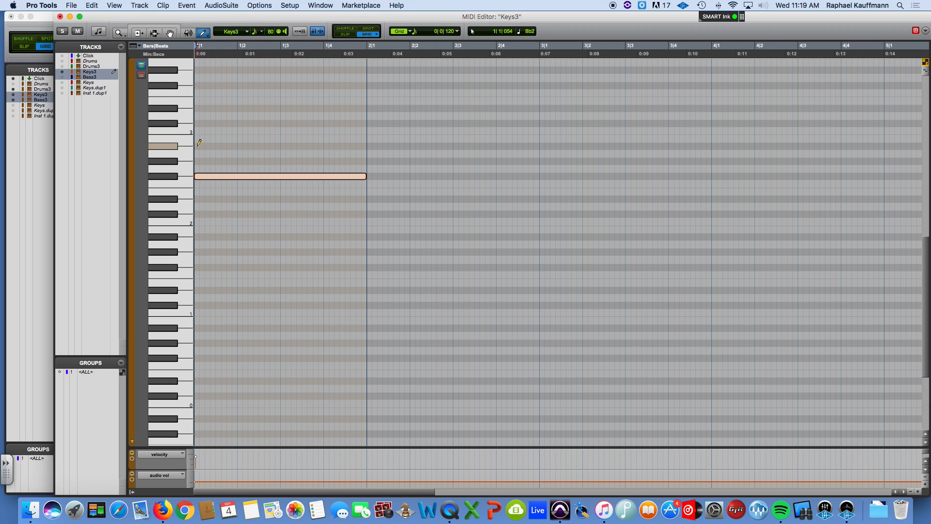
left_click(280, 147)
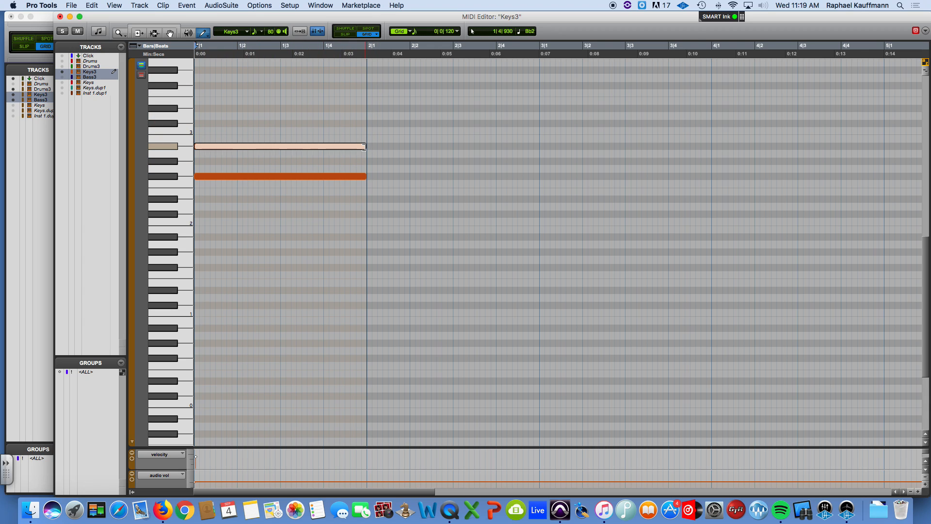
left_click(162, 509)
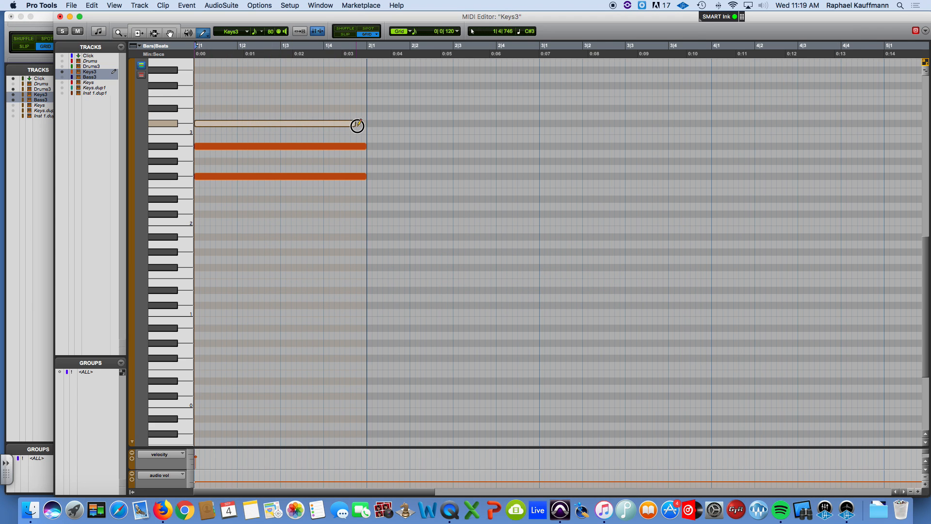
left_click_drag(279, 125, 280, 123)
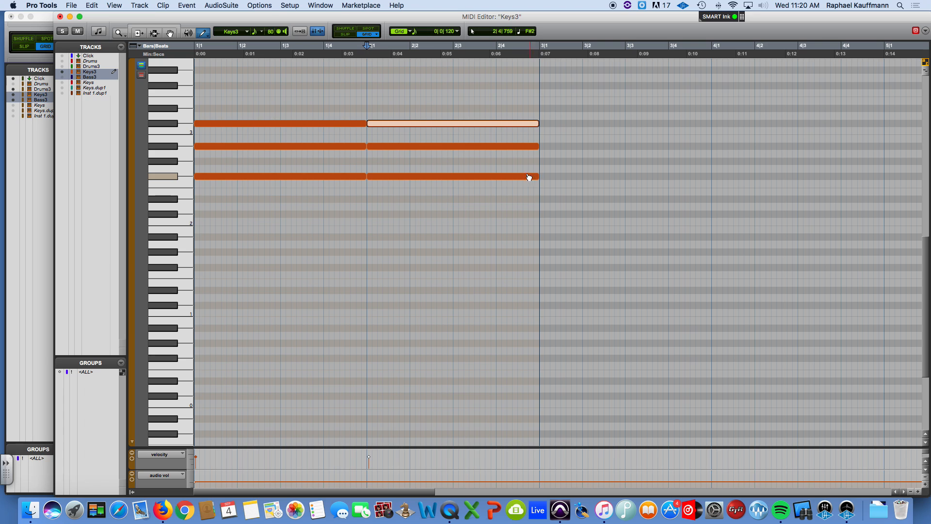
left_click(162, 509)
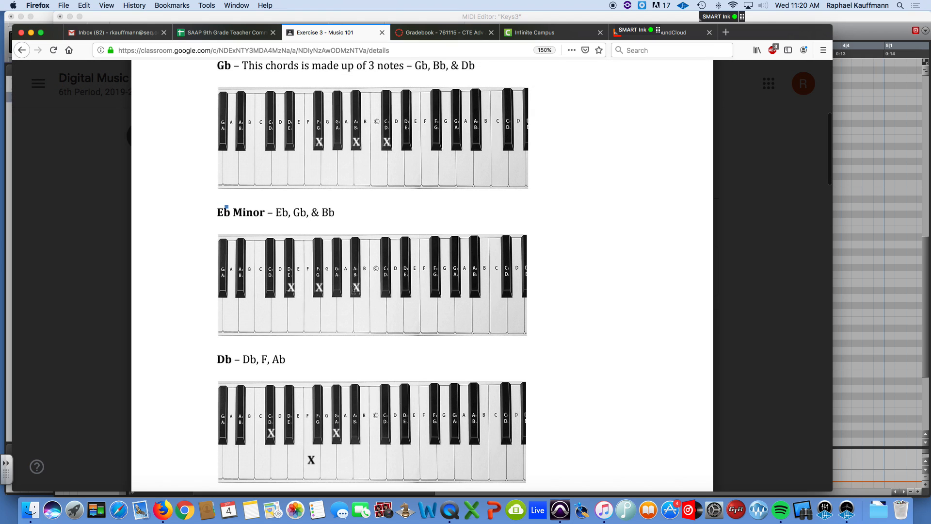
mouse_move(300, 283)
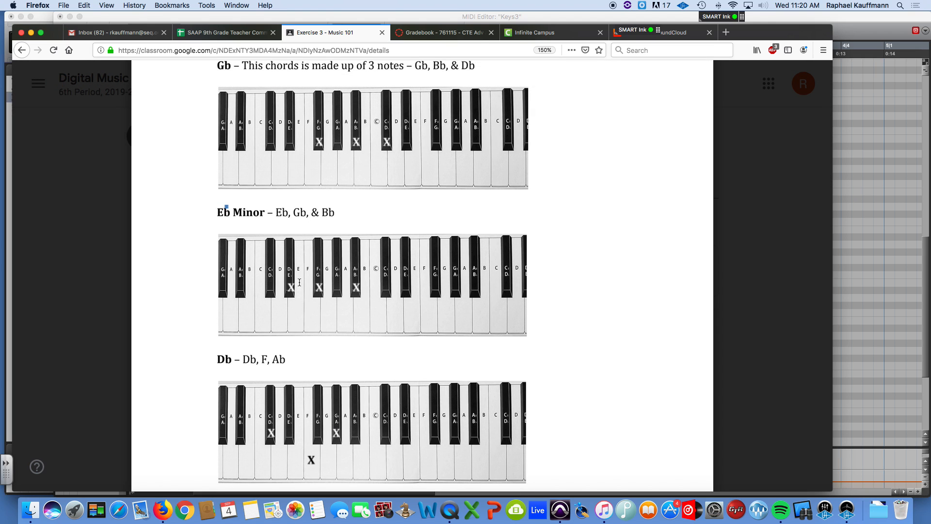
mouse_move(420, 244)
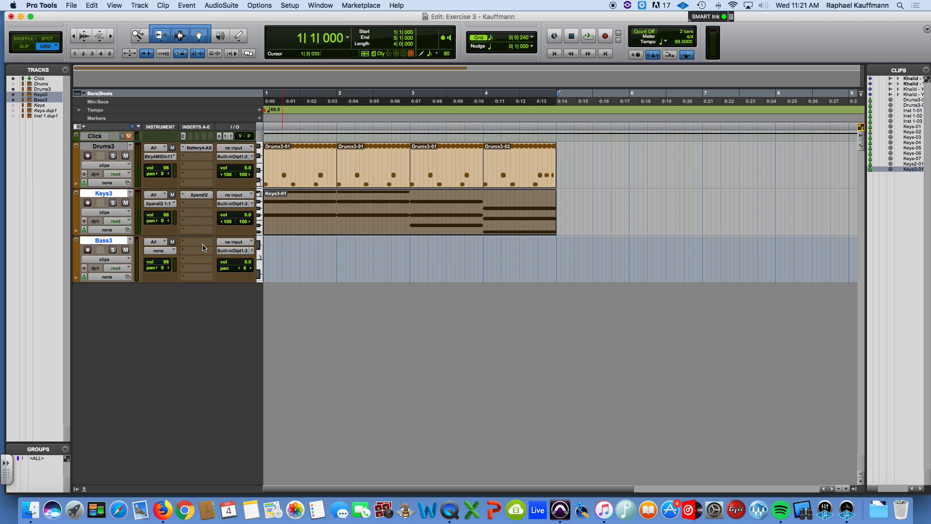
- Load Xpand!2 on a Bass3 insert and browse its Synth Basses presets
left_click(234, 241)
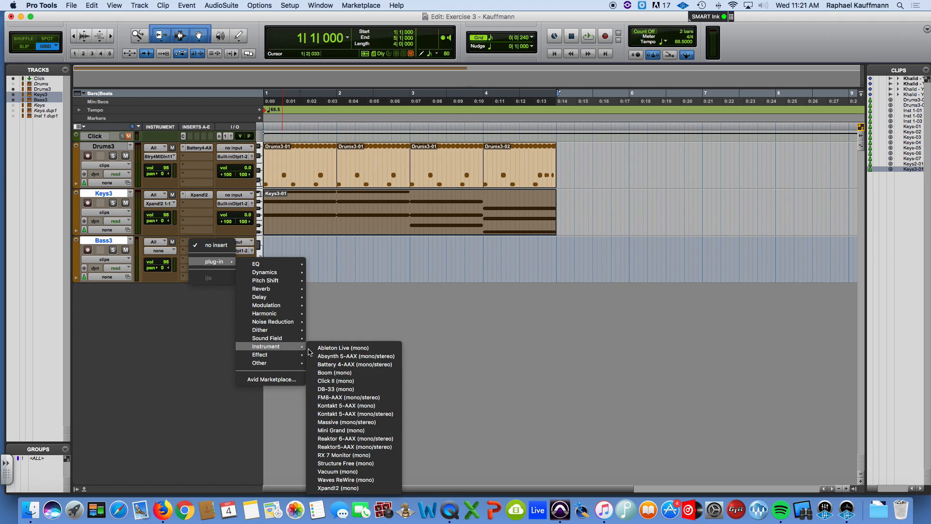
left_click(338, 488)
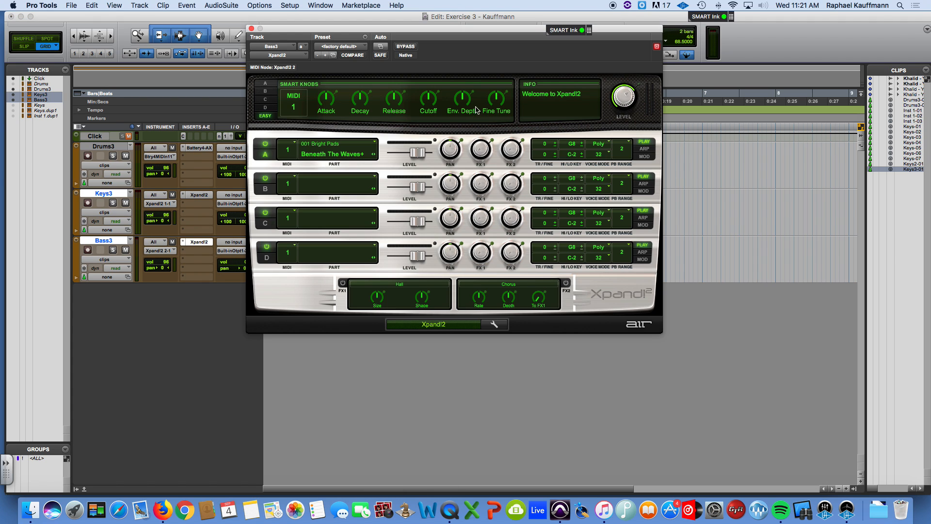
left_click(341, 47)
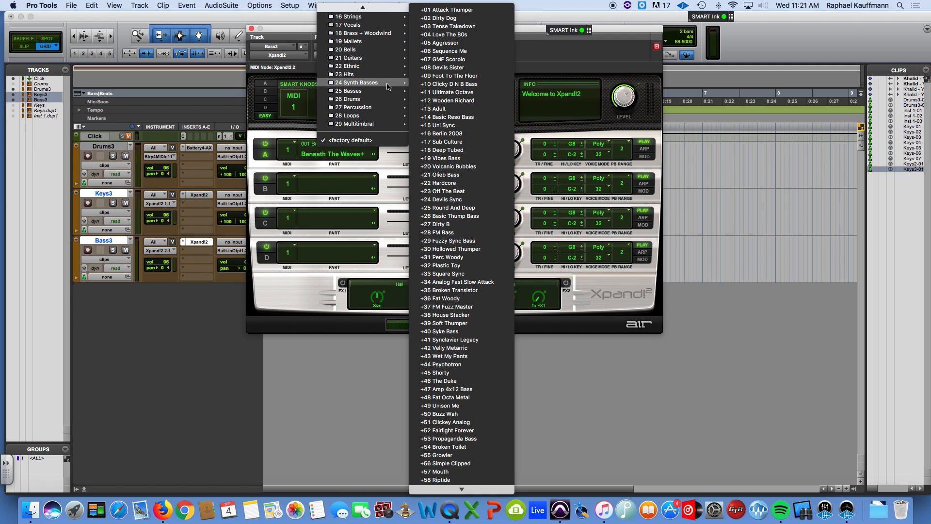
mouse_move(446, 84)
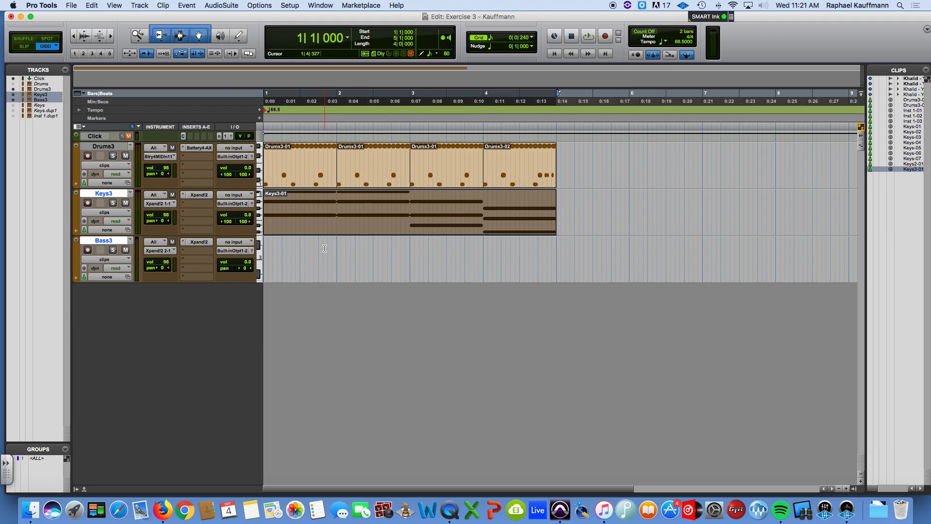
- Show the empty Bass3 track in the MIDI Editor
left_click(320, 6)
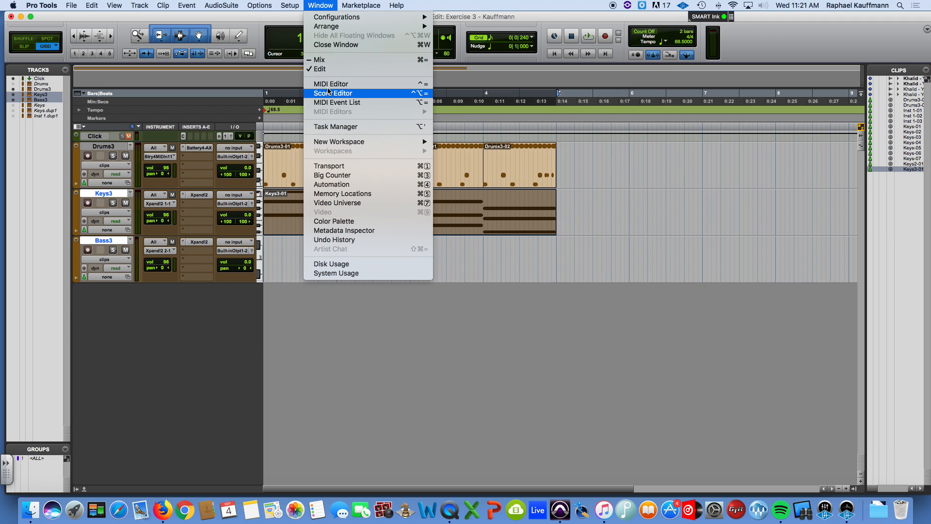
left_click(331, 84)
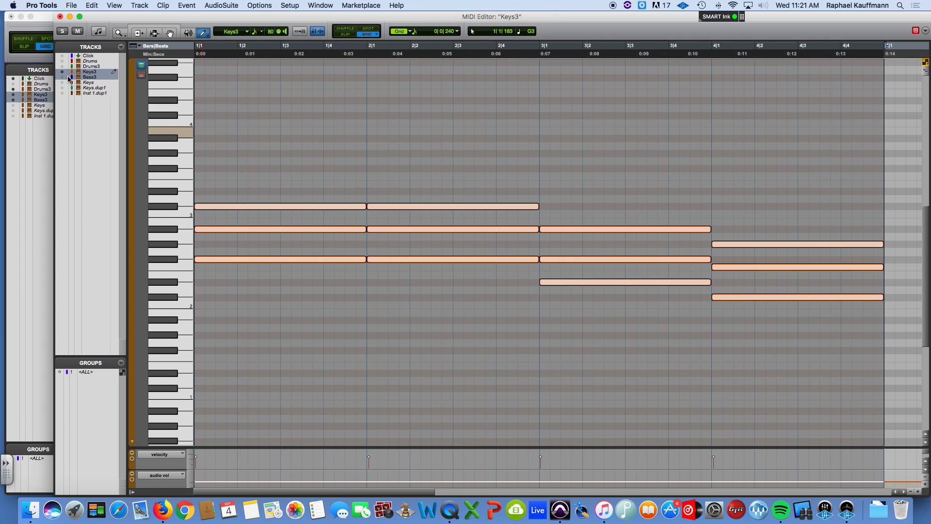
left_click(89, 76)
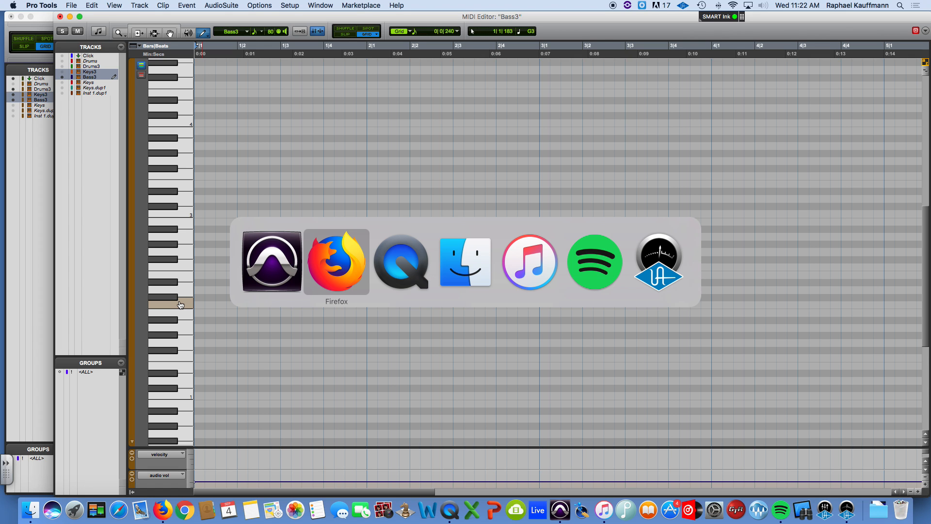
- Scroll the assignment PDF in Firefox down to the Bass section diagram
left_click(336, 261)
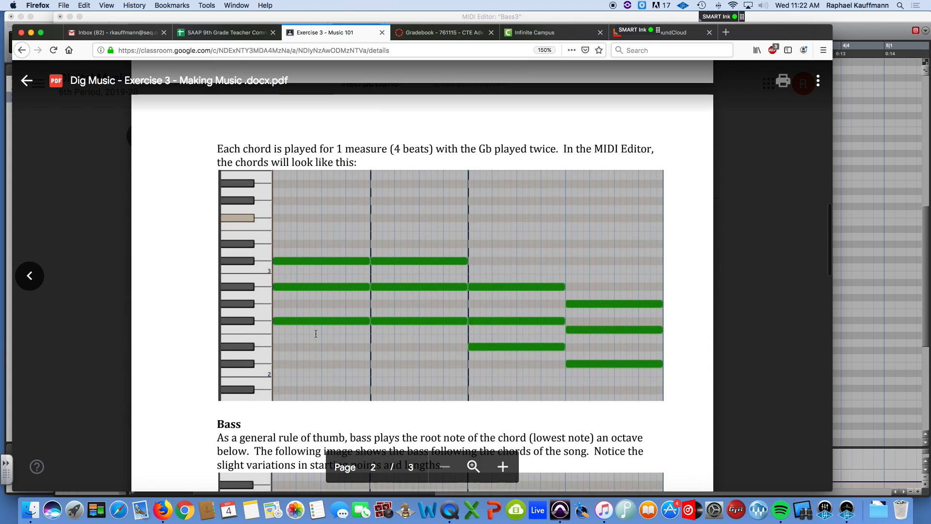
scroll("down", 3)
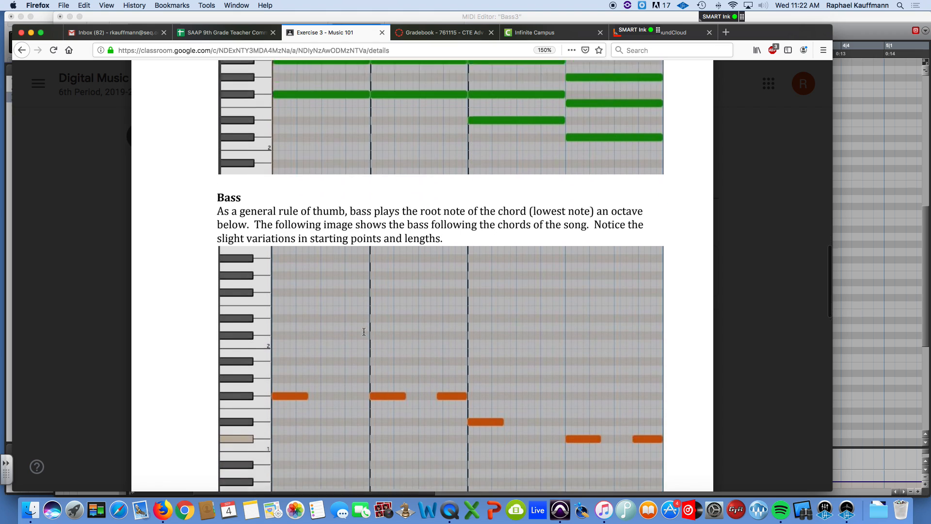
scroll("down", 3)
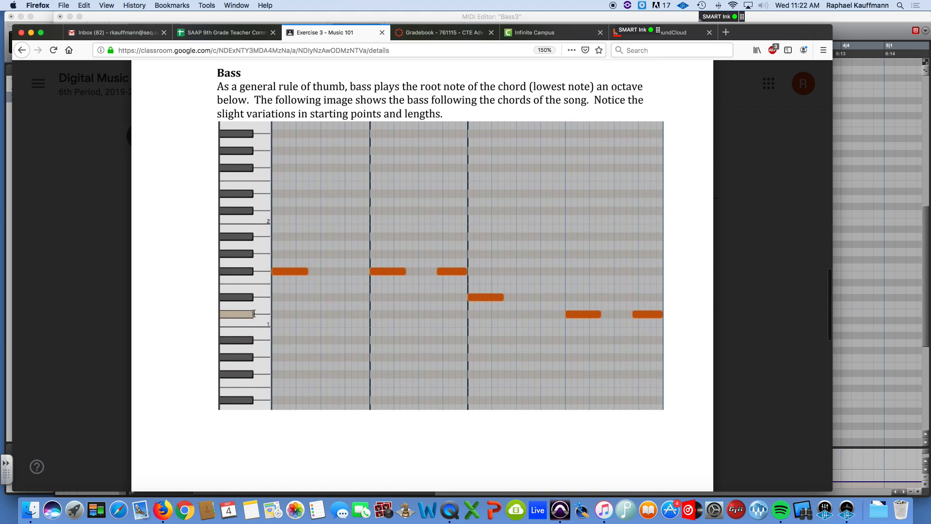
mouse_move(274, 272)
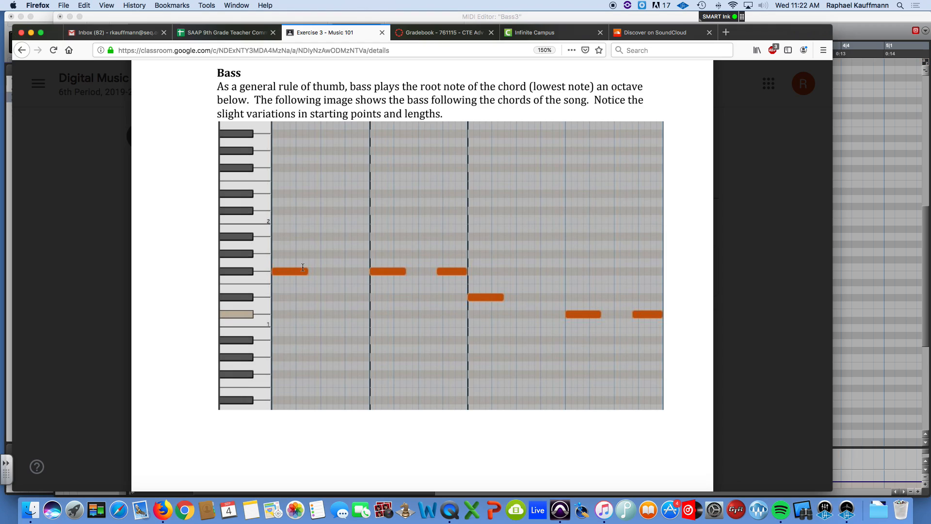
mouse_move(250, 271)
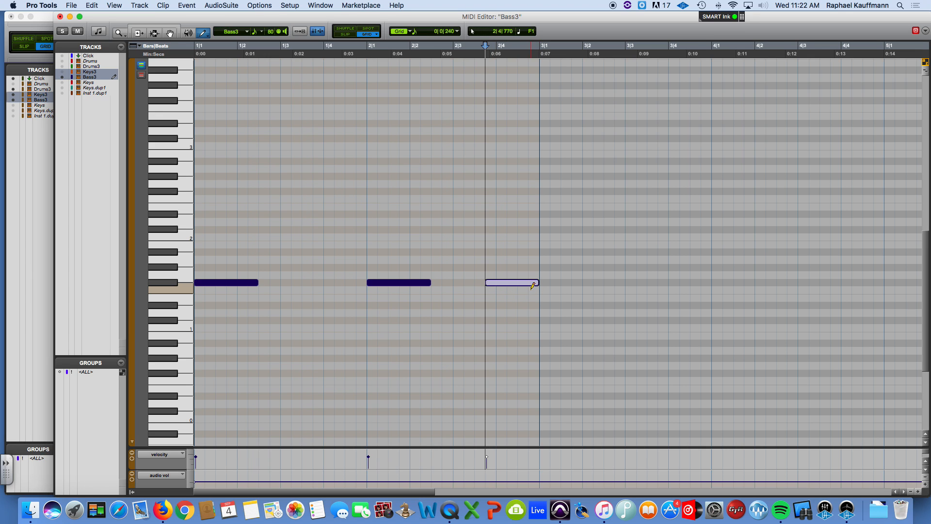
- Check the bass diagram in Firefox while drawing the Bass3 notes across bars one and two
left_click(162, 509)
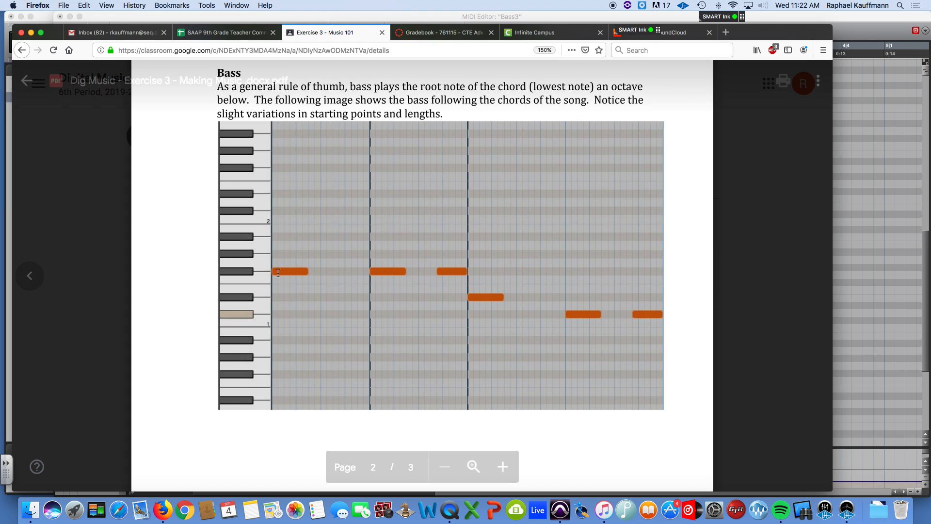
mouse_move(484, 300)
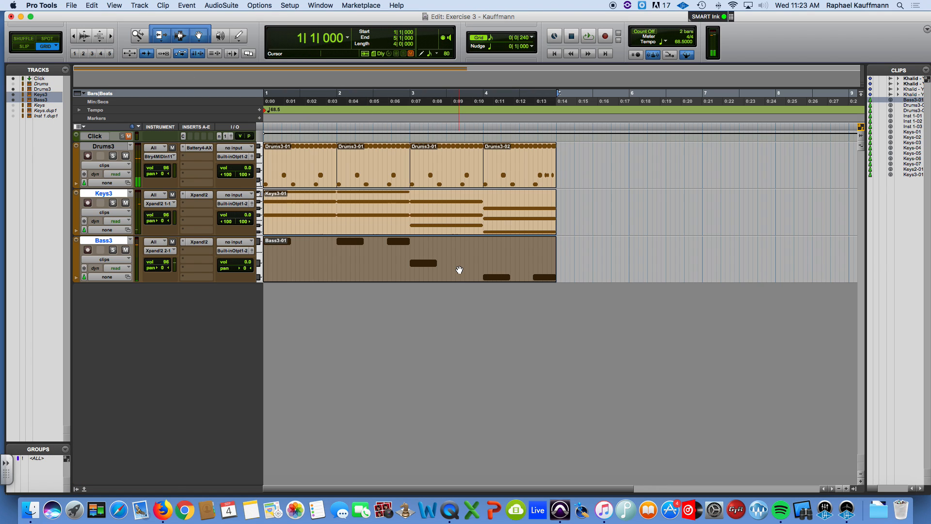
- Select the Drums3, Keys3 and Bass3 clips to repeat them three times along the timeline
left_click(588, 36)
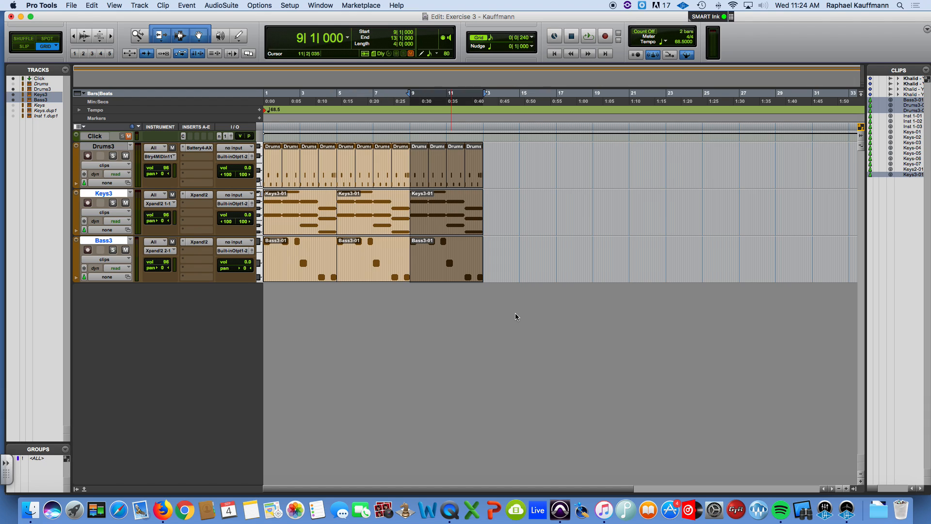
mouse_move(512, 316)
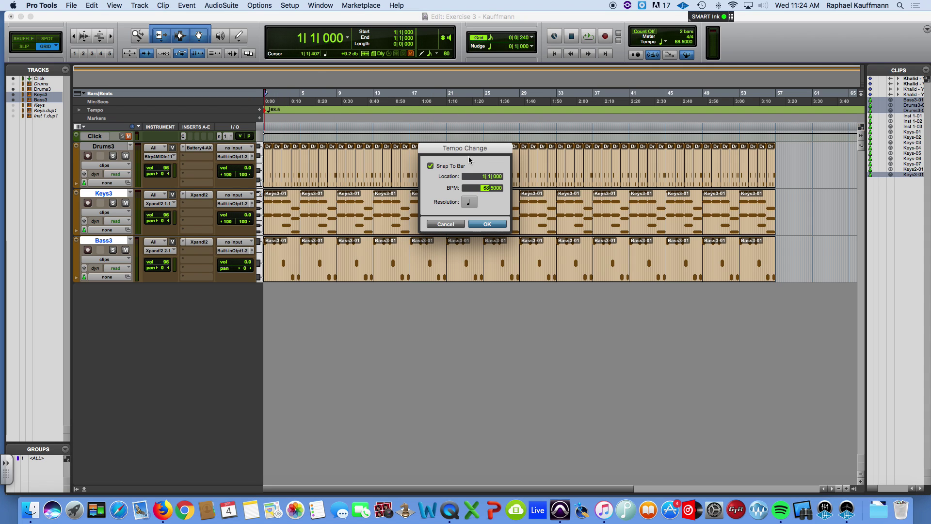
mouse_move(573, 199)
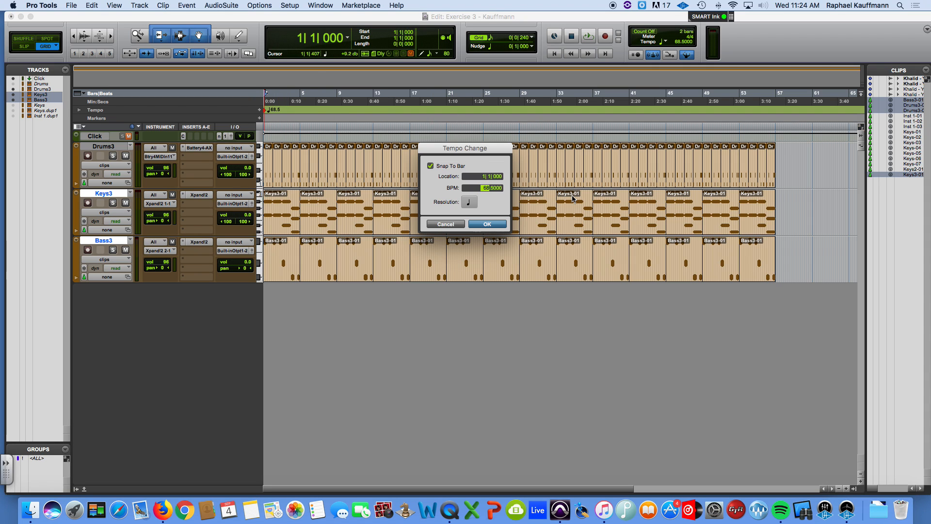
- Confirm the 65 BPM tempo in the Tempo Change dialog
left_click(486, 223)
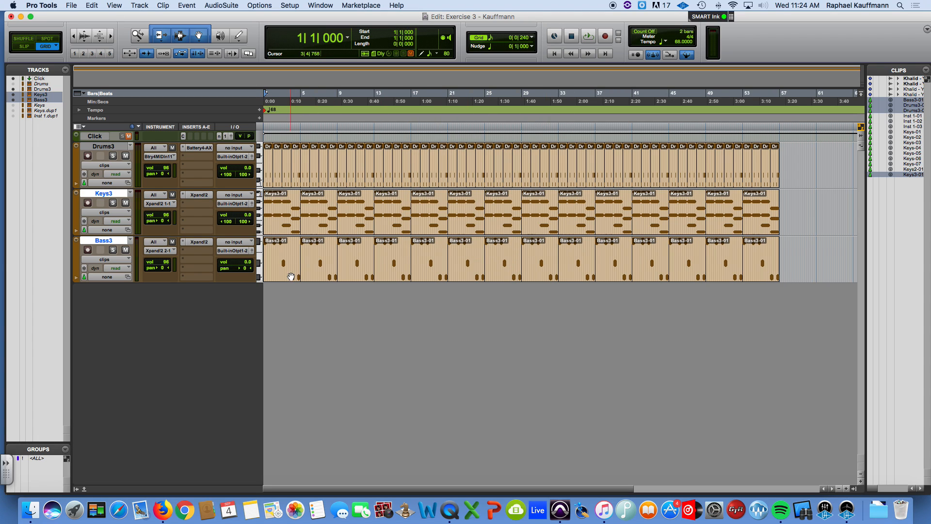
left_click(588, 36)
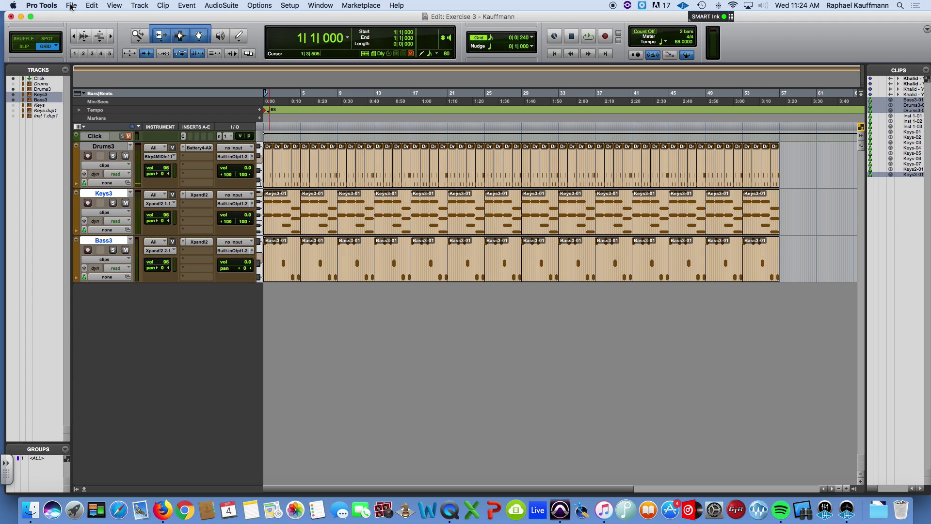
- Start Import Audio and browse the WS-MDF-XSERVER share to the Audio Production folder
left_click(71, 5)
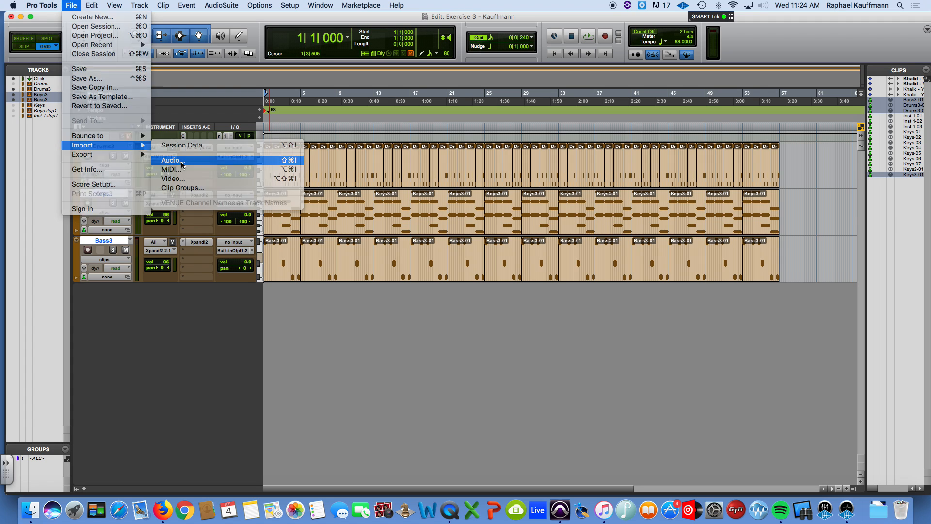
left_click(173, 160)
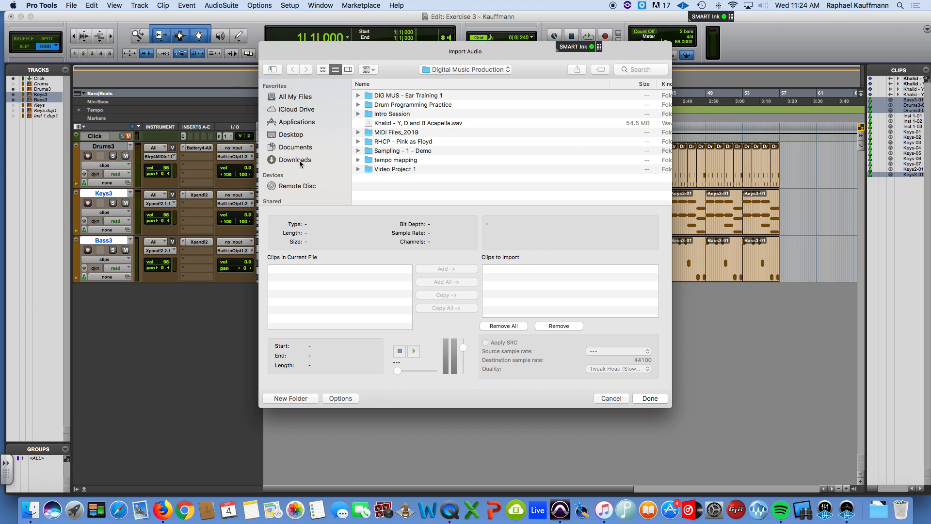
left_click(310, 129)
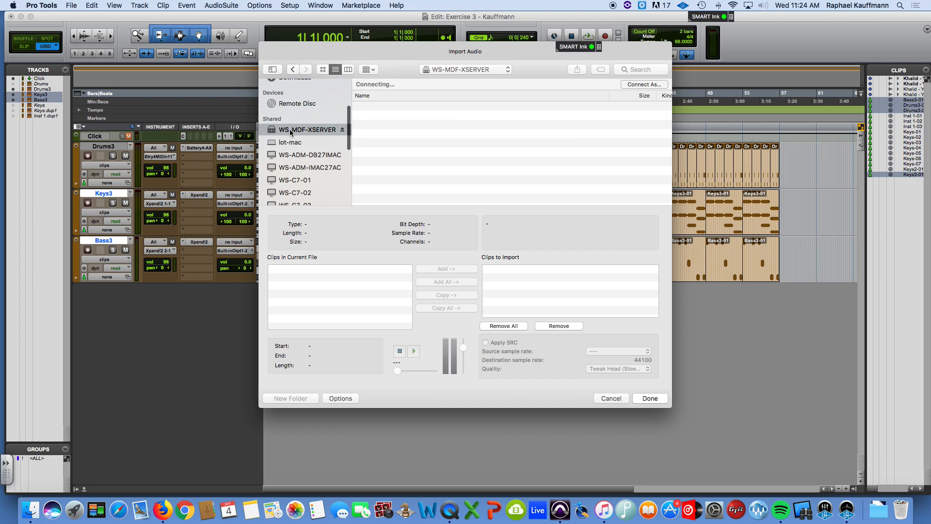
left_click(309, 129)
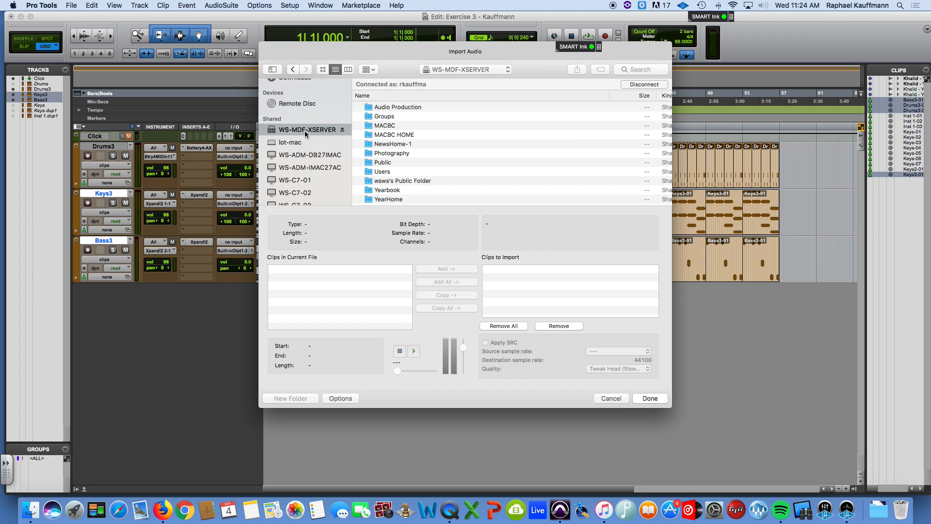
left_click(398, 107)
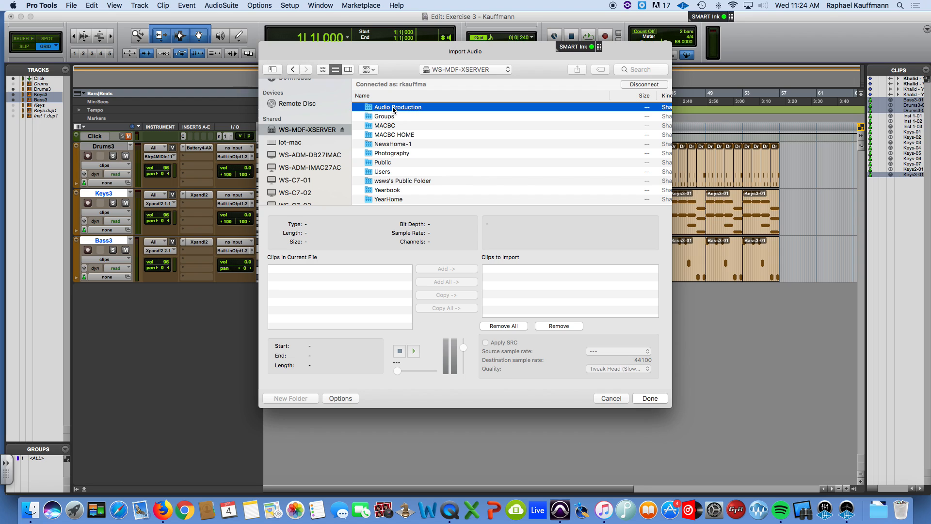
- Locate and select the Khalid - Y, D and B Acapella.wav file for copying
double_click(398, 107)
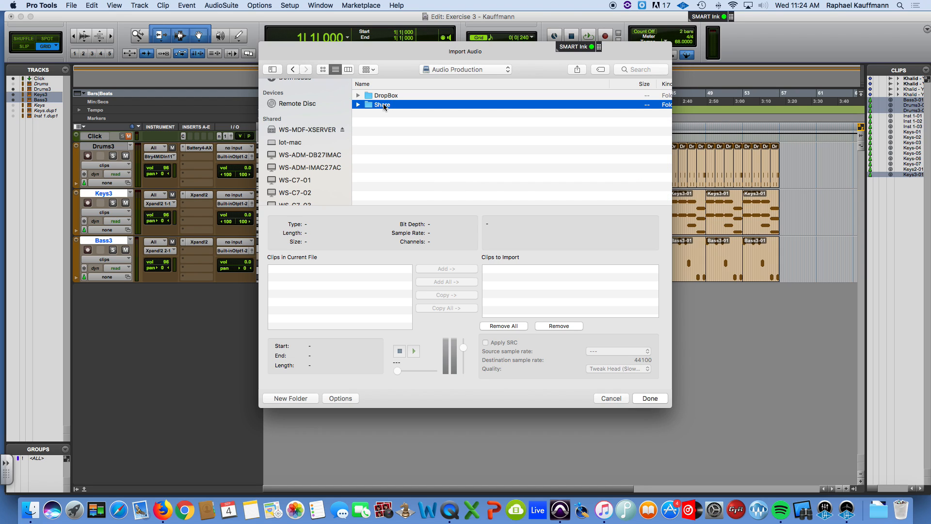
double_click(380, 104)
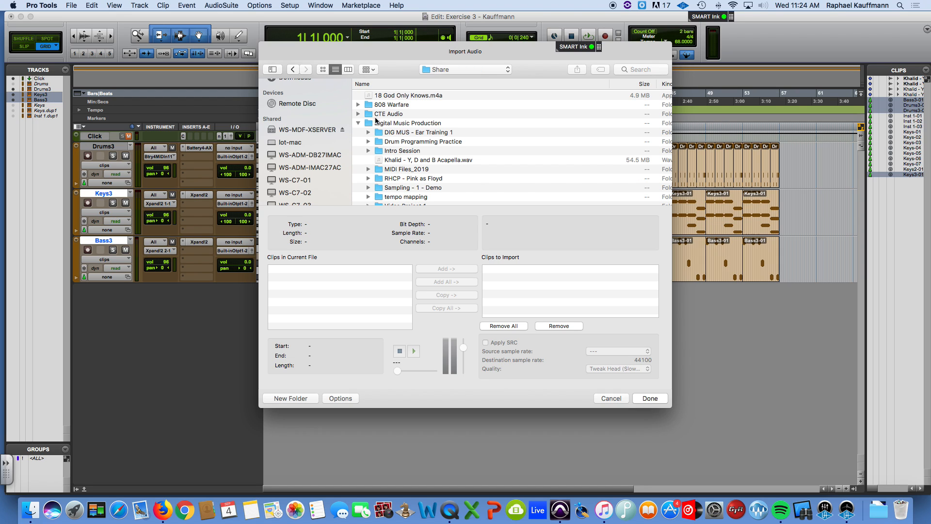
left_click(358, 123)
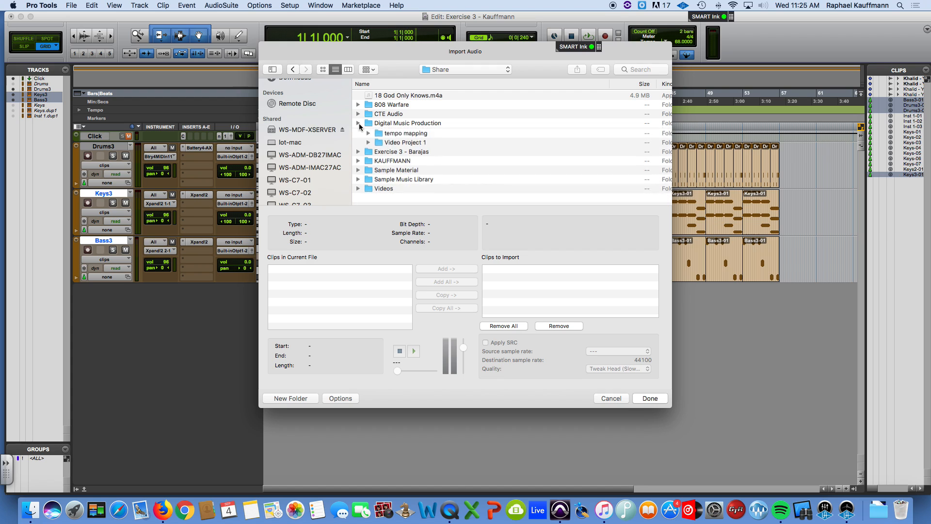
left_click(359, 123)
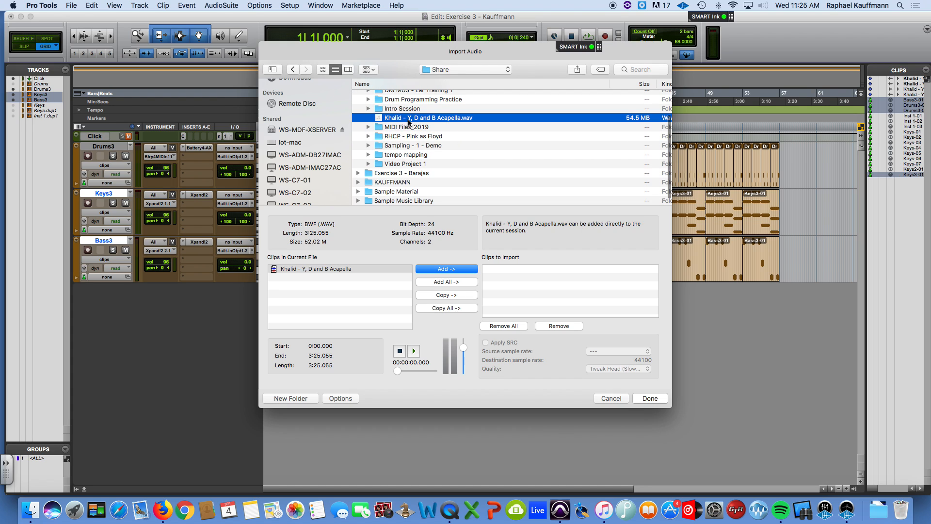
mouse_move(457, 123)
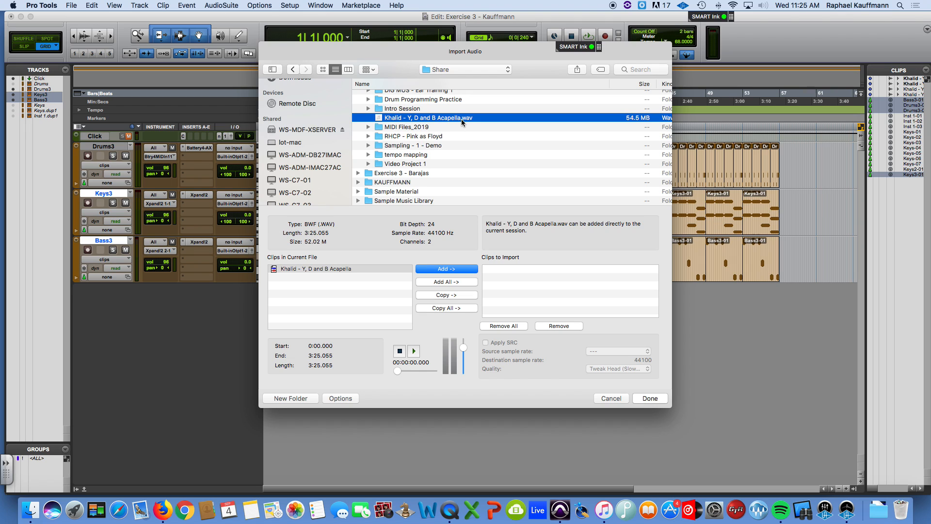
mouse_move(414, 223)
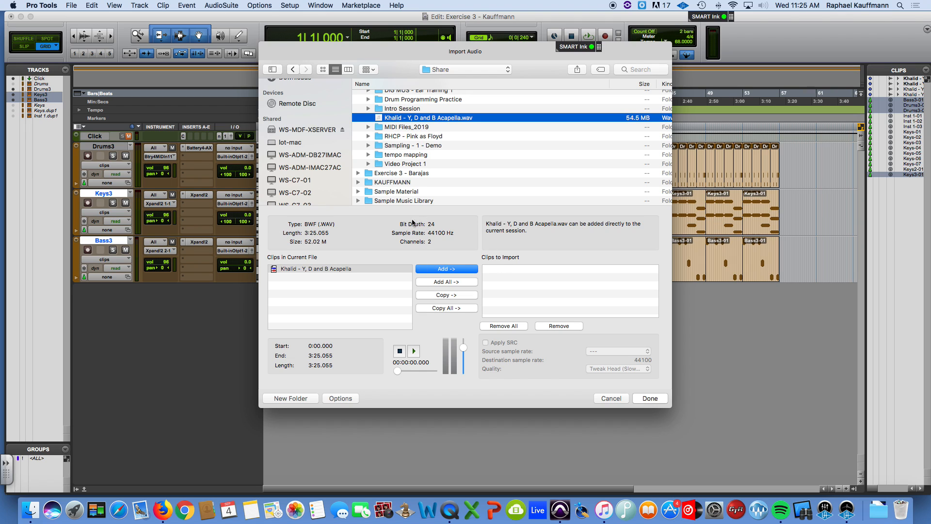
mouse_move(431, 237)
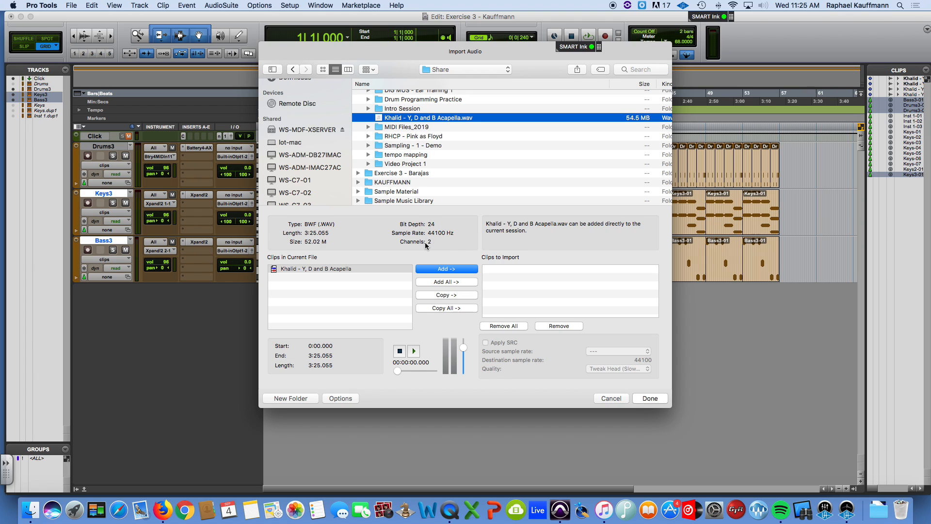
mouse_move(420, 292)
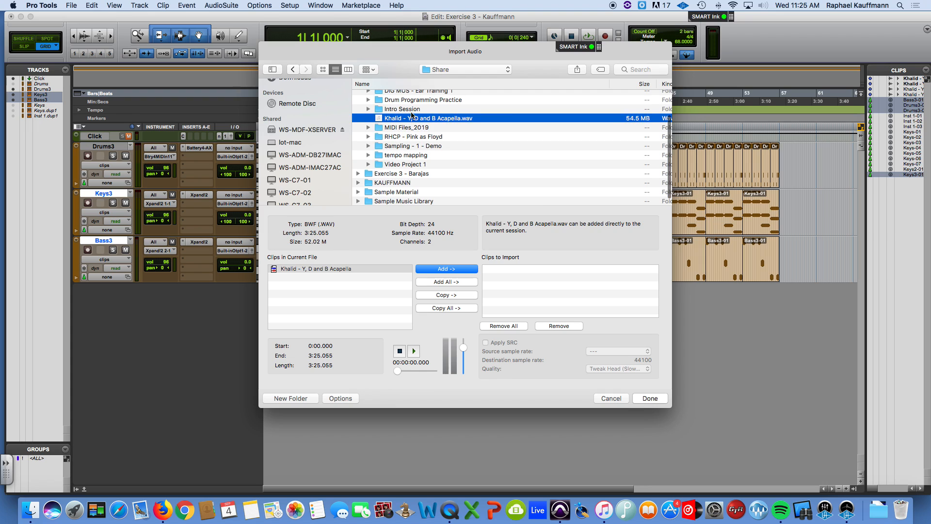
scroll("up", 3)
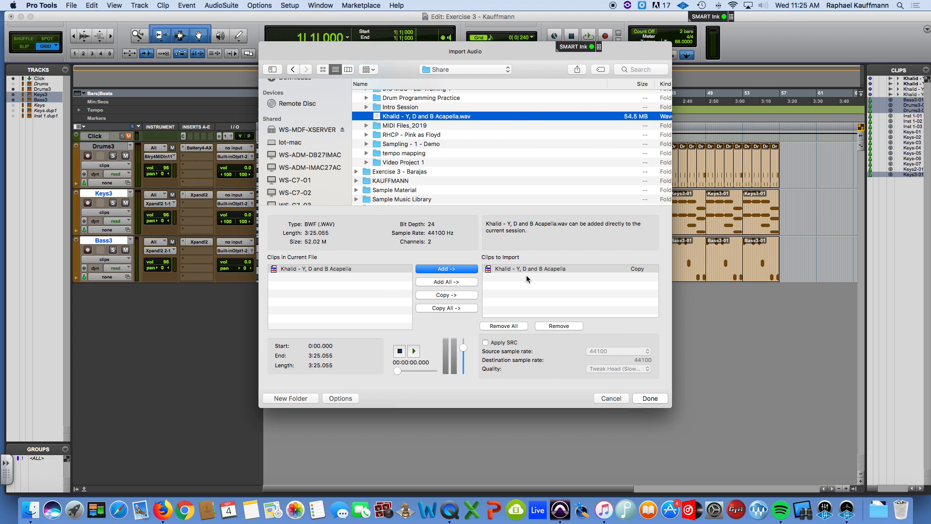
mouse_move(580, 282)
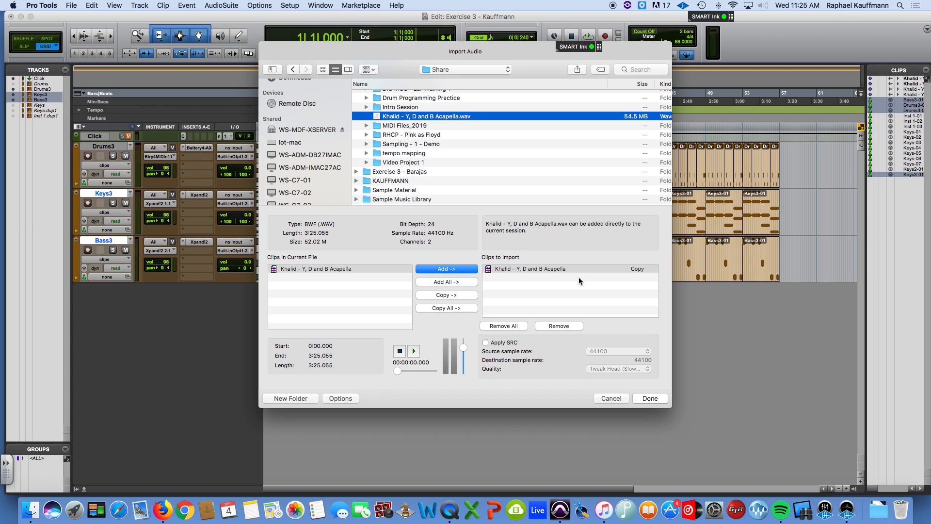
mouse_move(552, 327)
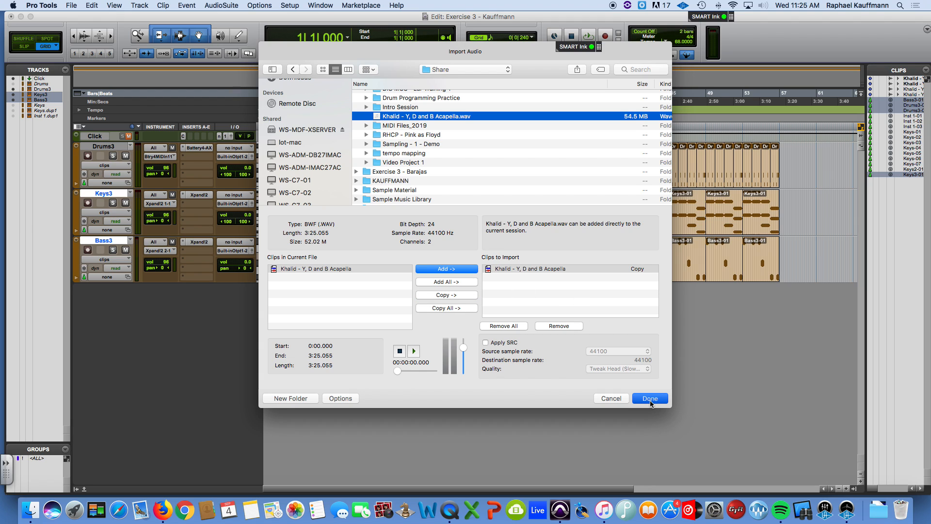
- Save the copied acapella to the Audio Files folder and import it onto a new track at session start
left_click(649, 398)
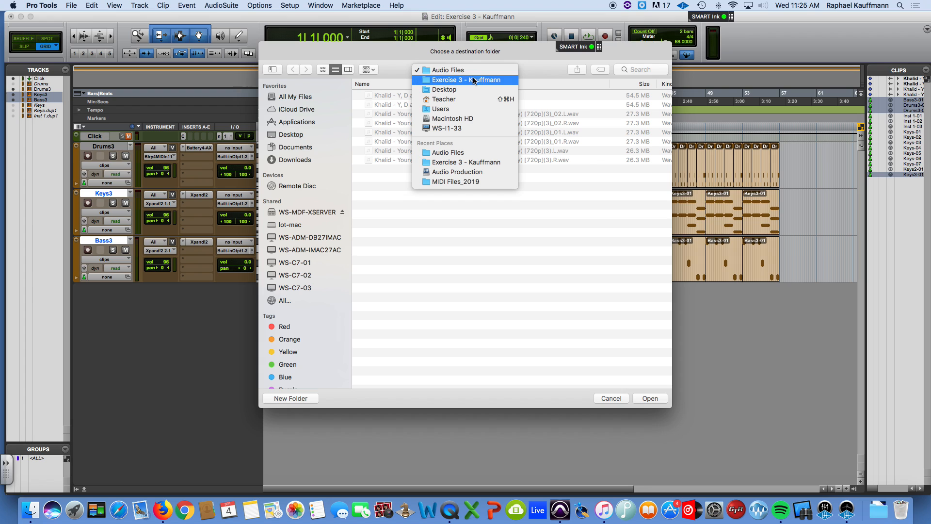
left_click(448, 70)
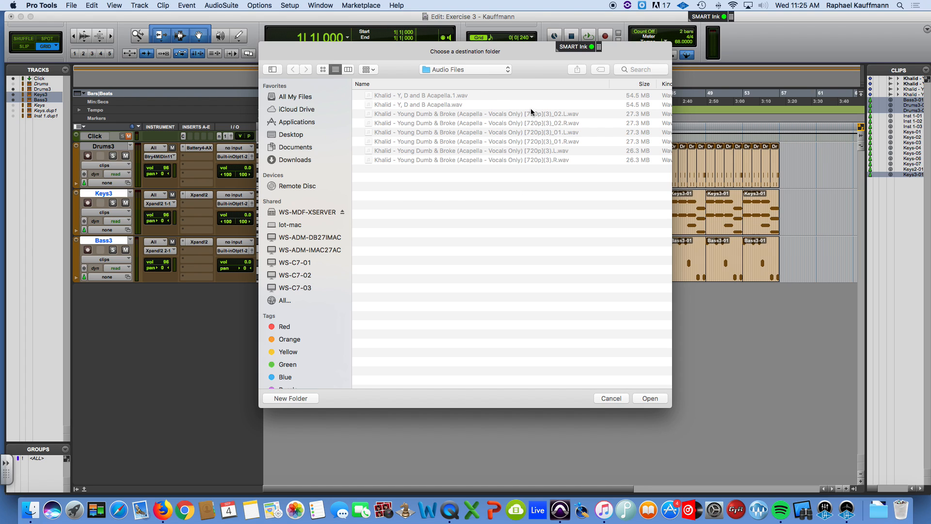
left_click(649, 397)
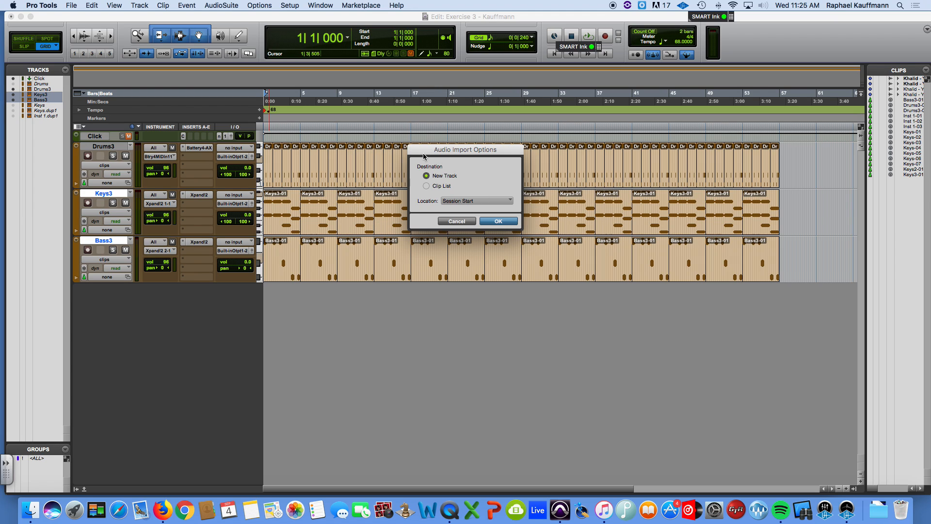
mouse_move(510, 190)
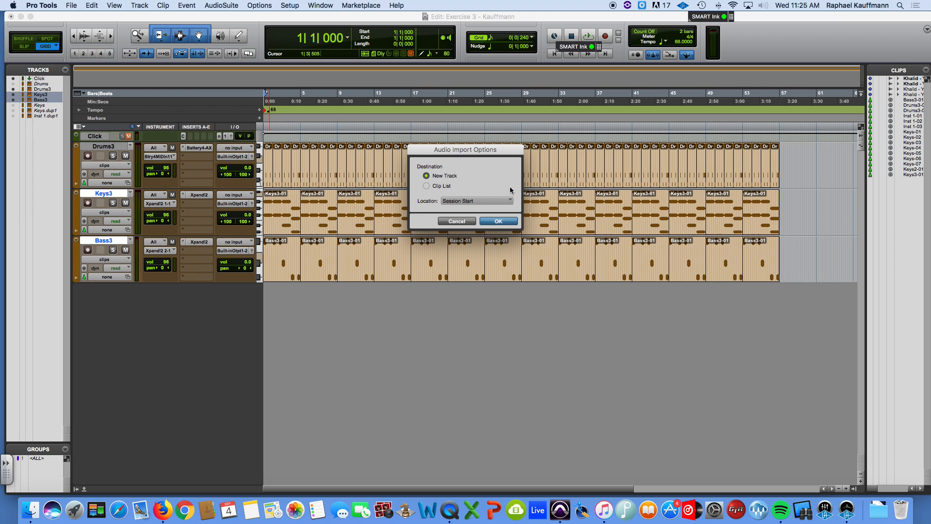
mouse_move(203, 301)
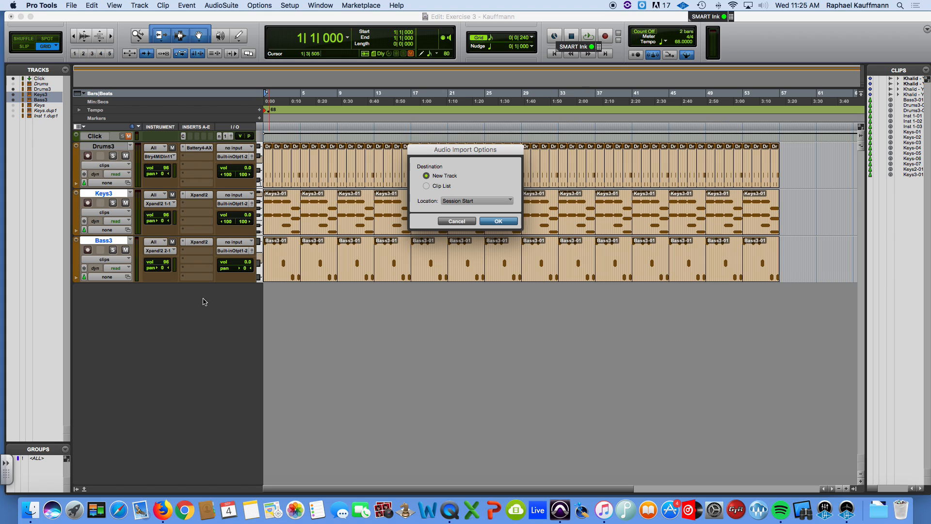
mouse_move(432, 254)
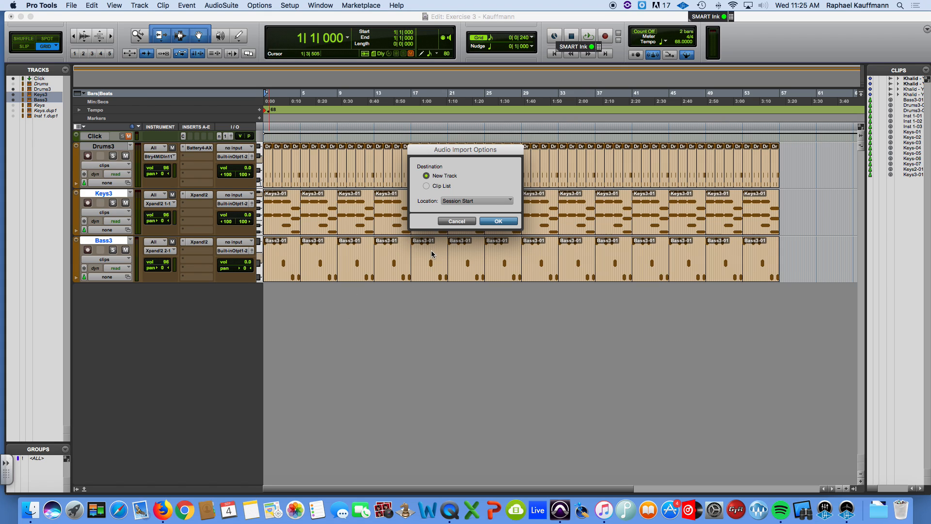
mouse_move(439, 192)
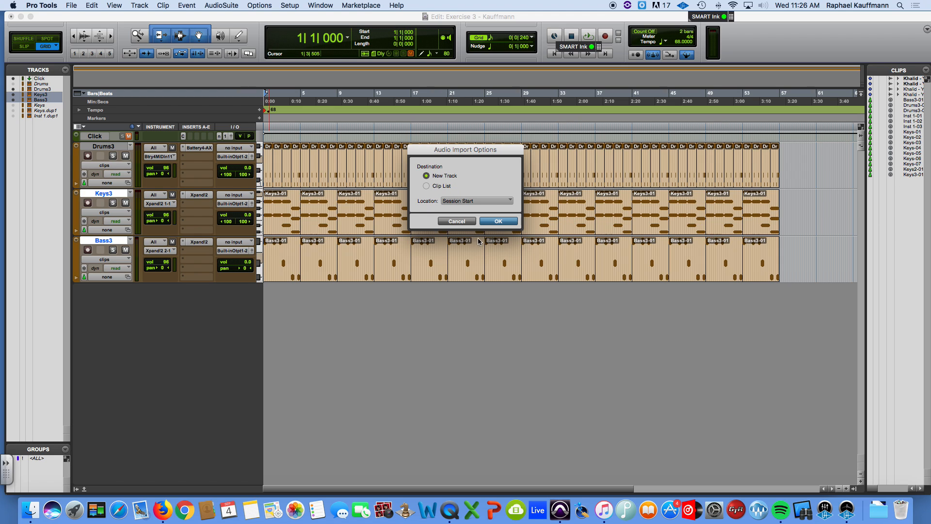
left_click(497, 221)
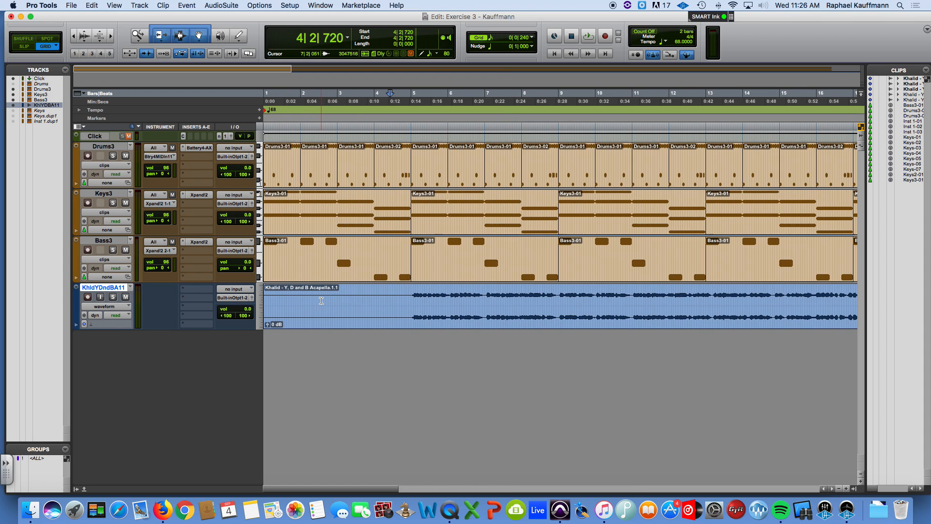
- Audition the Khalid acapella against the drums, keys and bass, then stop playback
left_click(588, 36)
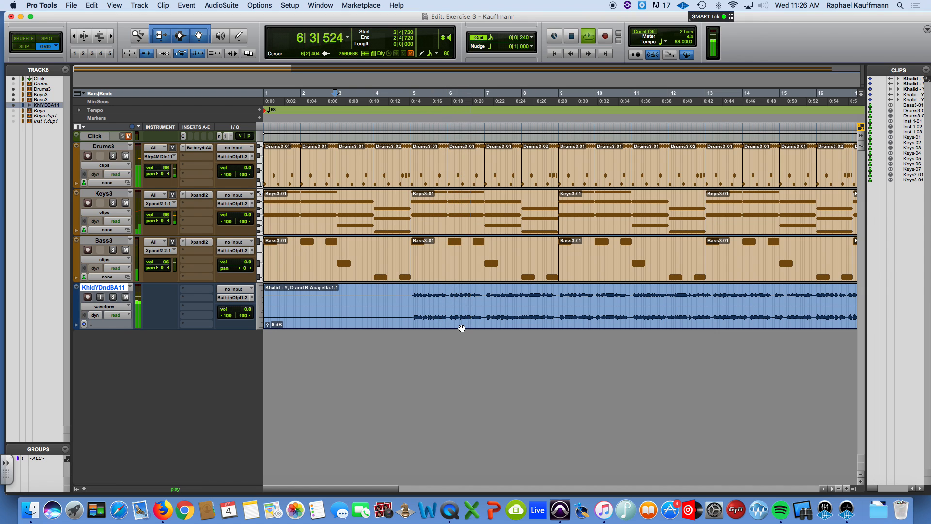
left_click(404, 297)
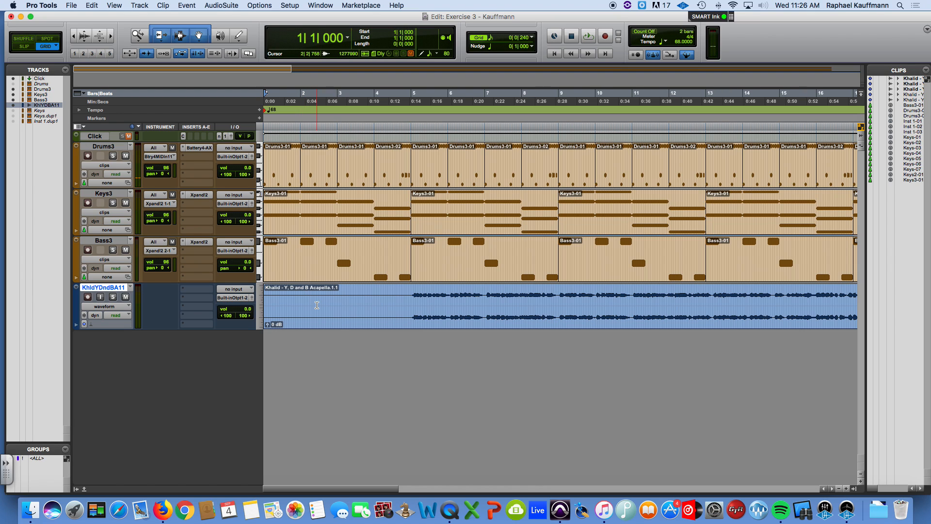
left_click(413, 303)
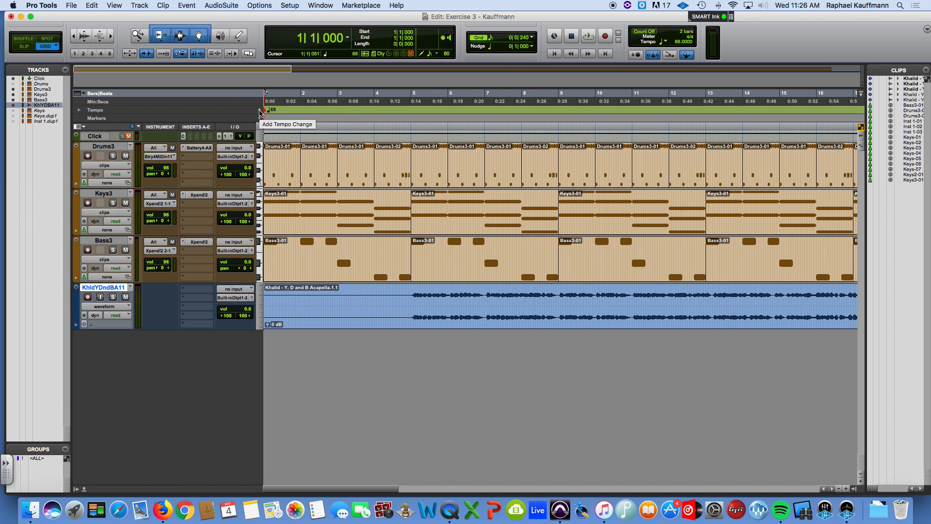
- Add a 68.5 BPM tempo change at bar 1 and audition the vocal from near bar 4
left_click(261, 109)
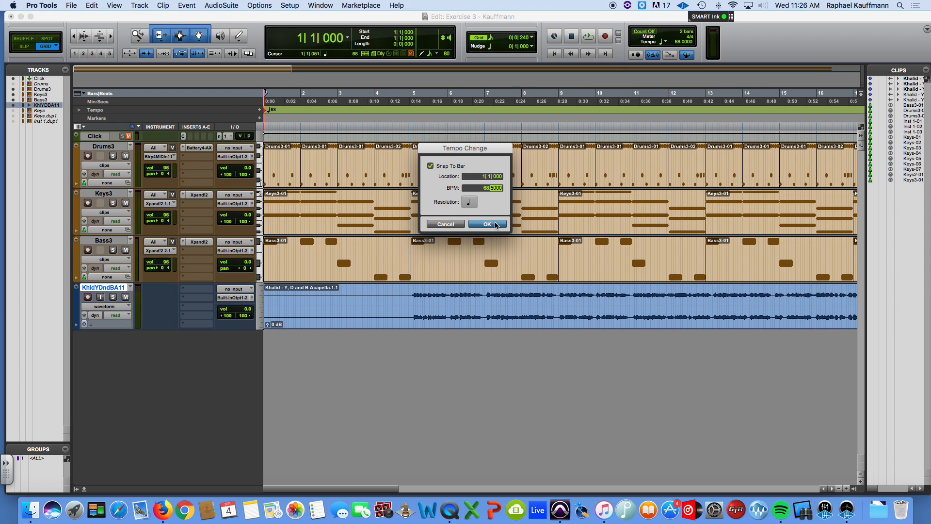
left_click(485, 224)
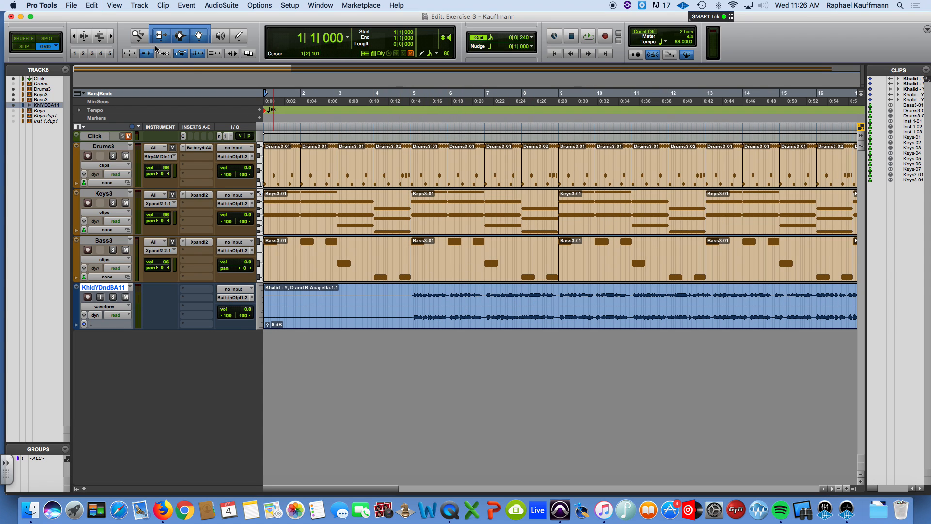
left_click(91, 6)
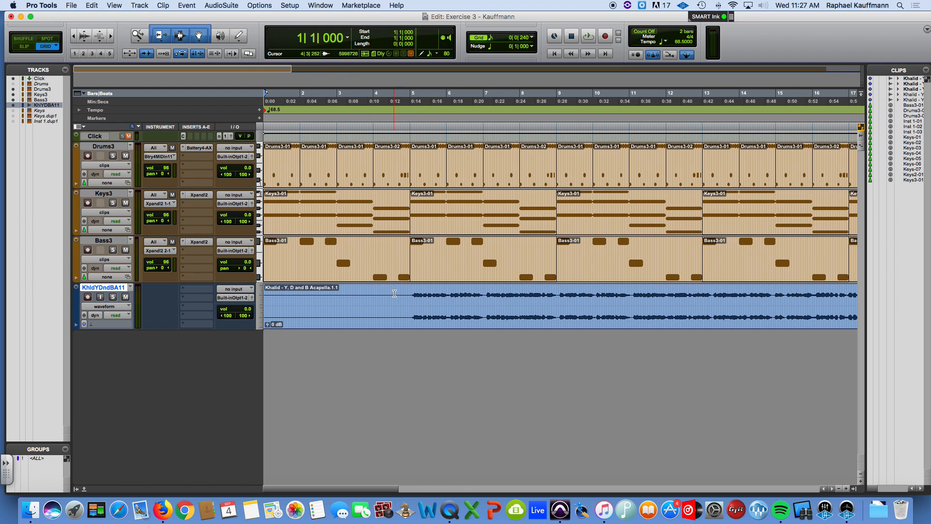
left_click(367, 291)
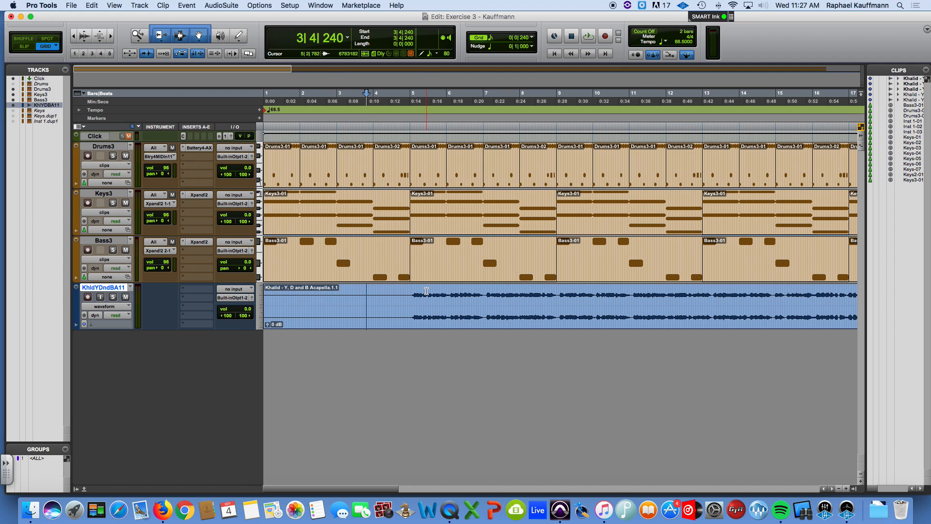
left_click(588, 36)
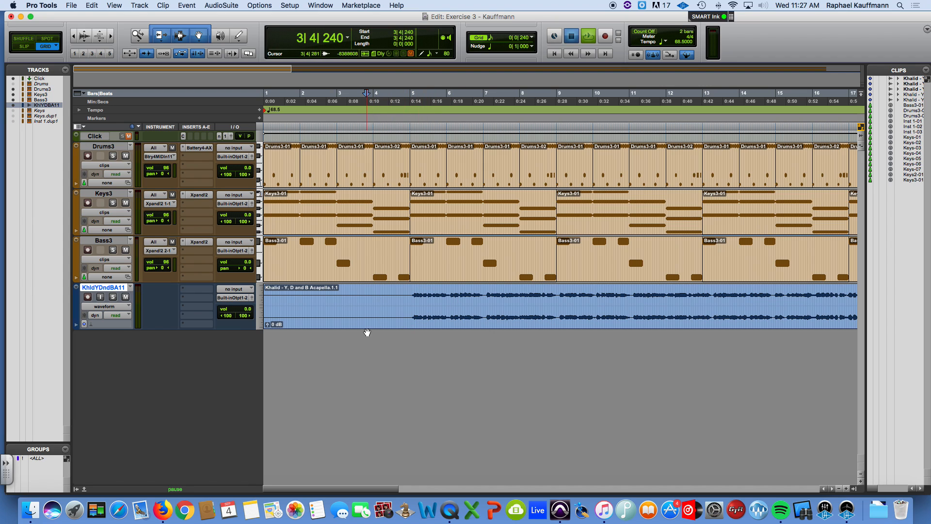
left_click(588, 35)
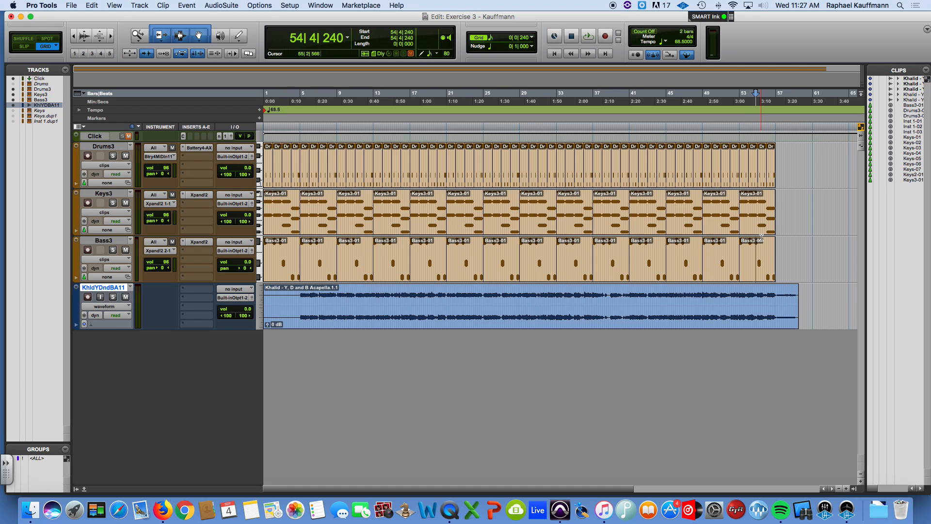
left_click(587, 35)
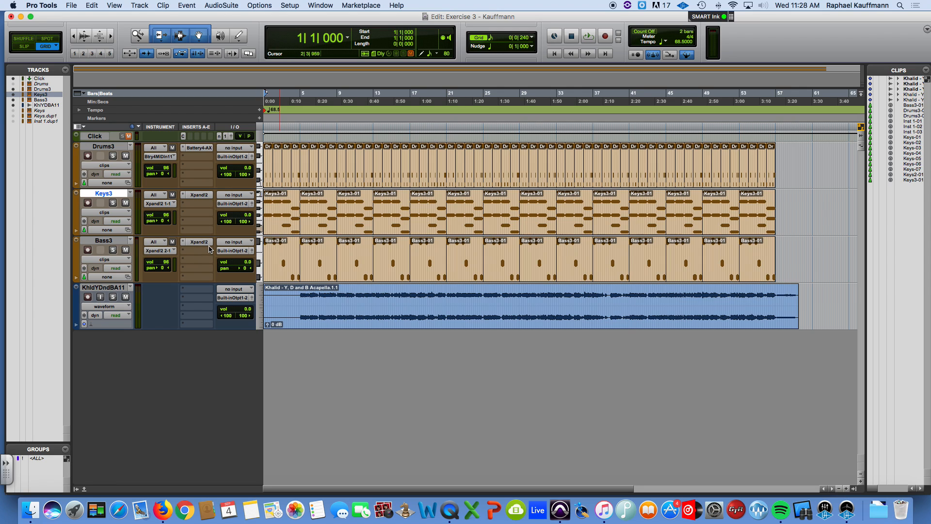
double_click(103, 193)
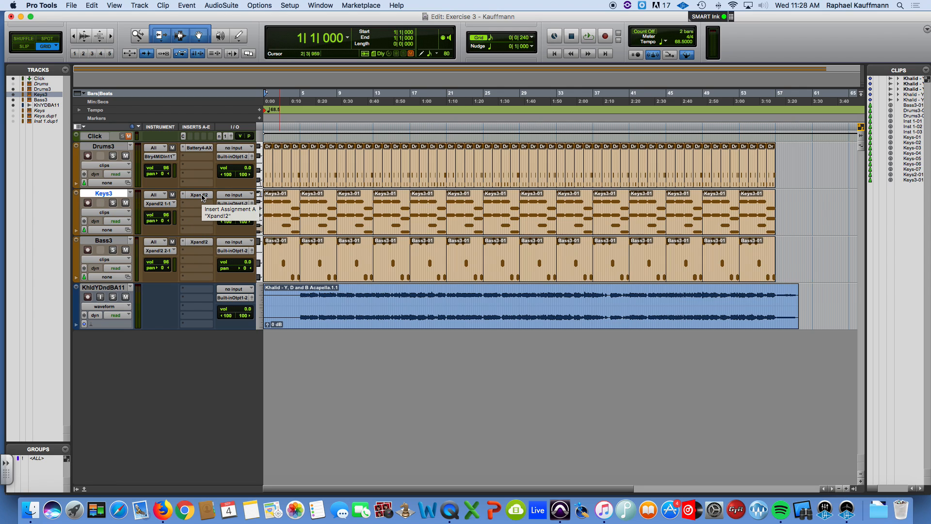
- Show Keys3's Xpand!2 instrument with its Mark 2+ electric piano preset
left_click(197, 195)
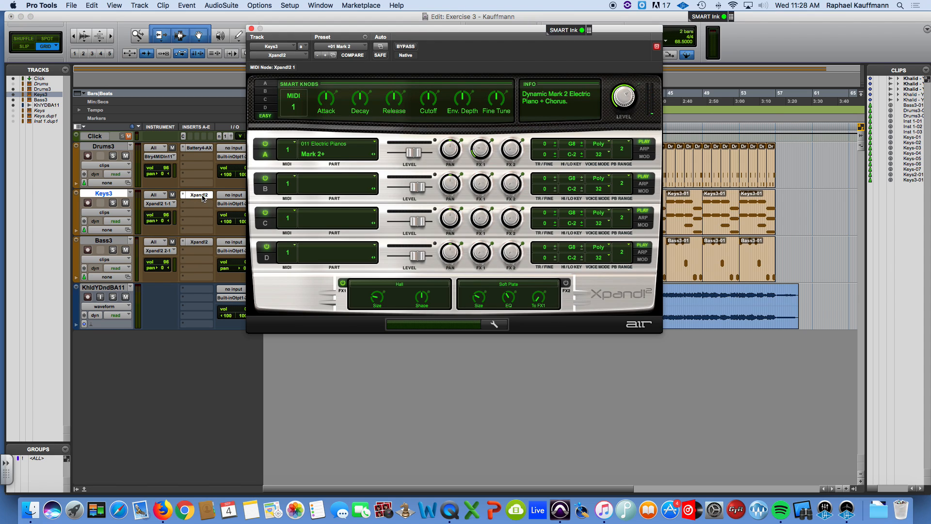
left_click(198, 195)
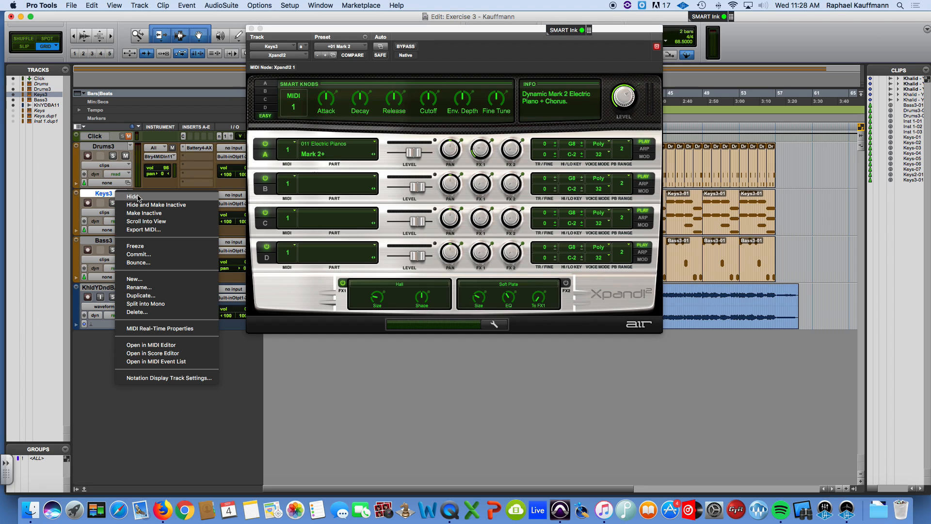
mouse_move(156, 205)
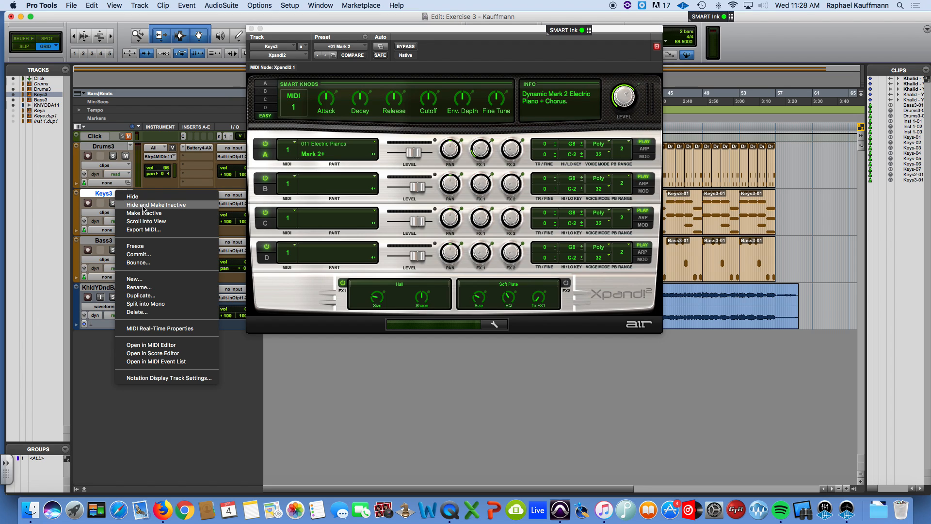
mouse_move(166, 312)
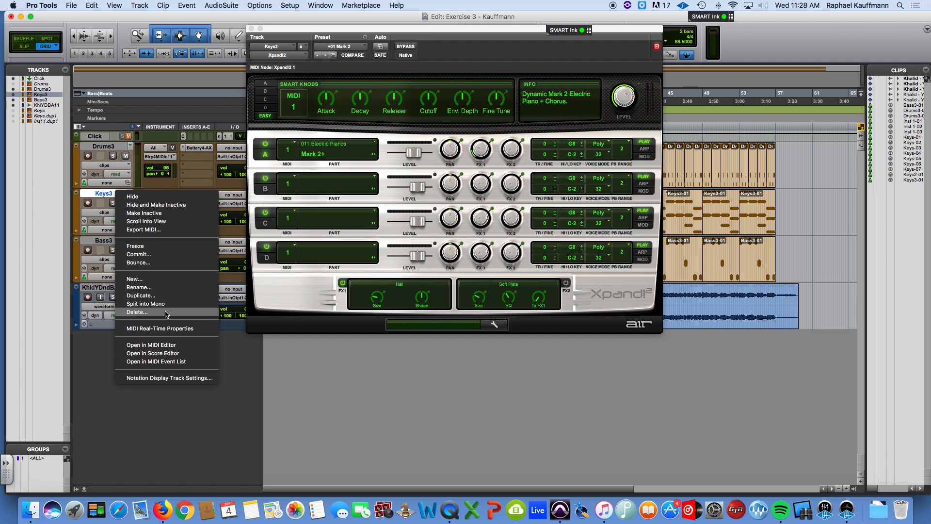
- Duplicate Keys3 as Keys3.dup1 with the same chord clips and instrument
left_click(141, 295)
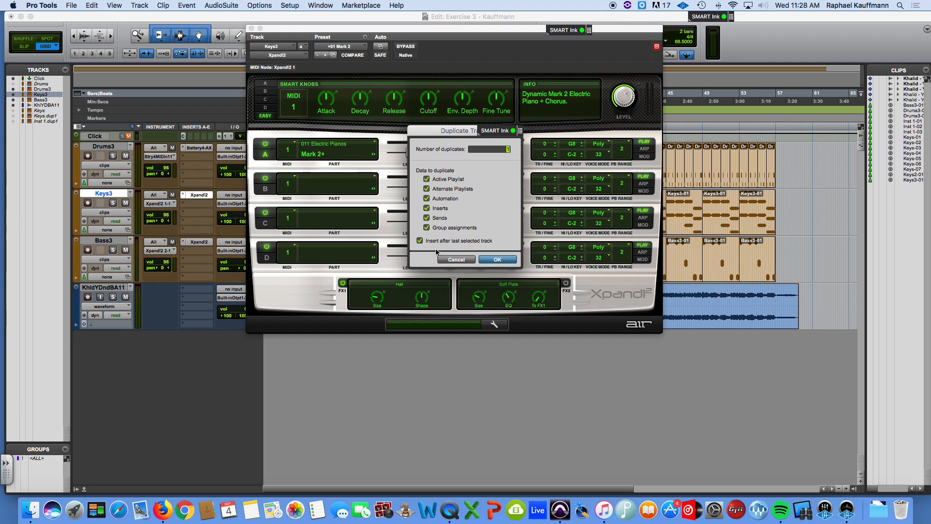
left_click(497, 259)
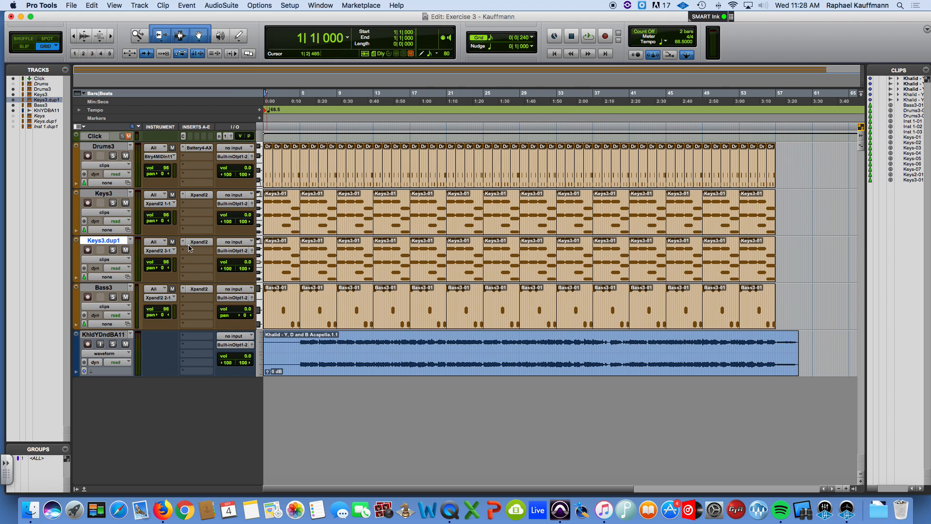
mouse_move(179, 243)
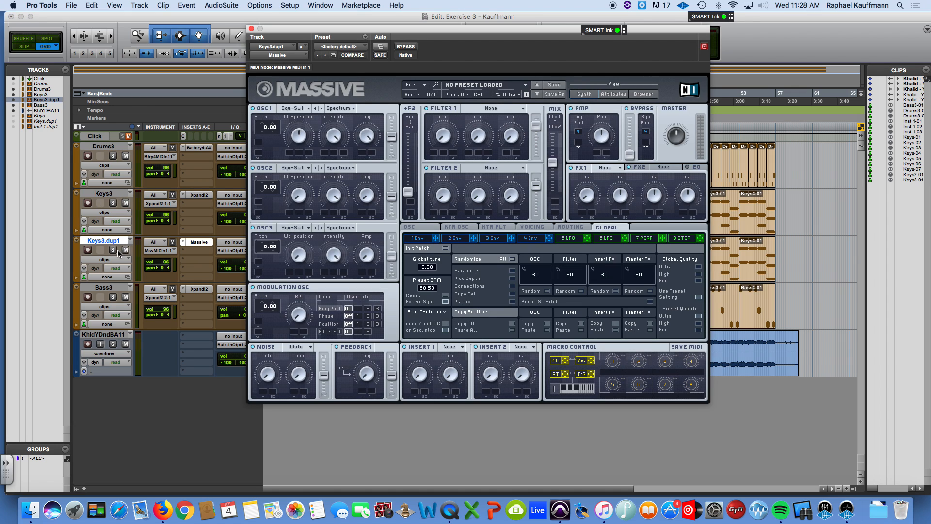
- Solo Keys3.dup1 and filter Massive's browser to Synth Pad > Basic Pad presets
left_click(113, 250)
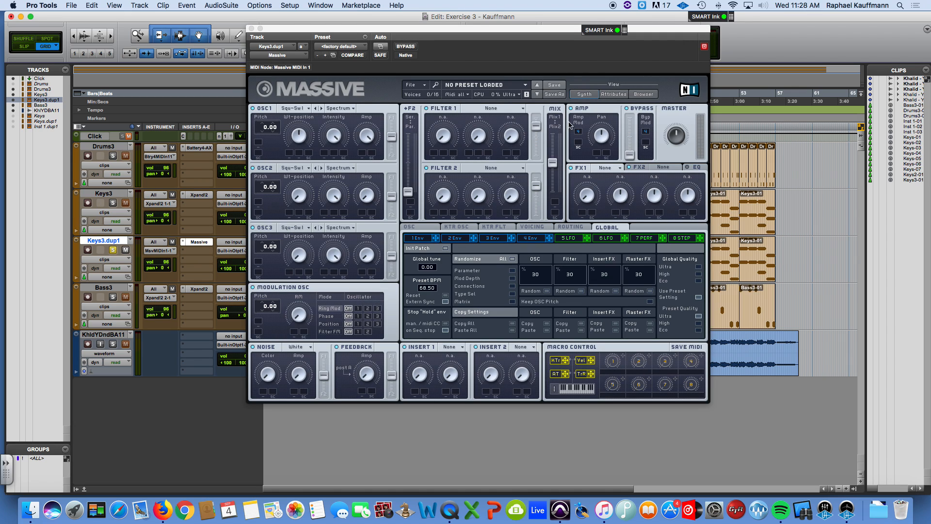
left_click(643, 94)
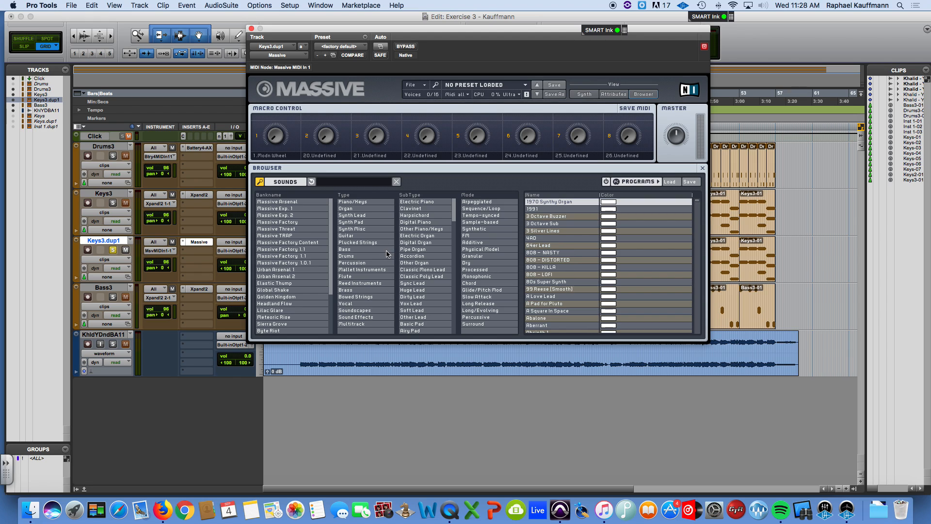
mouse_move(355, 249)
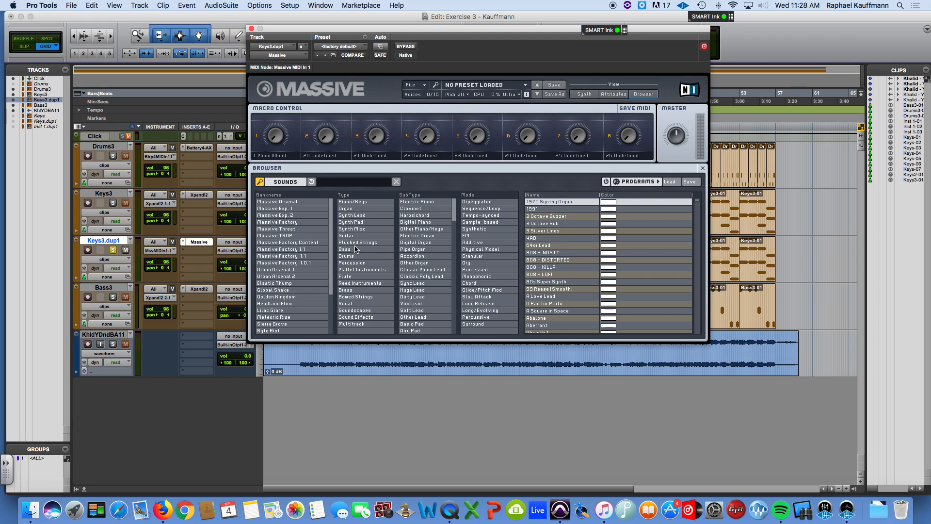
mouse_move(370, 226)
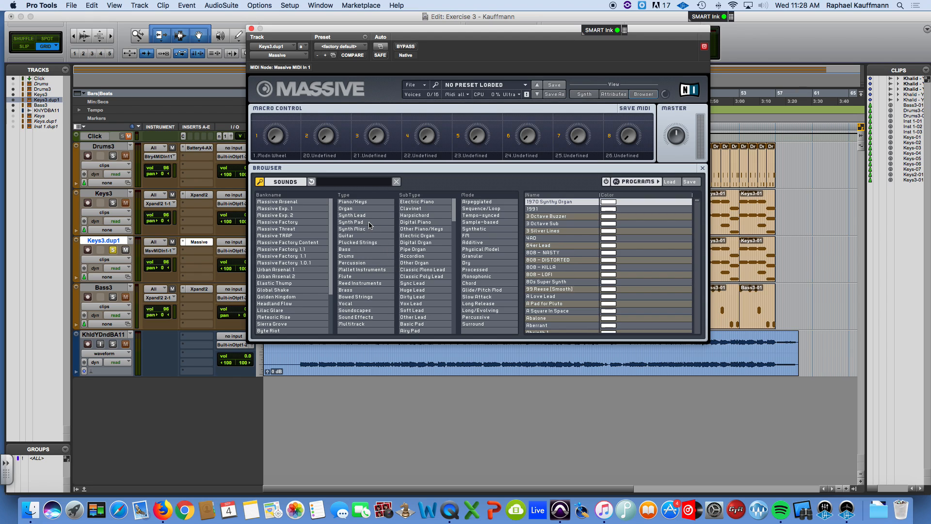
left_click(351, 221)
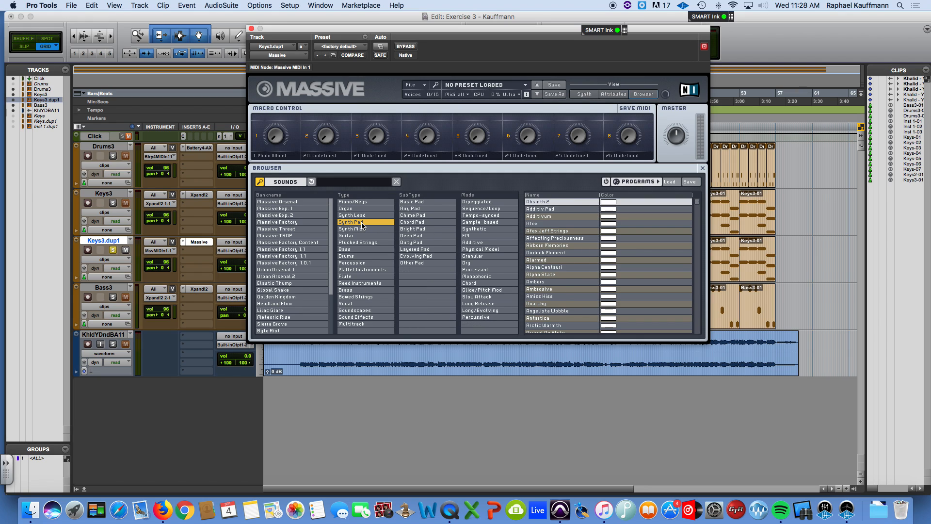
mouse_move(430, 215)
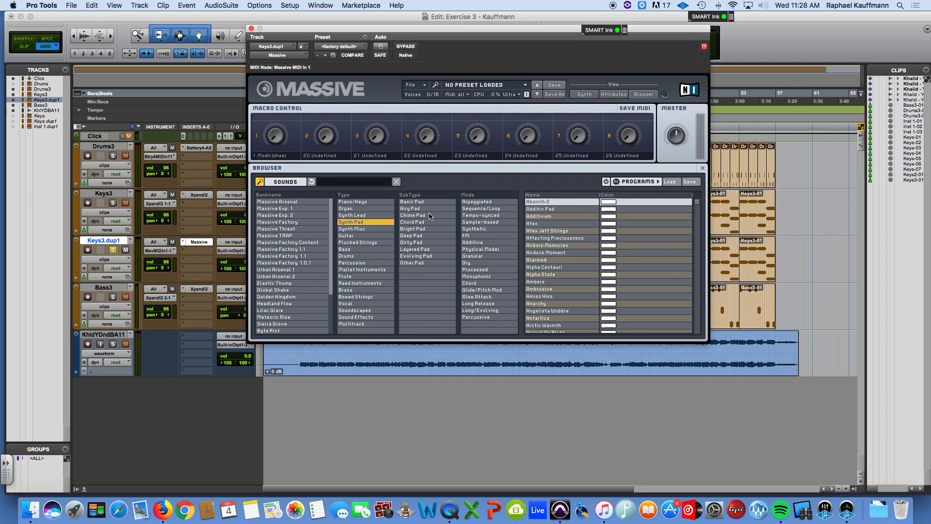
mouse_move(431, 260)
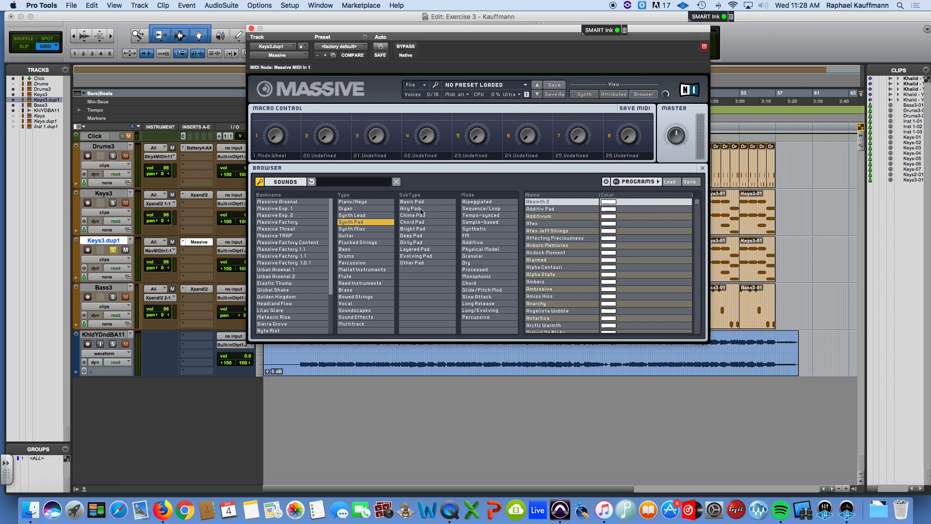
left_click(412, 202)
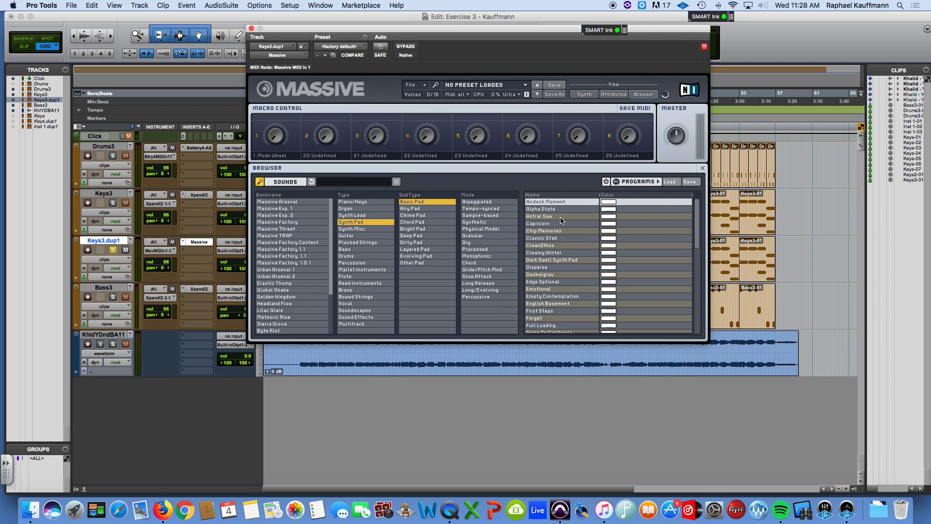
- Audition Chip Memories, Creamy Winter, Dark Swell, Disperse and Emotional pads, then close Massive
double_click(540, 216)
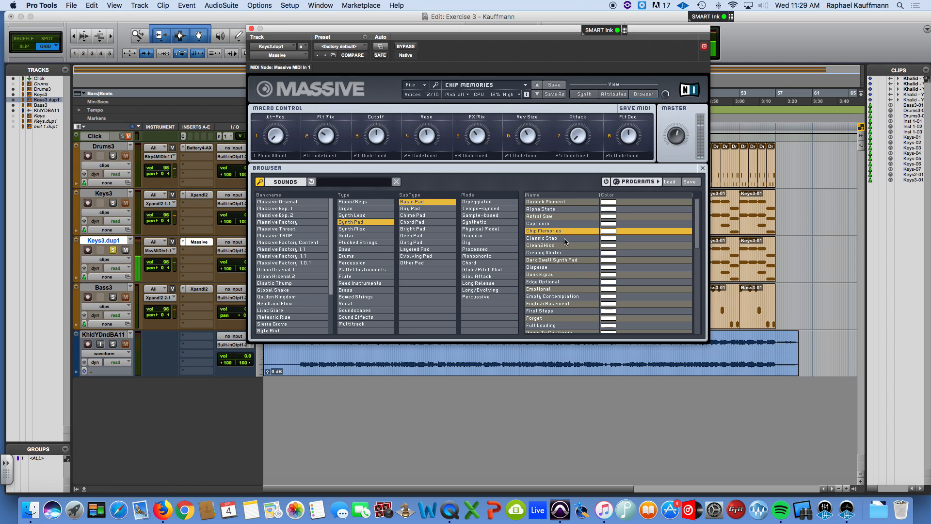
left_click(541, 245)
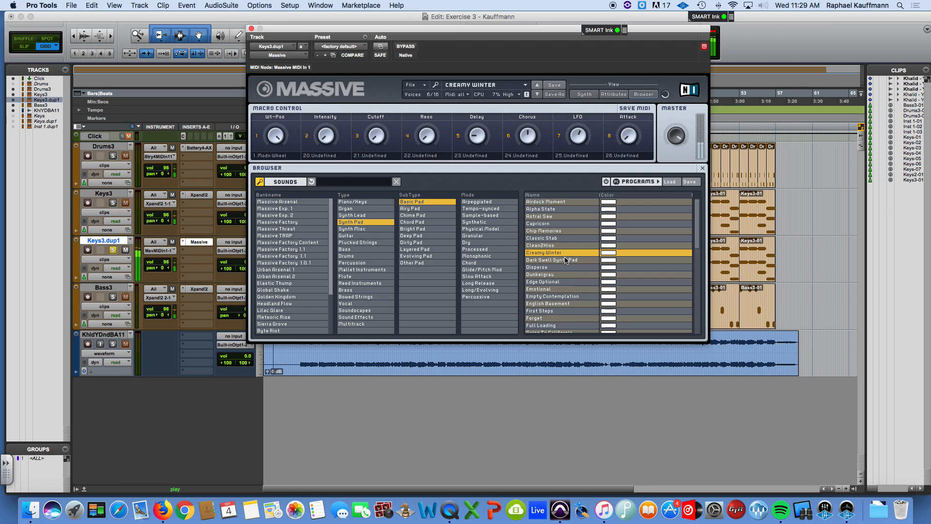
left_click(552, 260)
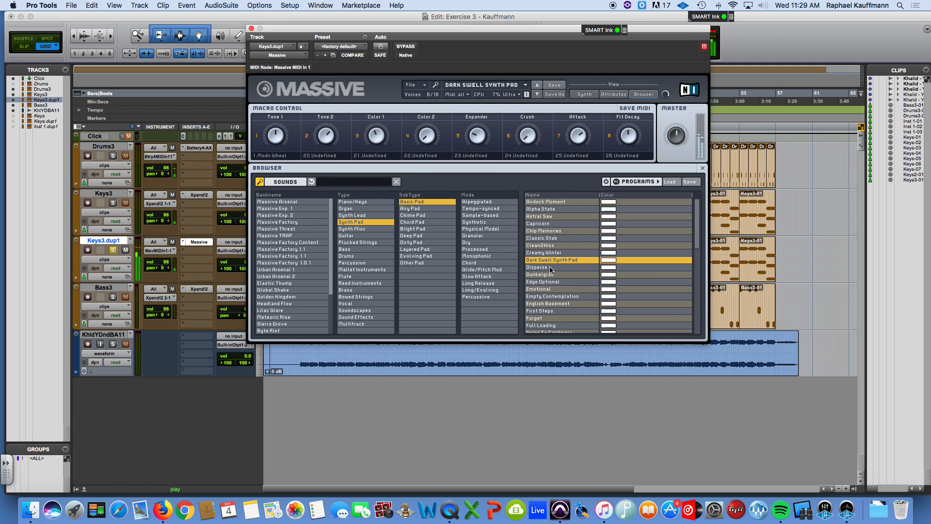
mouse_move(260, 31)
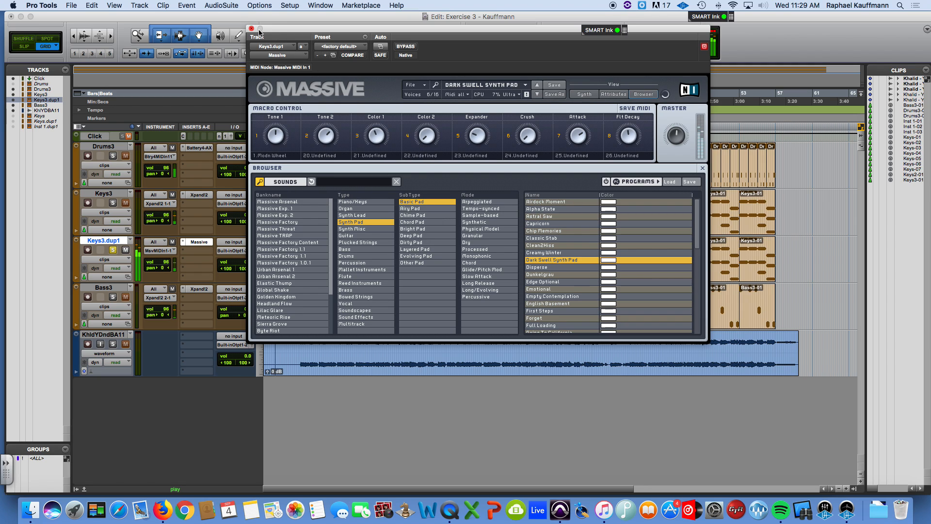
left_click(537, 266)
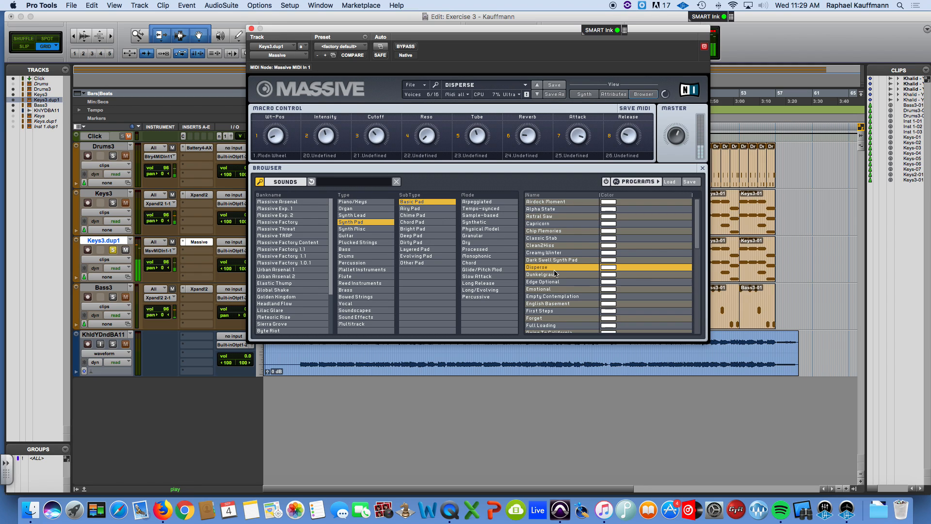
left_click(541, 281)
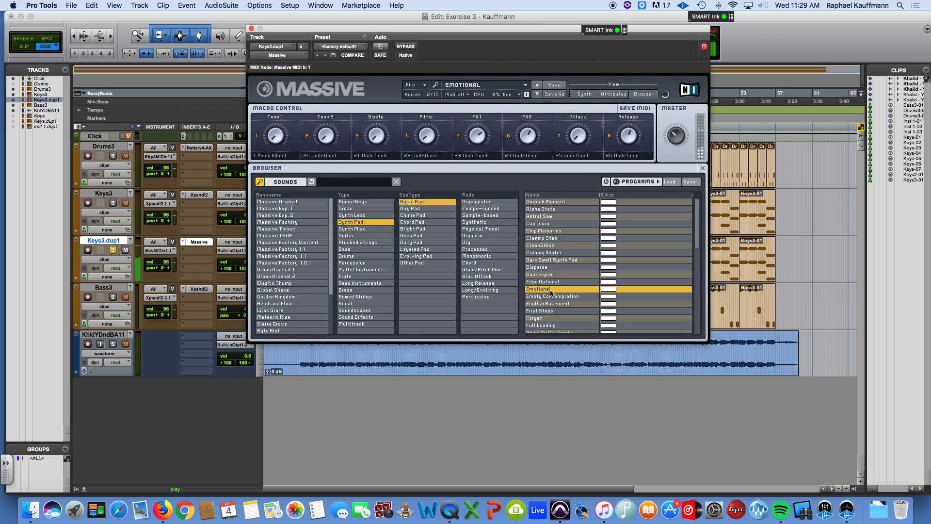
left_click(547, 304)
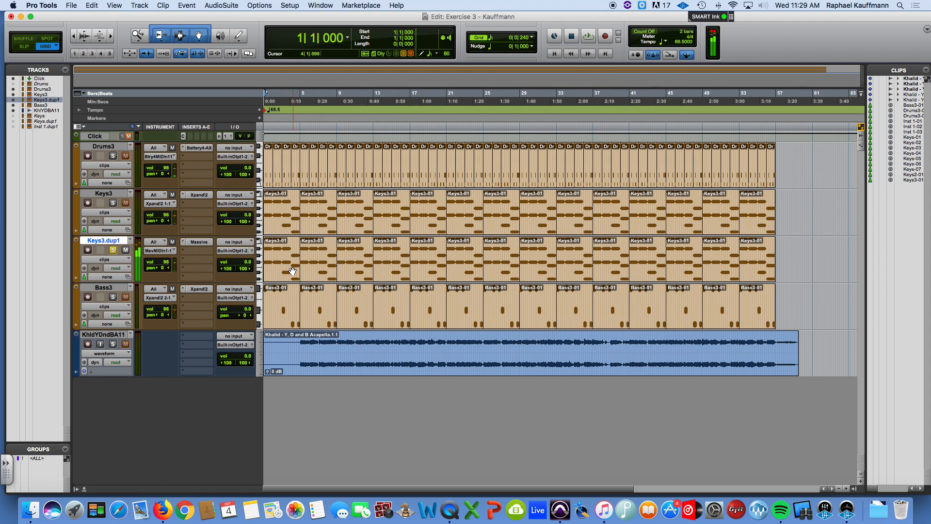
- Review Keys3.dup1's notes in the MIDI Editor and close it
left_click(113, 203)
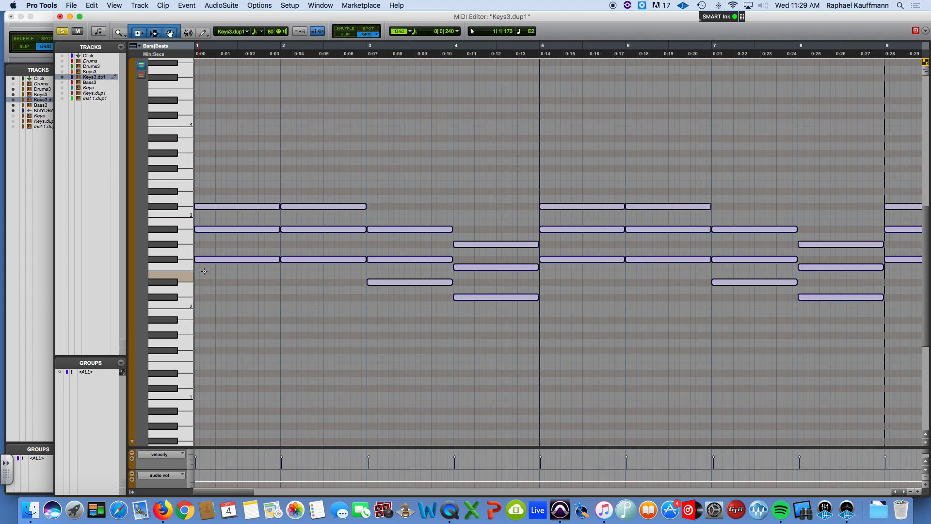
left_click(205, 260)
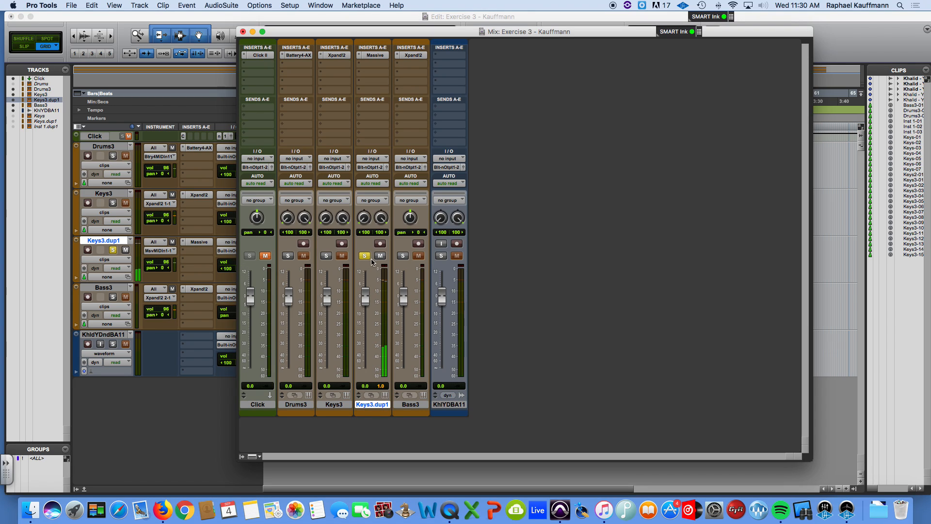
- Solo Keys3 too, play back the keys layers, and return to the mixer to set -13.7, -1.1 and +1.4 dB
left_click(326, 255)
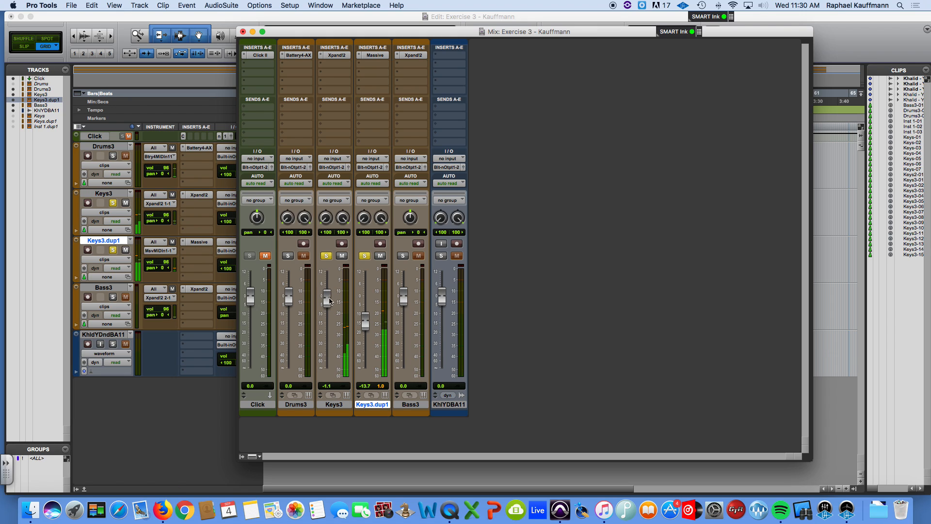
left_click(363, 255)
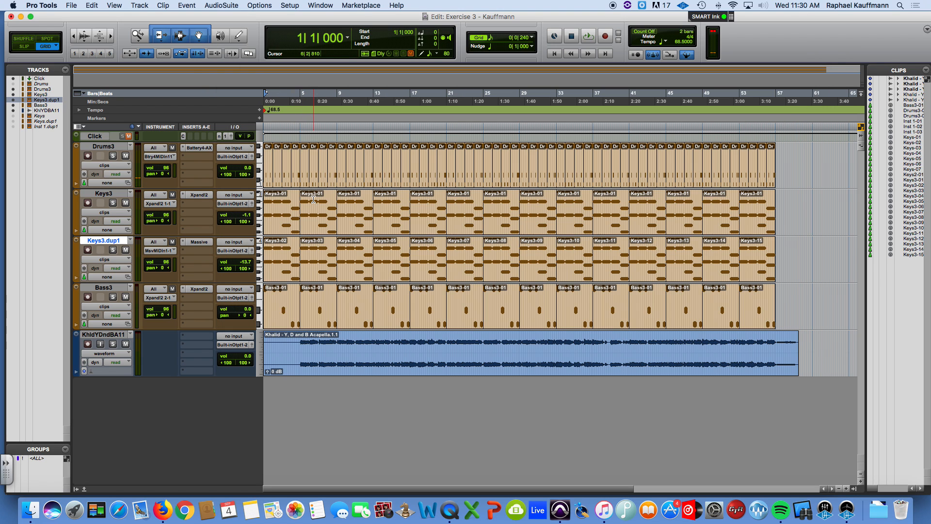
left_click(588, 36)
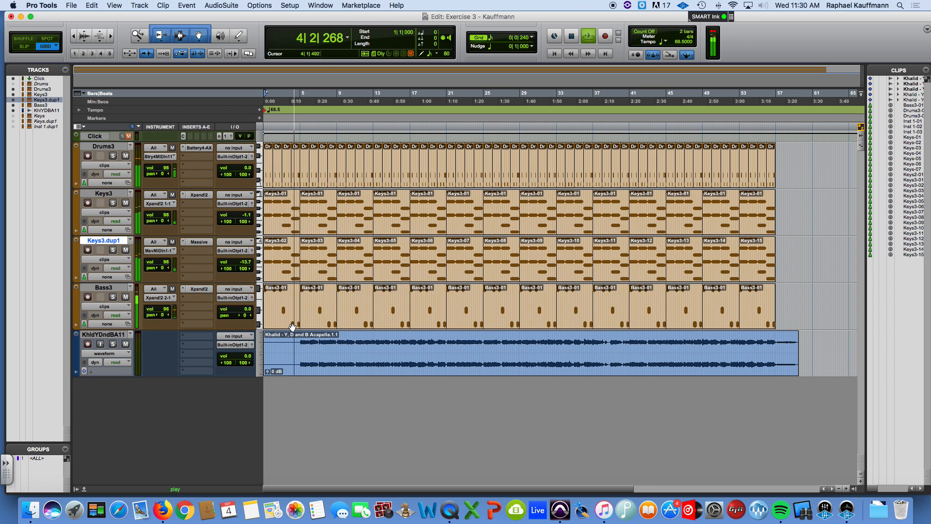
left_click(319, 6)
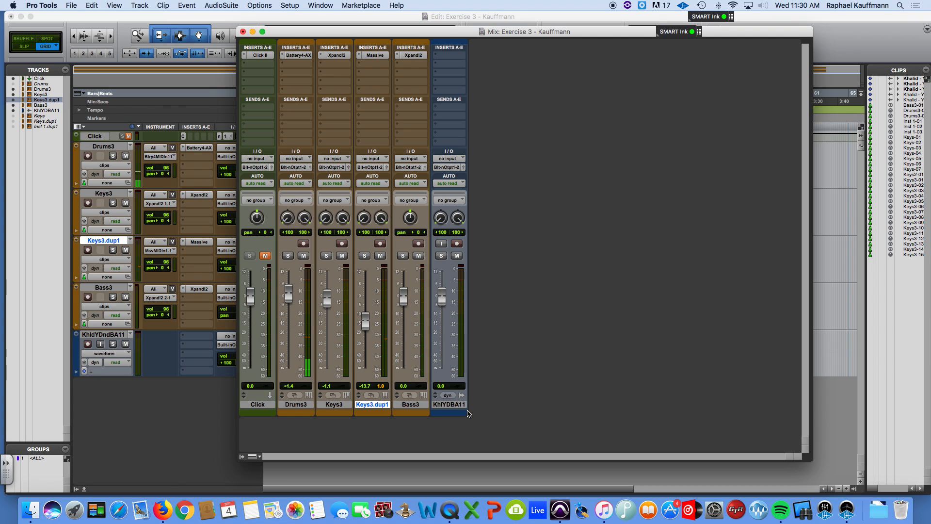
mouse_move(491, 343)
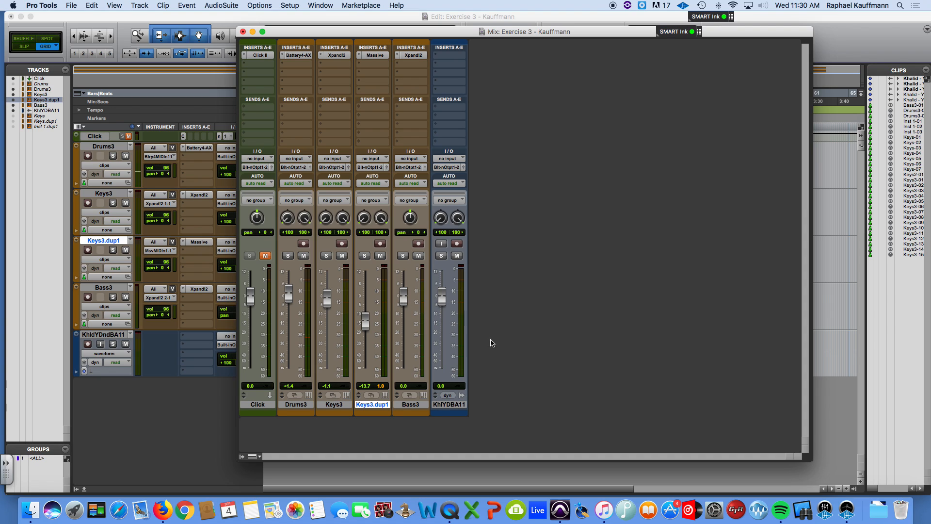
mouse_move(177, 432)
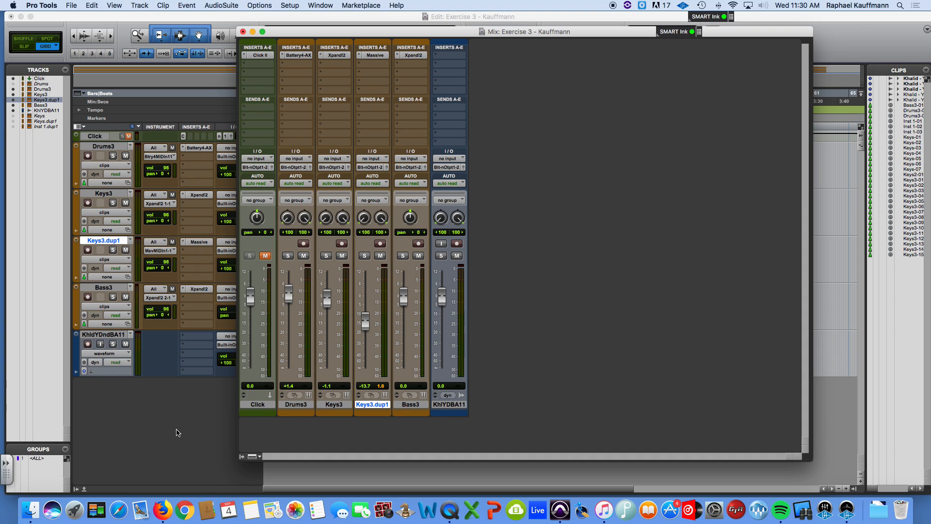